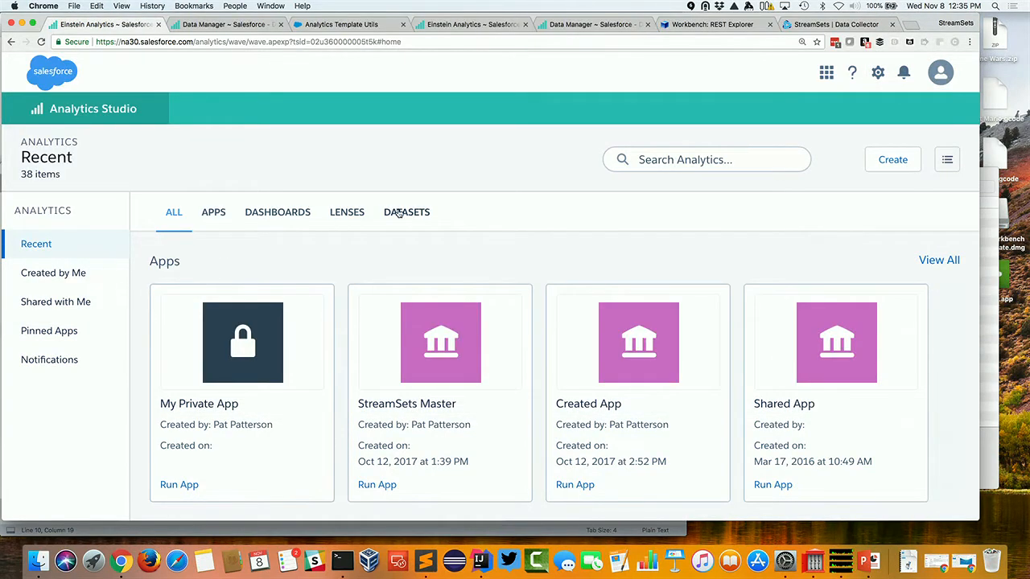
pyautogui.click(406, 212)
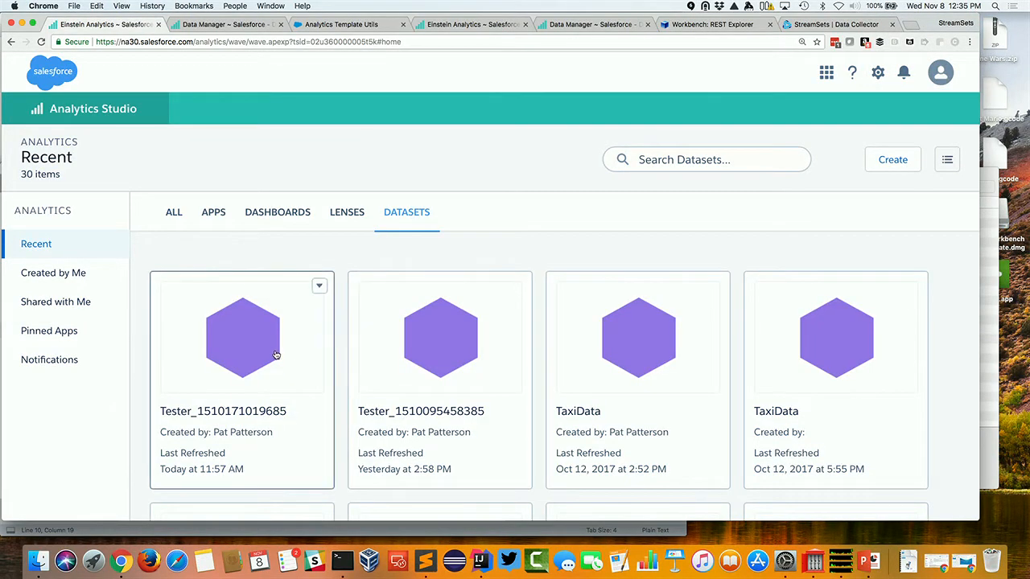
pyautogui.click(320, 286)
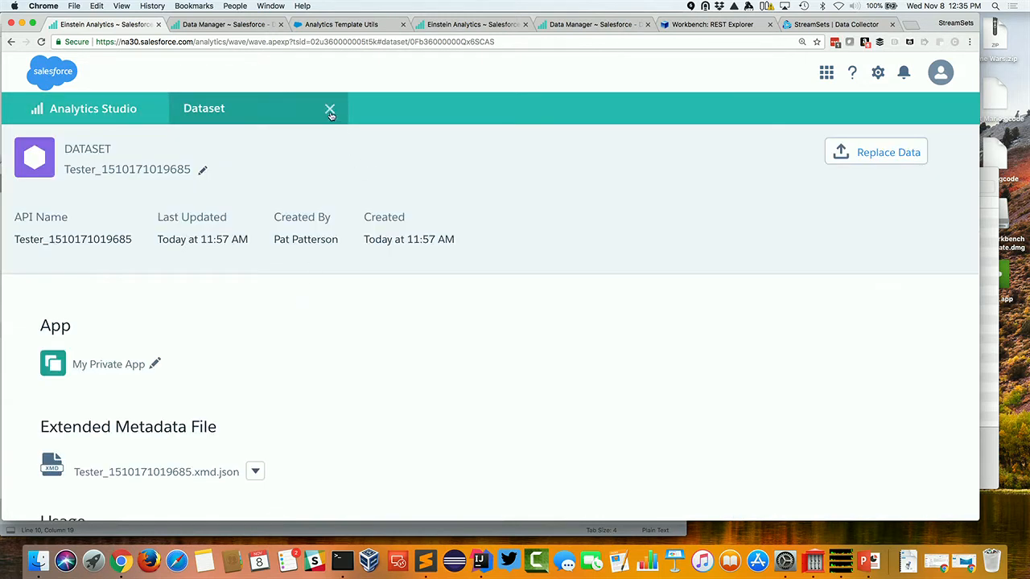
pyautogui.click(329, 108)
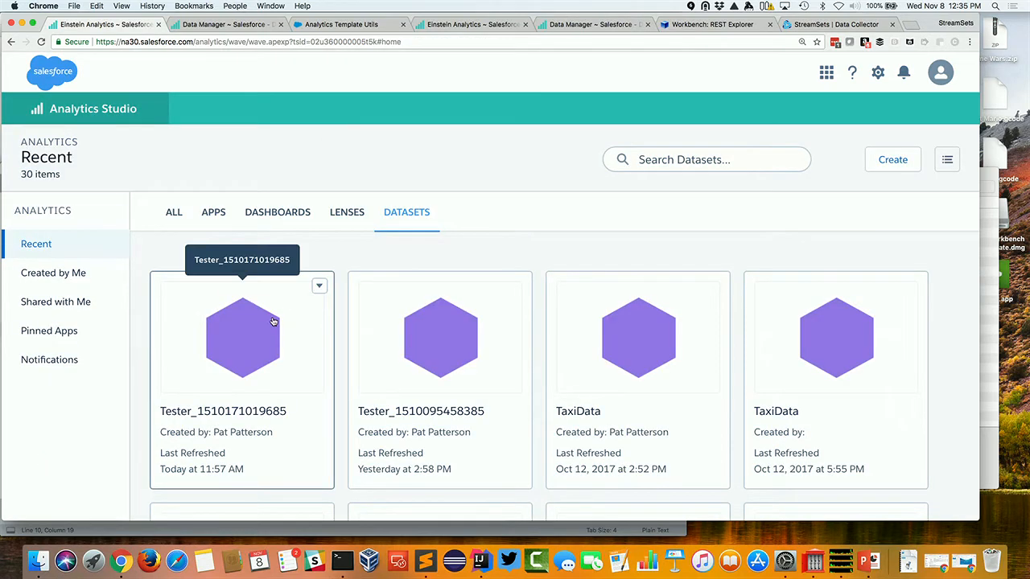
pyautogui.click(242, 338)
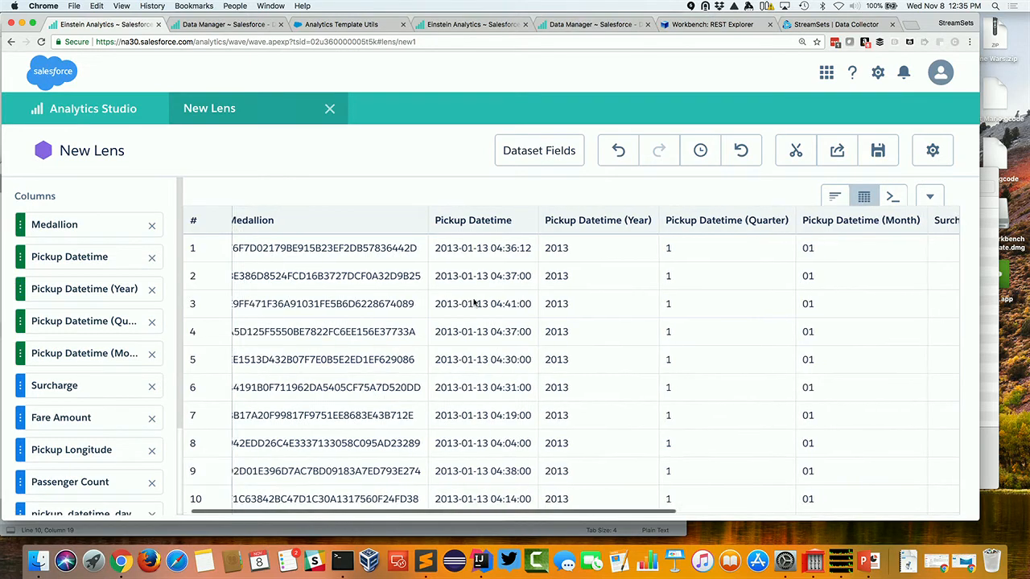
# - Scroll through the lens table's columns and add Credit Card Type as a column
pyautogui.hscroll(3)
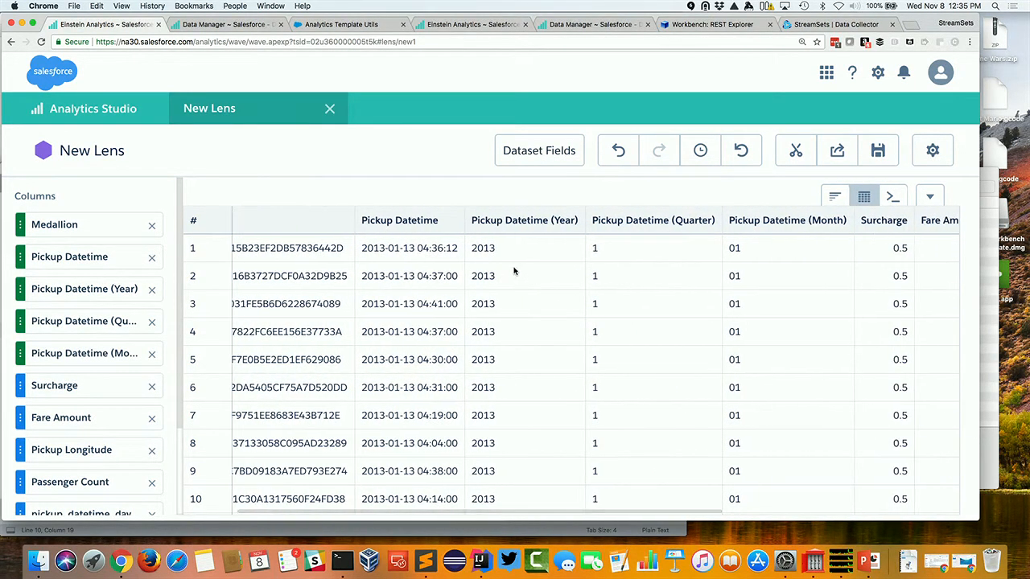
pyautogui.moveTo(537, 256)
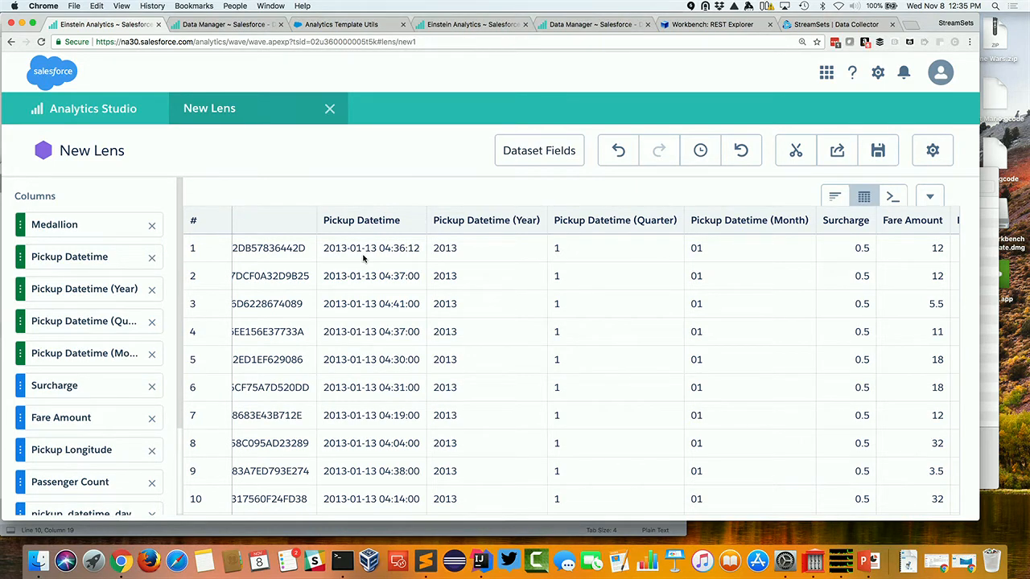
pyautogui.click(151, 224)
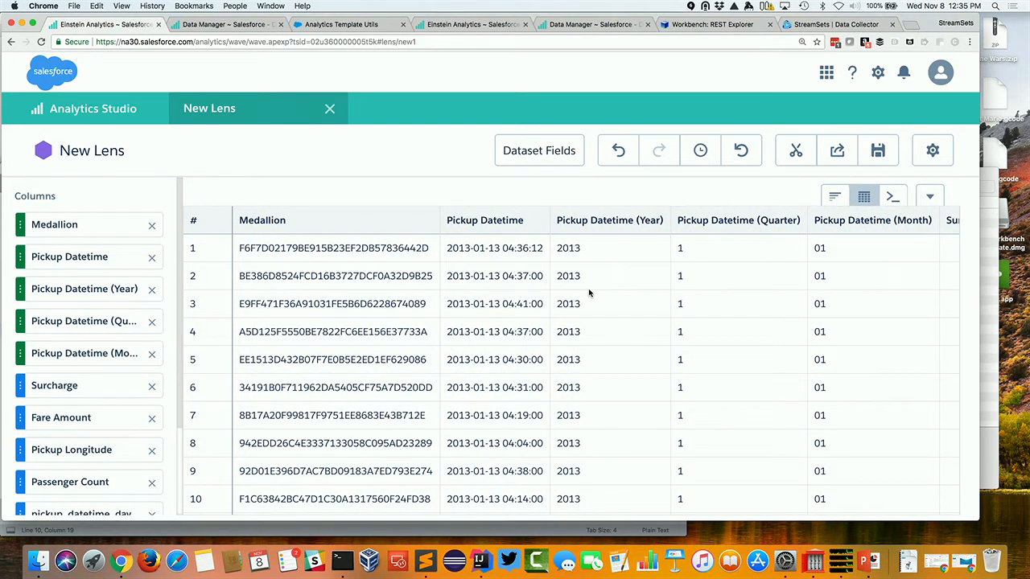
pyautogui.moveTo(597, 343)
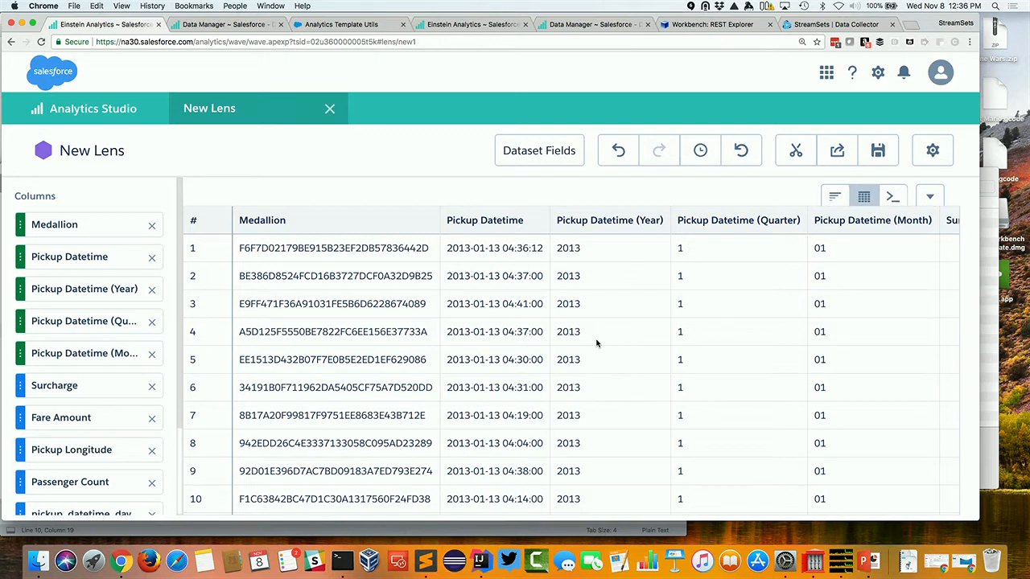
pyautogui.moveTo(486, 316)
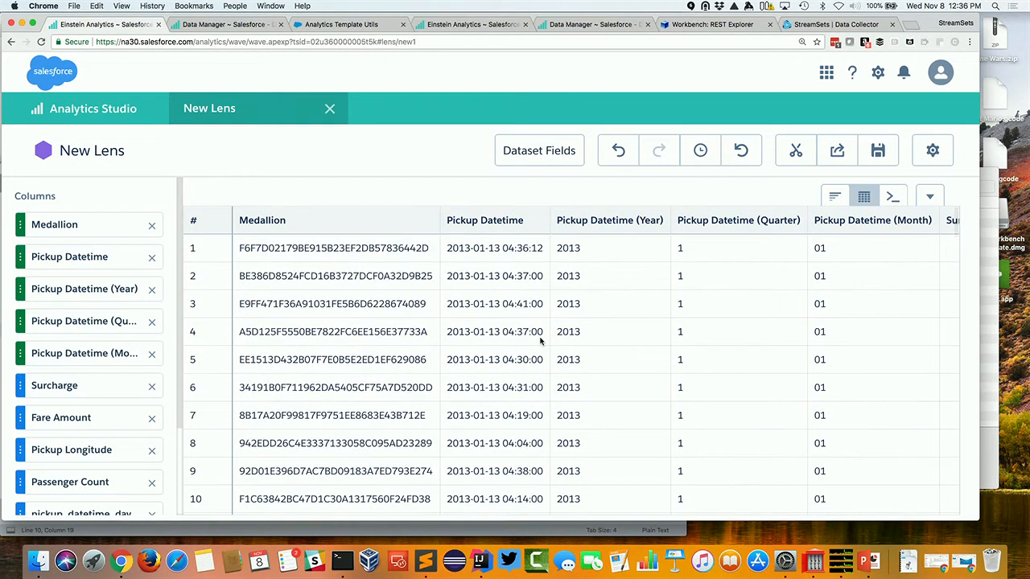
pyautogui.hscroll(3)
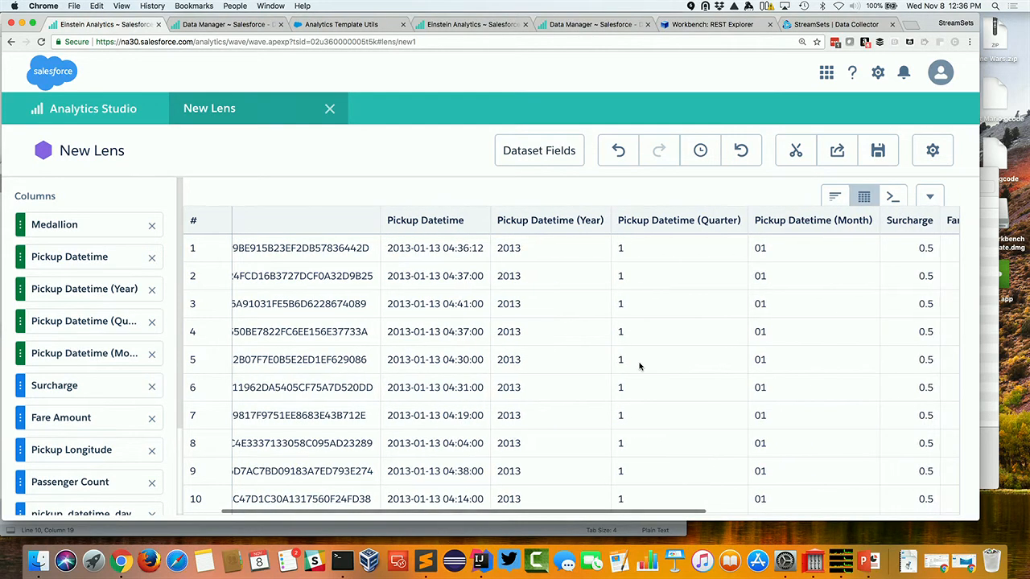
pyautogui.hscroll(3)
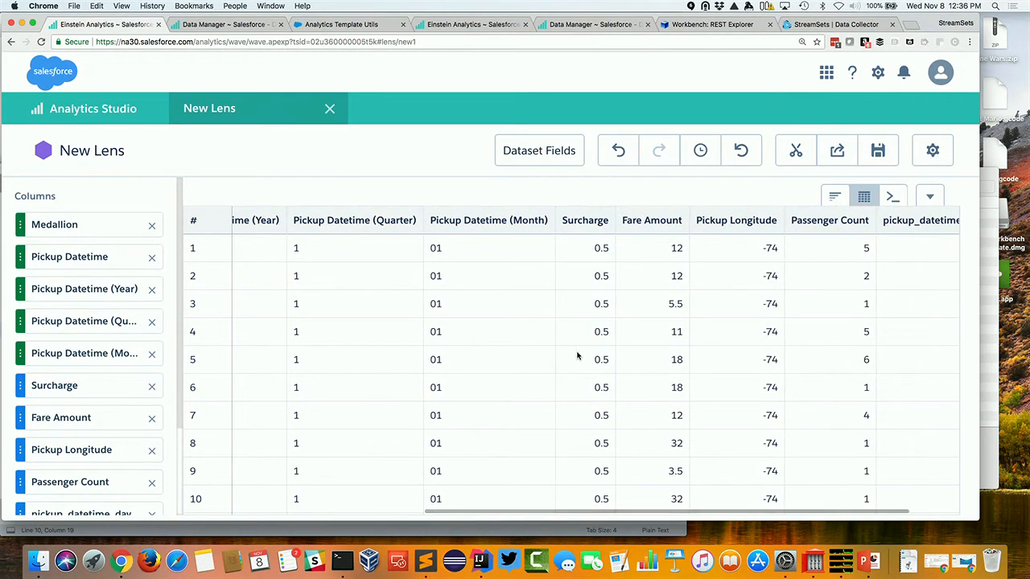
pyautogui.moveTo(819, 348)
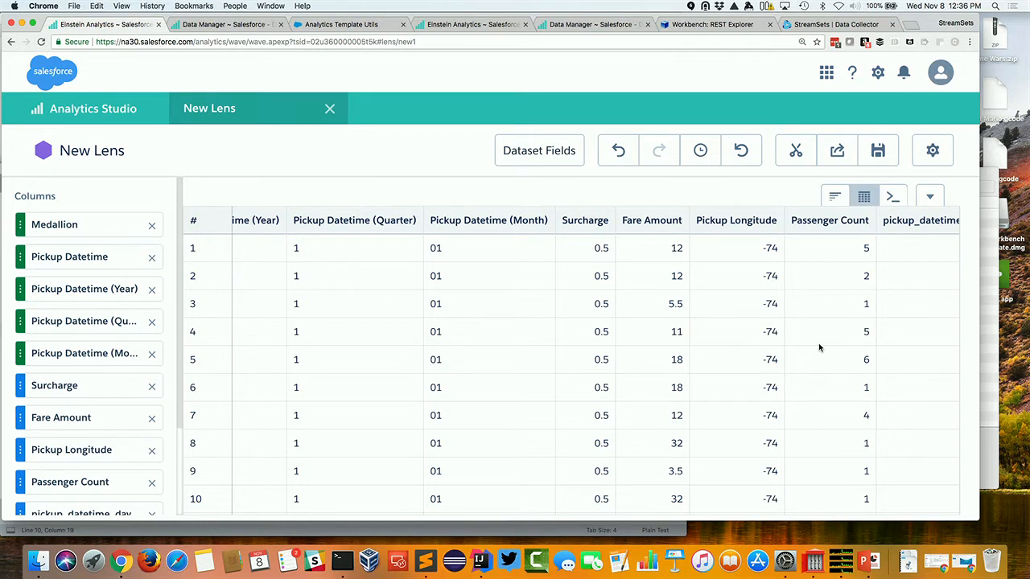
pyautogui.hscroll(-3)
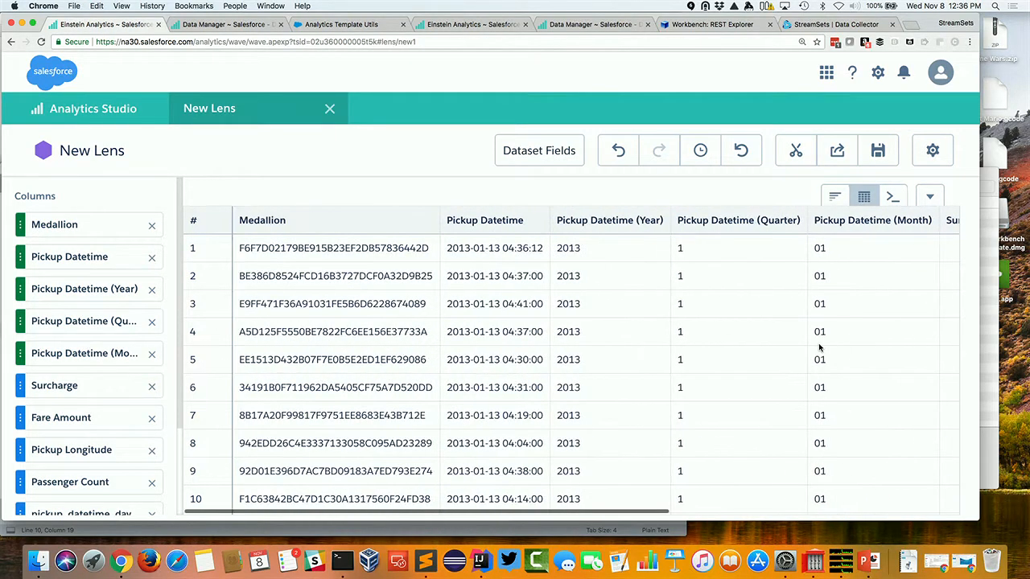
pyautogui.scroll(-3)
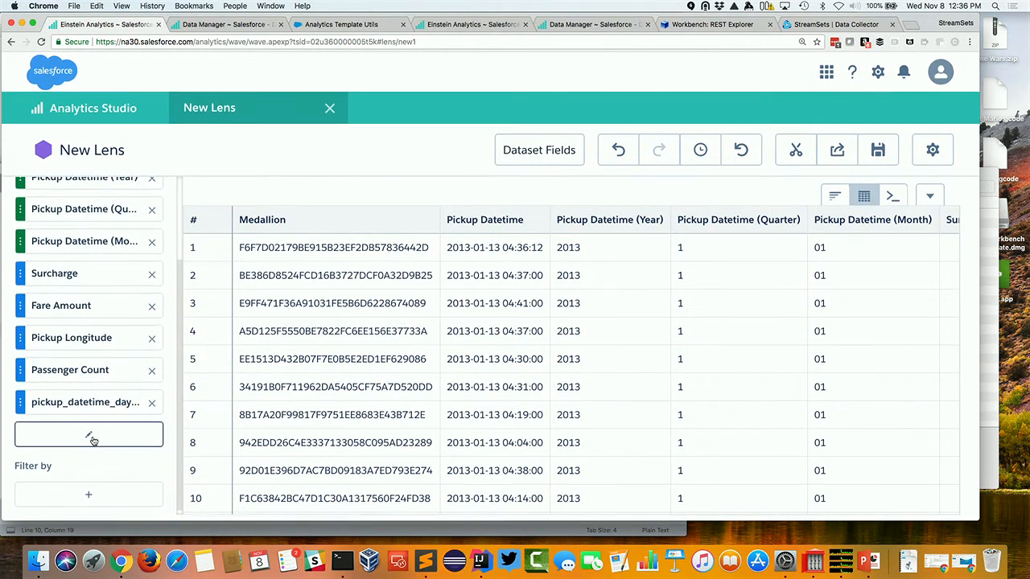
pyautogui.click(88, 434)
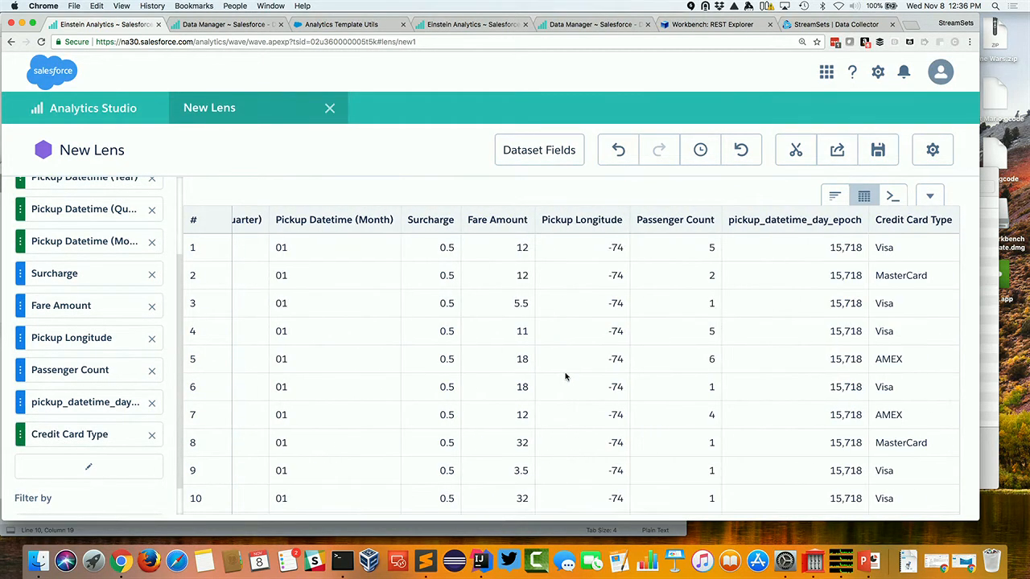
pyautogui.moveTo(950, 316)
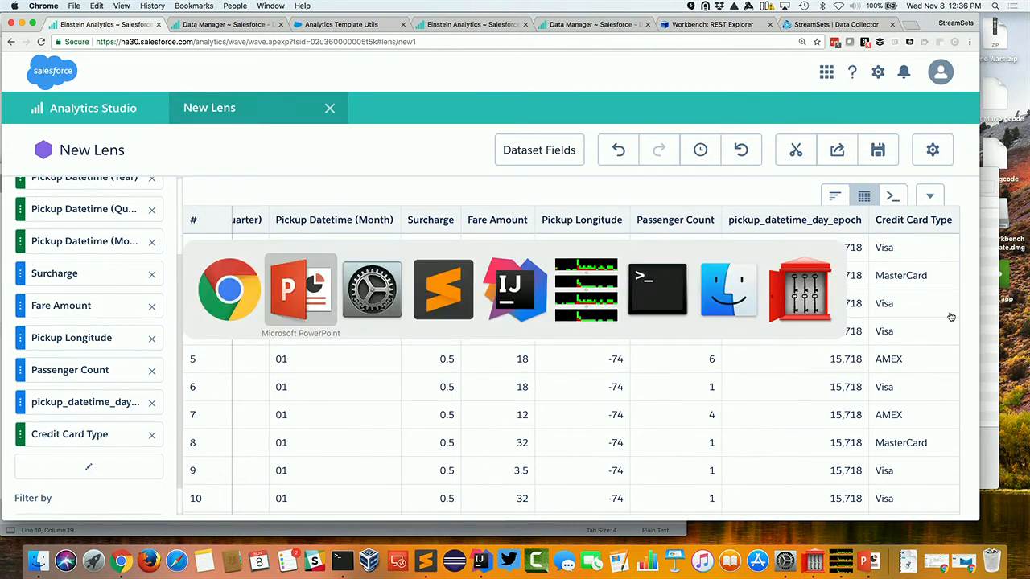
pyautogui.click(300, 290)
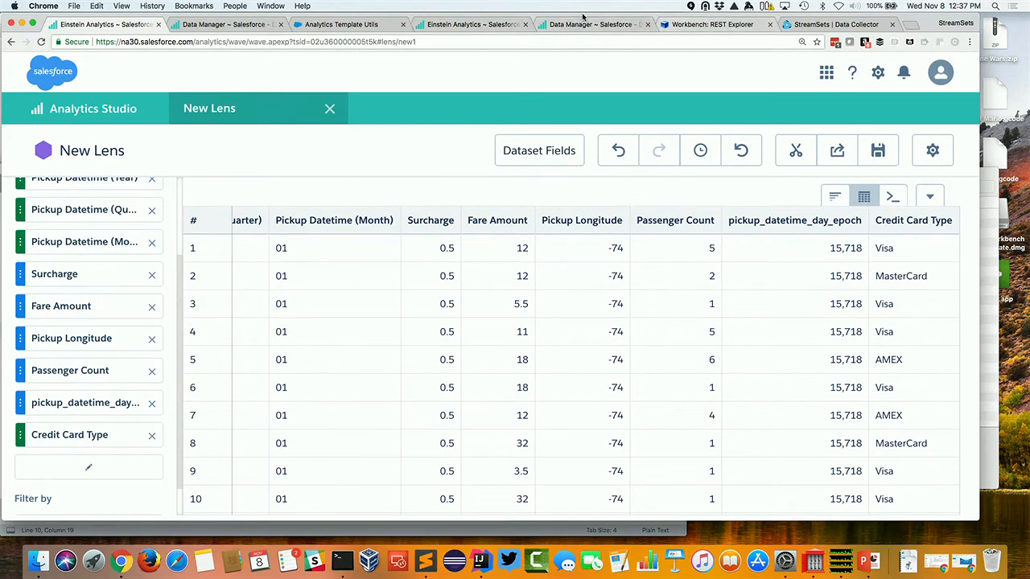
# - Inspect the Products Opportunities register node of Default Salesforce Dataflow, then return to Dataflows
pyautogui.click(591, 24)
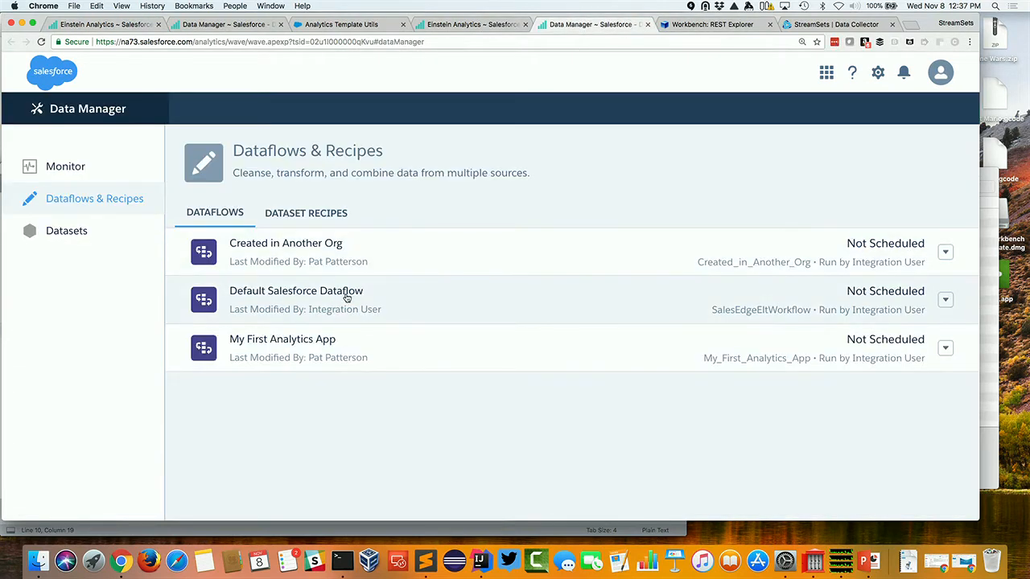
pyautogui.click(296, 290)
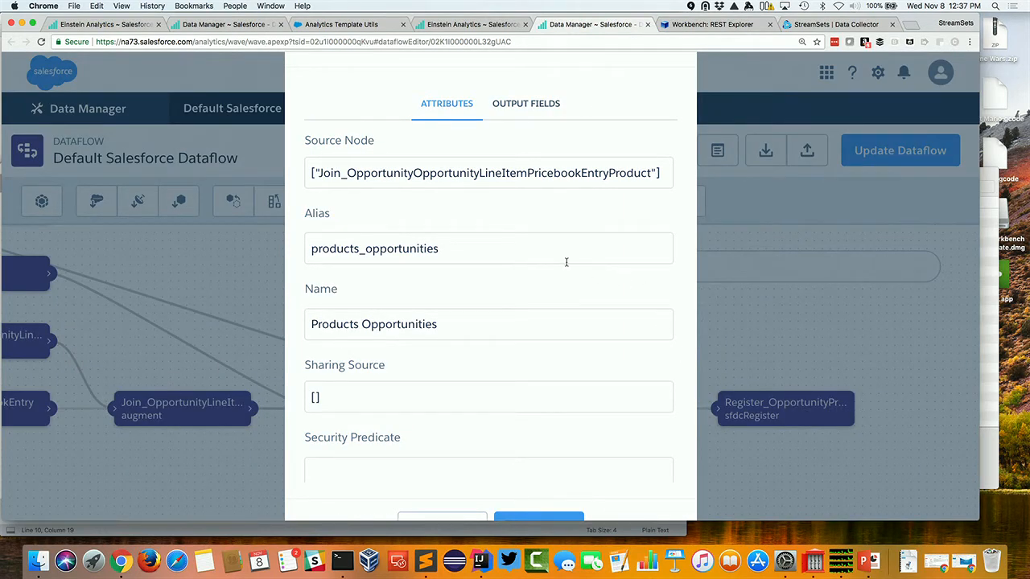
pyautogui.moveTo(683, 268)
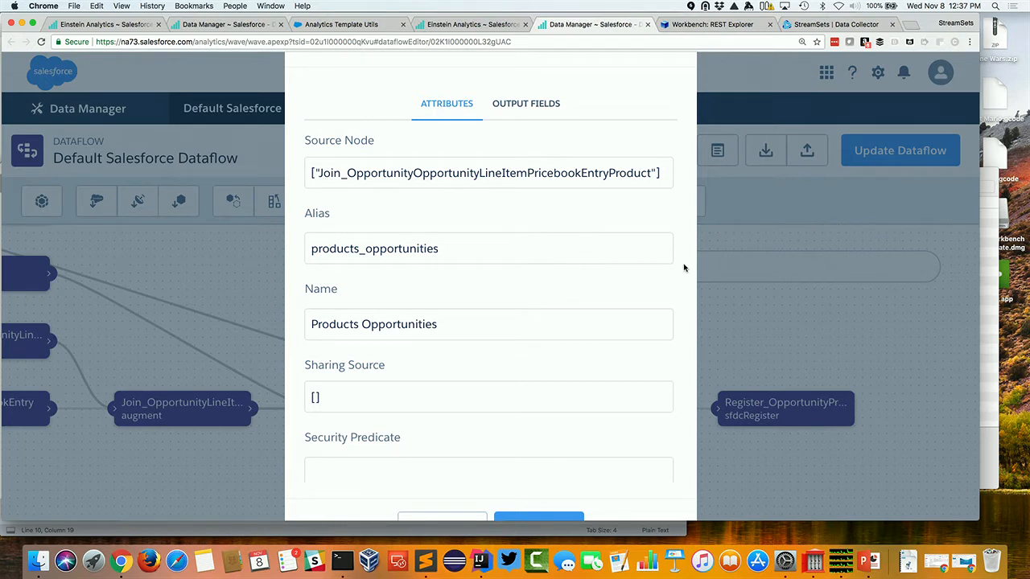
pyautogui.scroll(-3)
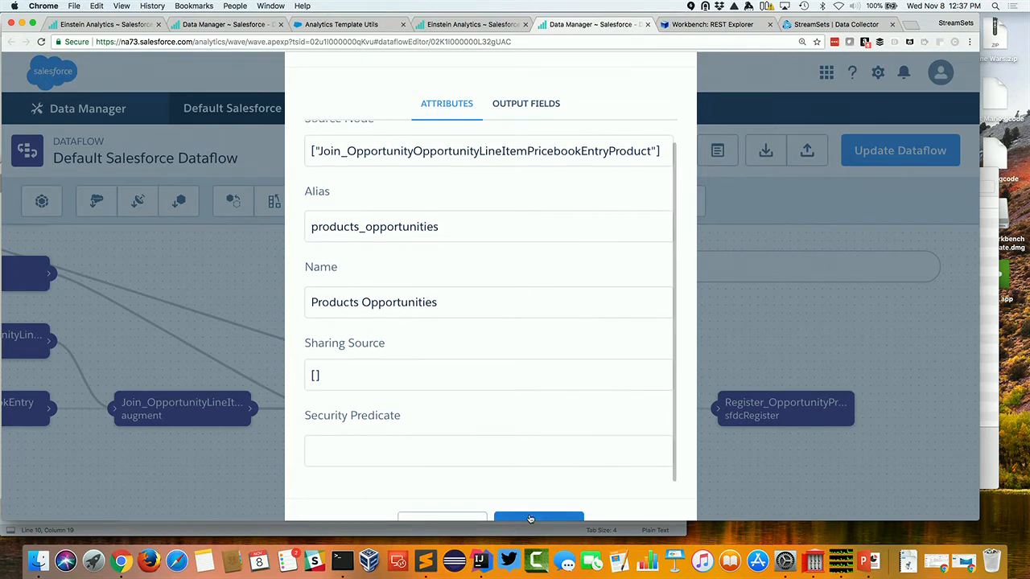
pyautogui.click(538, 517)
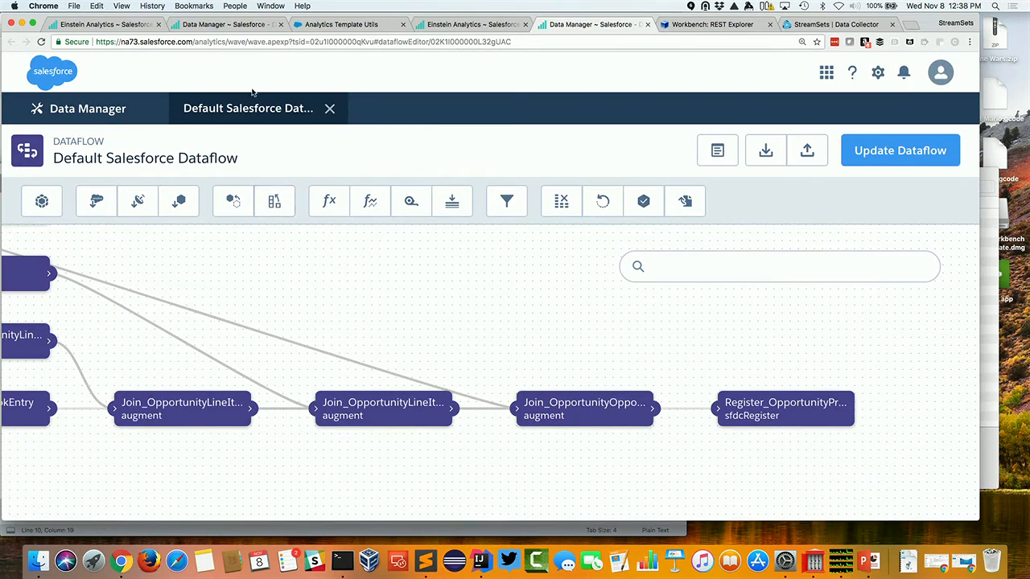
pyautogui.click(330, 108)
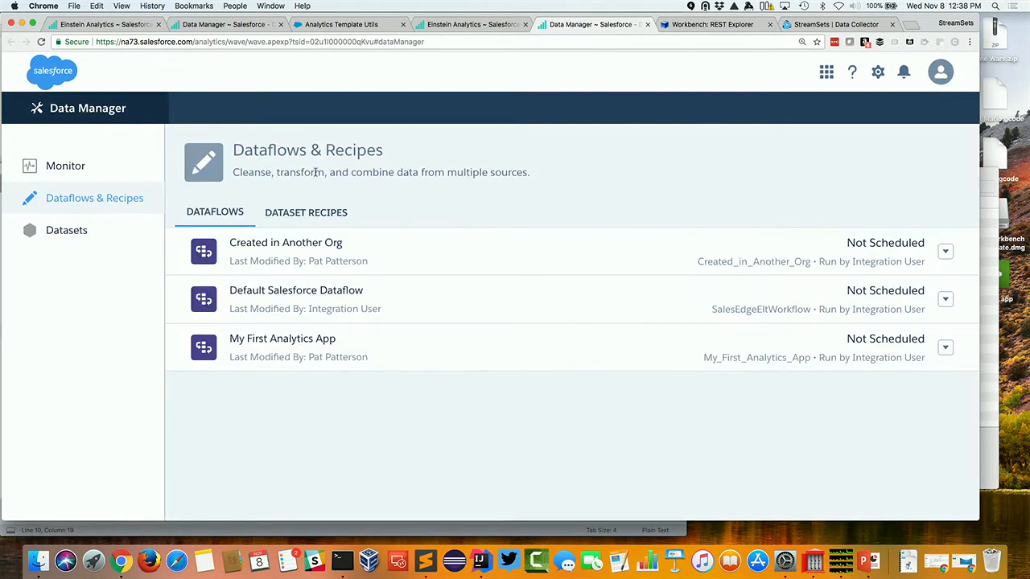
# - Show the PowerPoint Lens slide on interactive queries, chart variety and dashboards
pyautogui.click(872, 561)
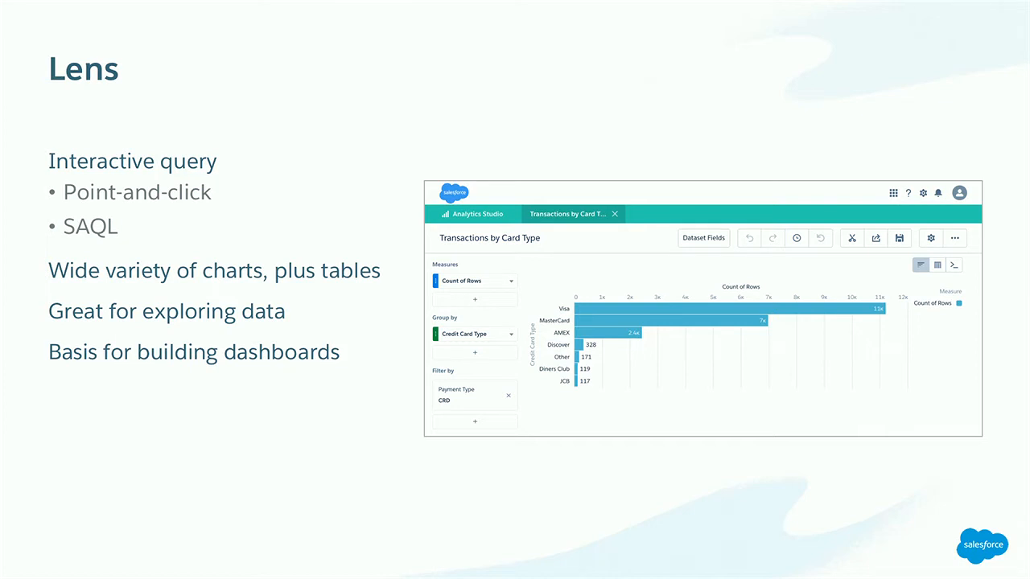
pyautogui.press('Escape')
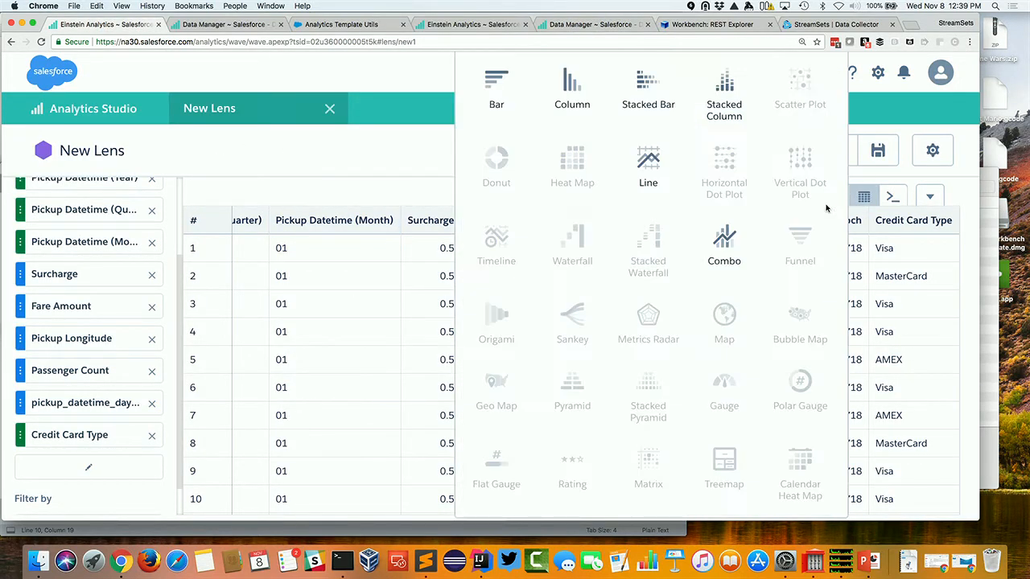
# - Show the lens as a bar chart grouping row counts by Credit Card Type
pyautogui.click(497, 89)
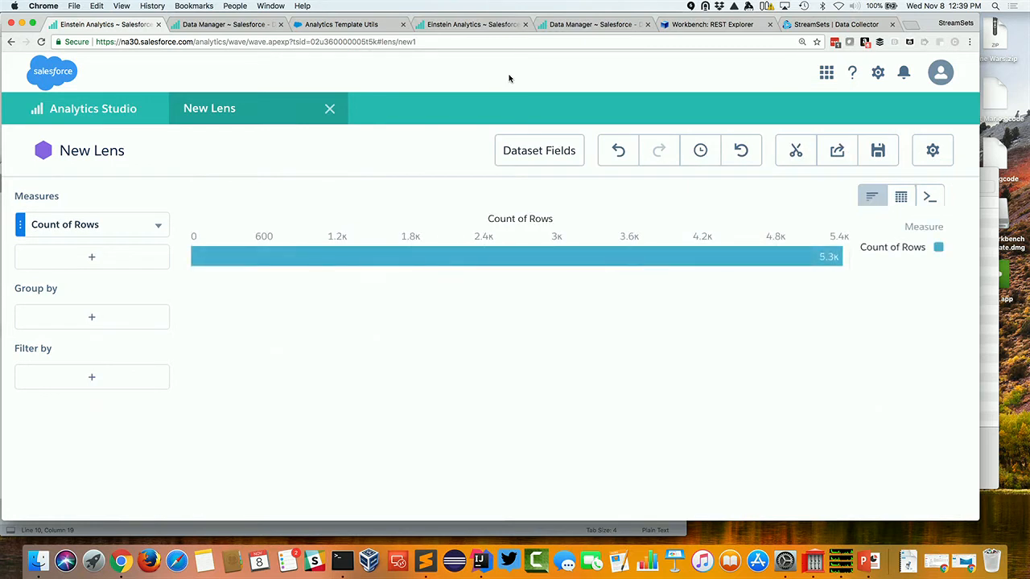
pyautogui.moveTo(440, 244)
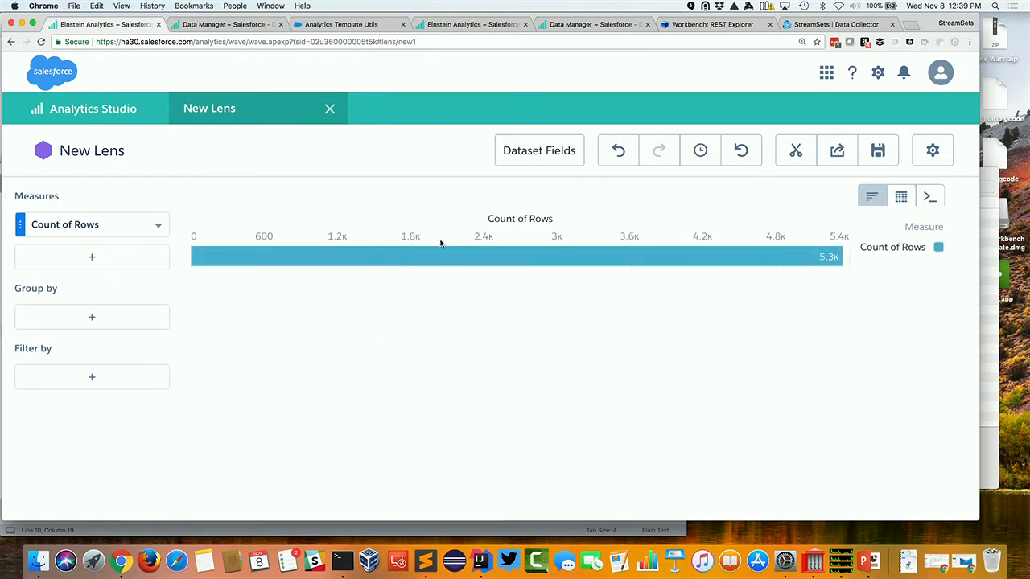
pyautogui.moveTo(167, 322)
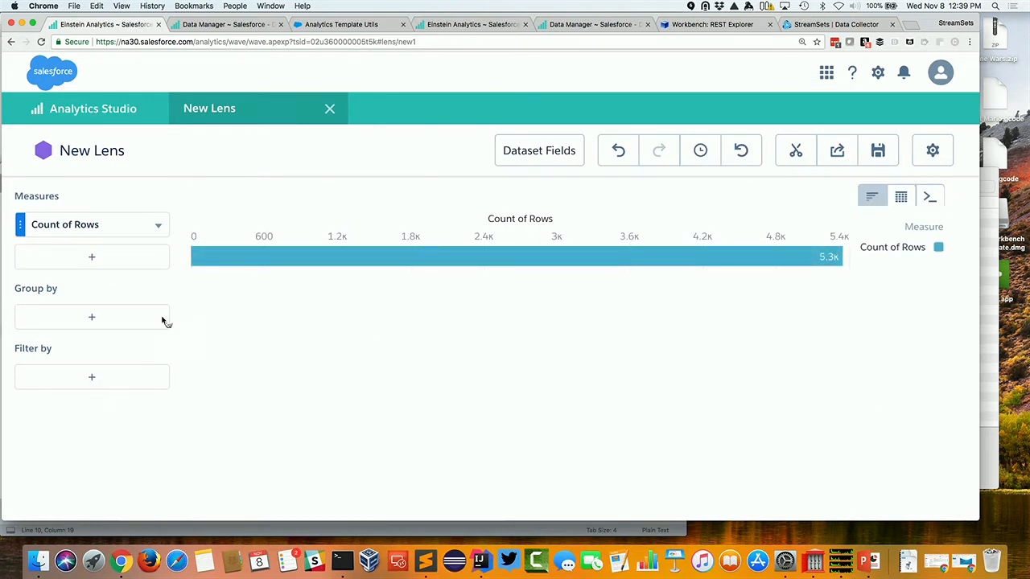
pyautogui.click(92, 316)
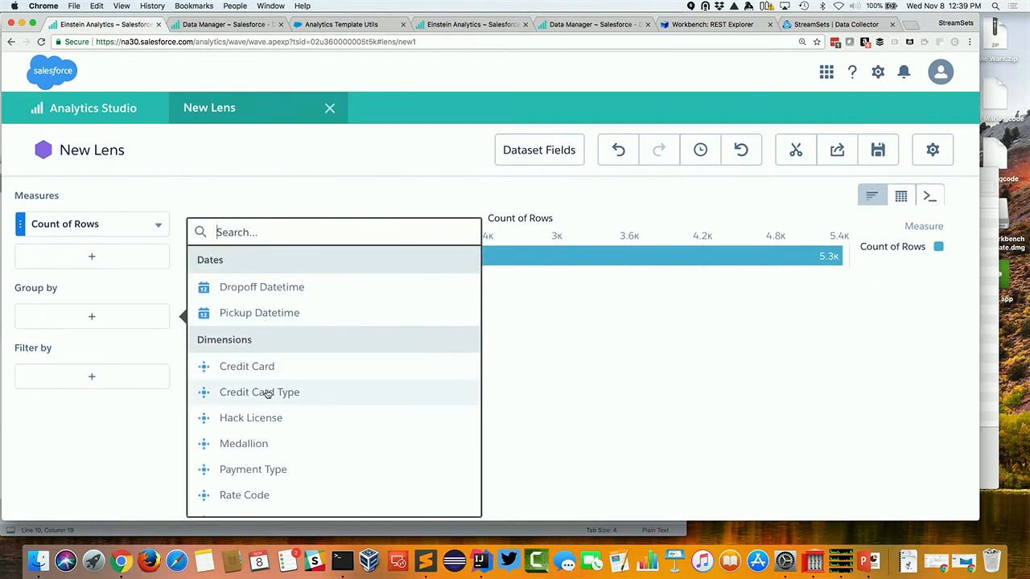
pyautogui.click(259, 392)
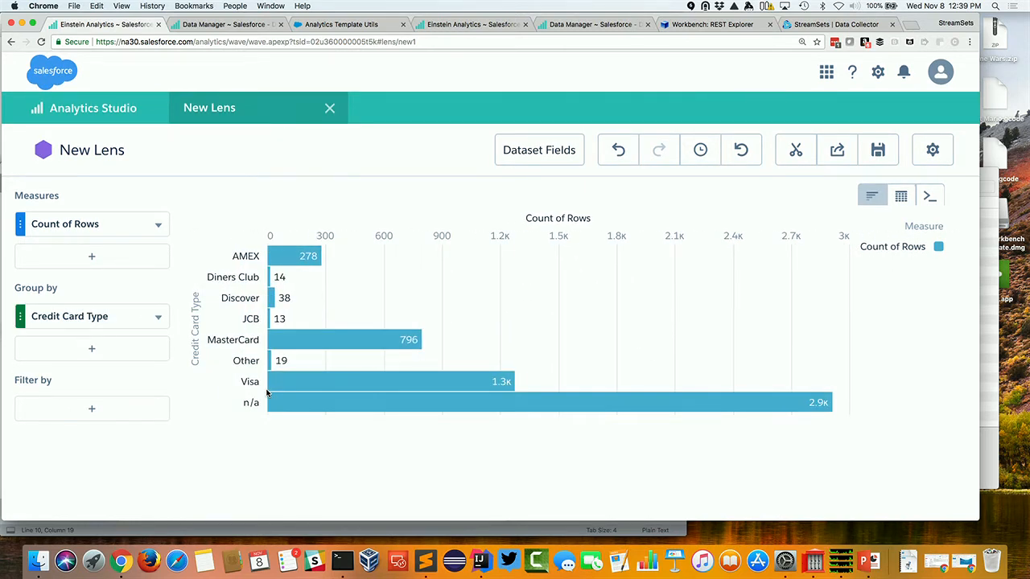
pyautogui.moveTo(302, 402)
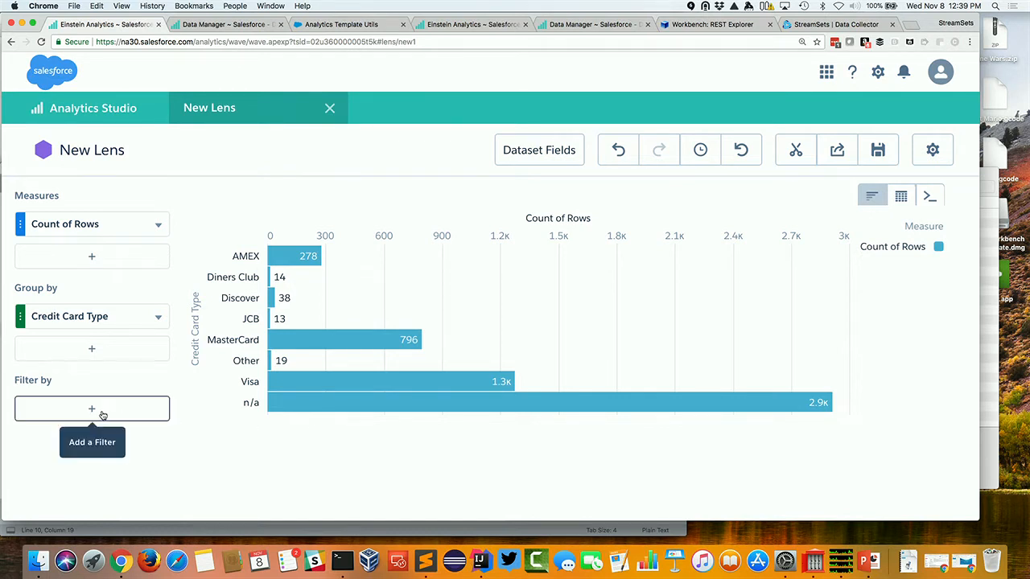
# - Filter the chart to CRD payment type and sort bars descending by count
pyautogui.click(92, 408)
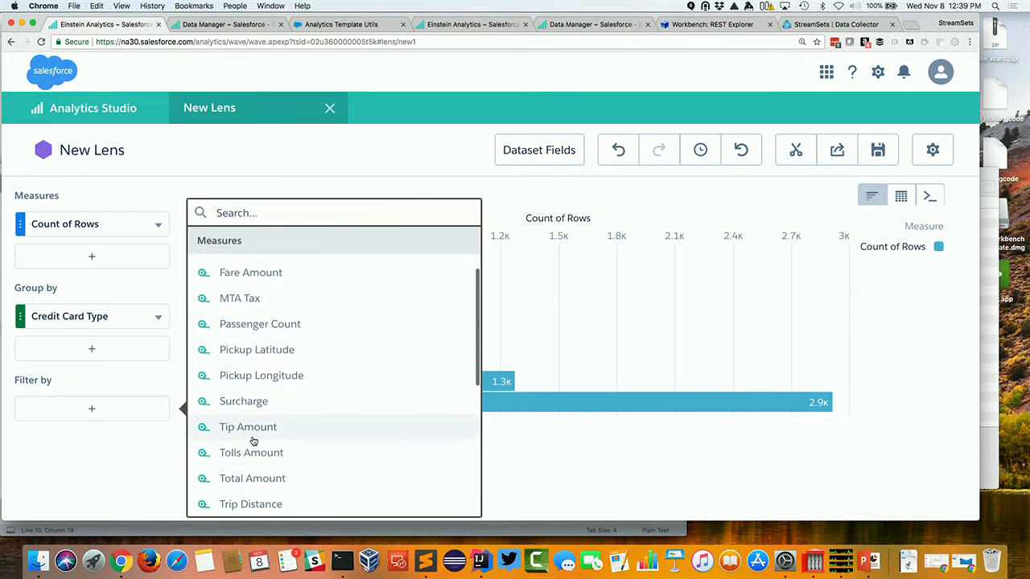
pyautogui.scroll(-3)
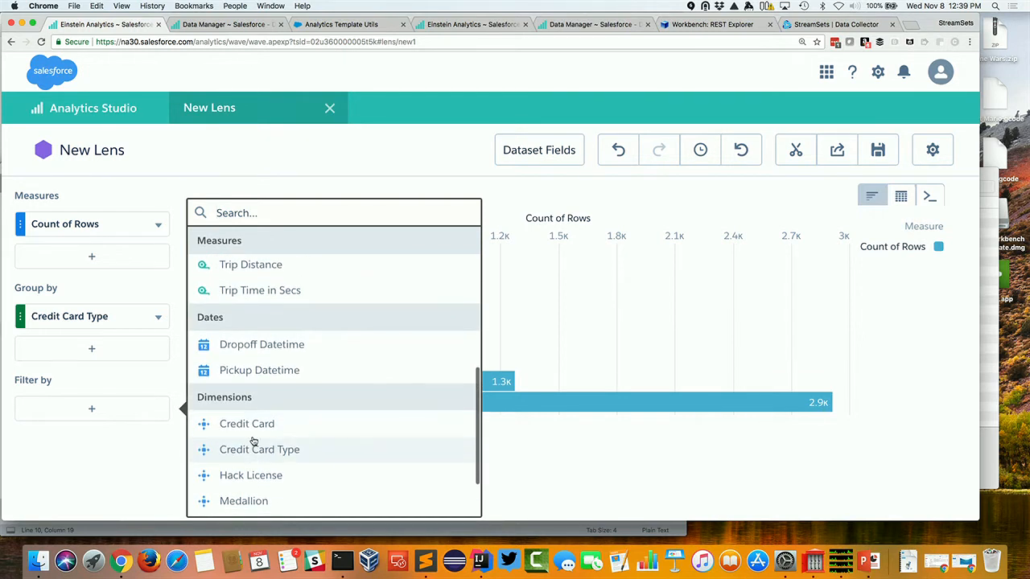
pyautogui.scroll(-3)
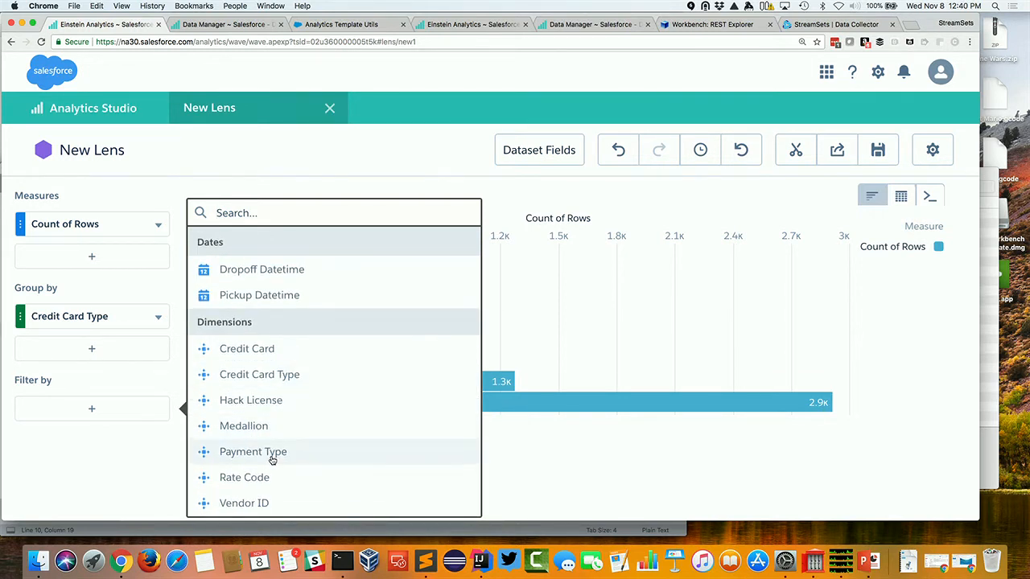
pyautogui.click(253, 451)
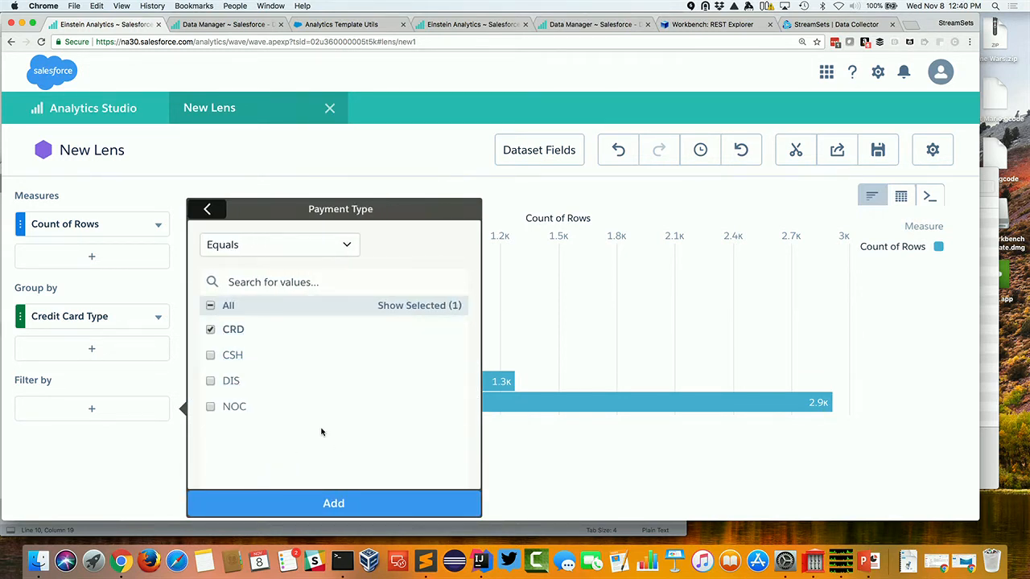
pyautogui.click(333, 503)
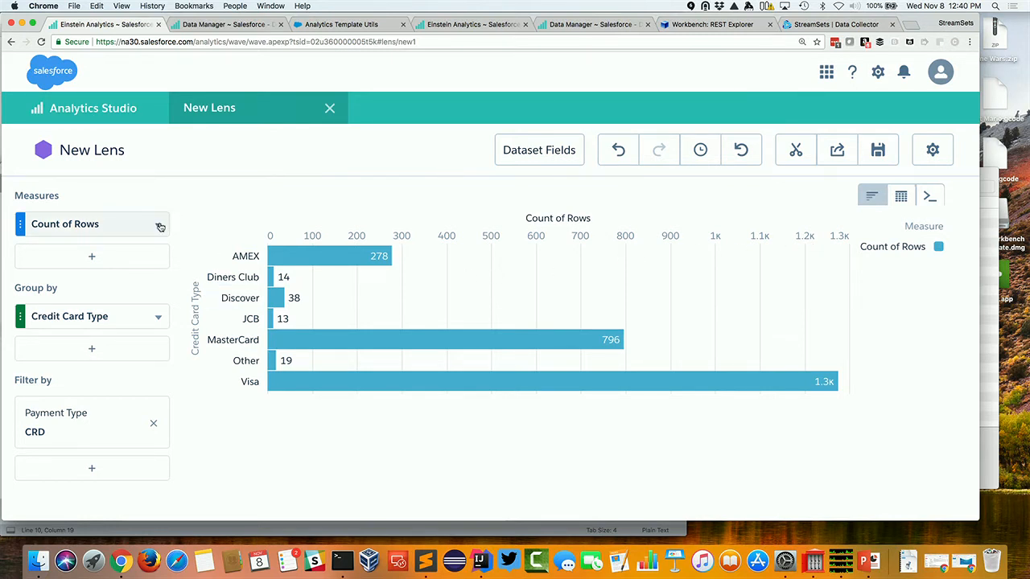
pyautogui.click(160, 224)
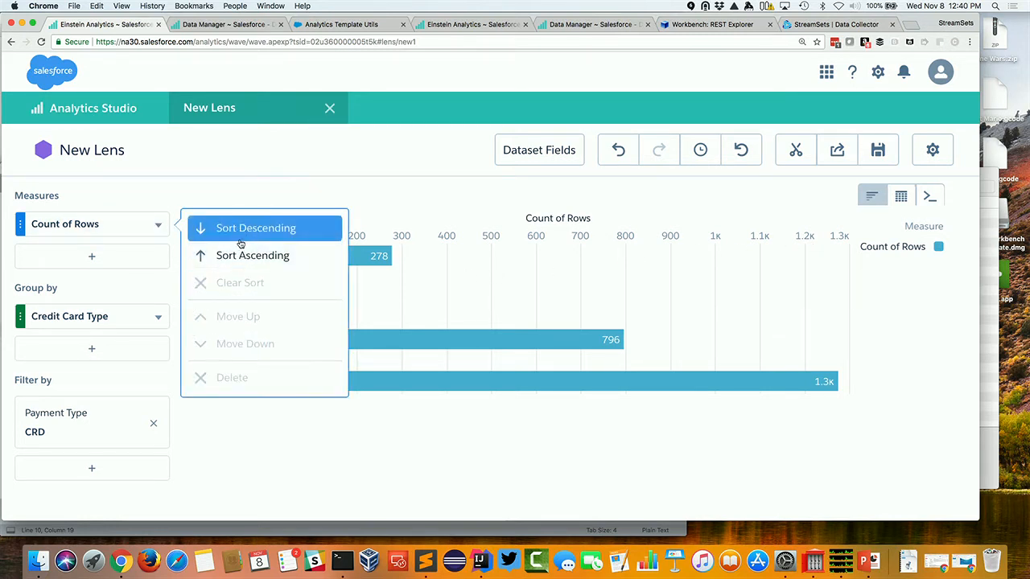
pyautogui.click(256, 228)
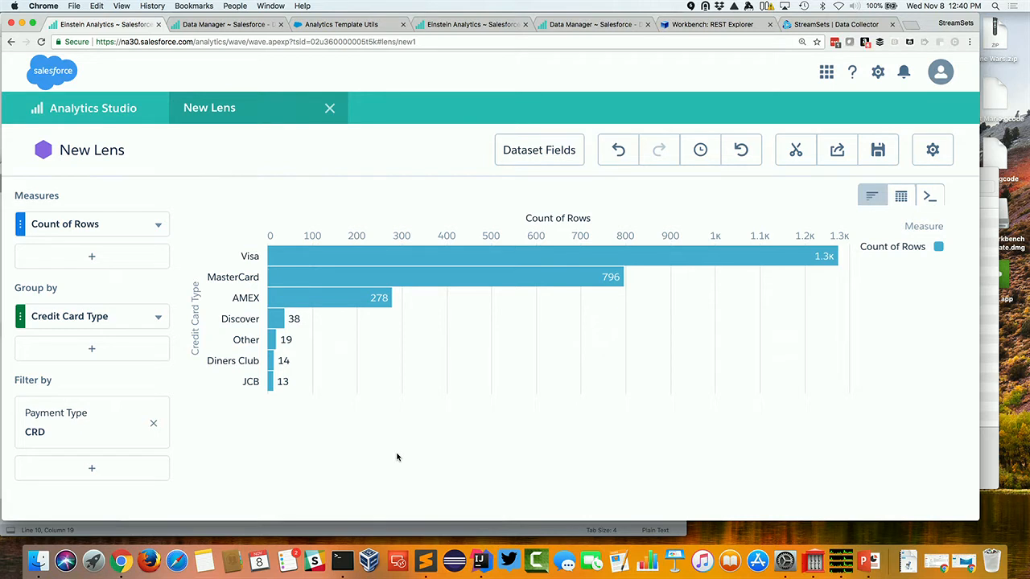
pyautogui.moveTo(930, 195)
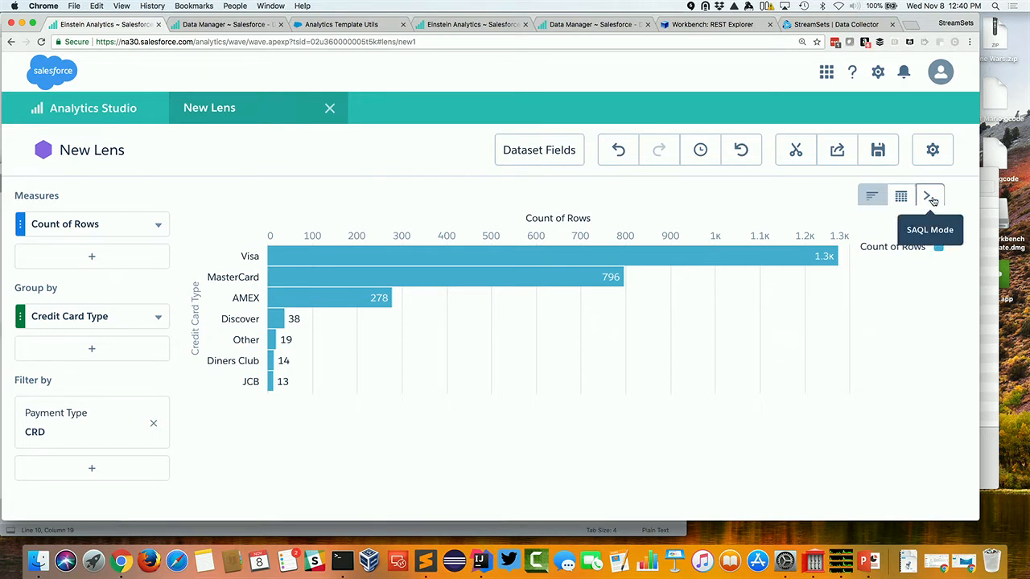
# - Switch the lens to SAQL mode, showing the query and per-card-type count table
pyautogui.click(930, 196)
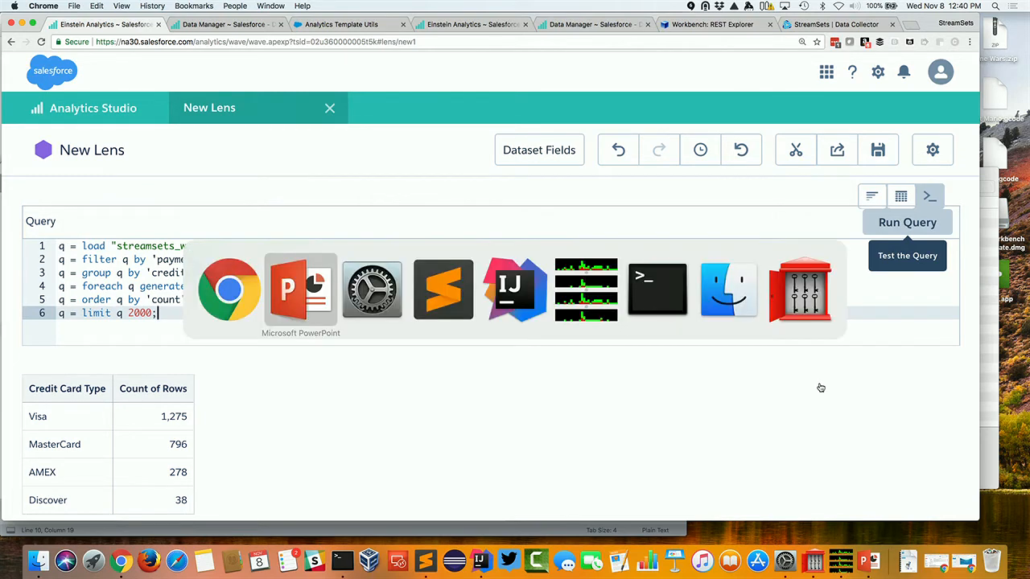
pyautogui.click(300, 289)
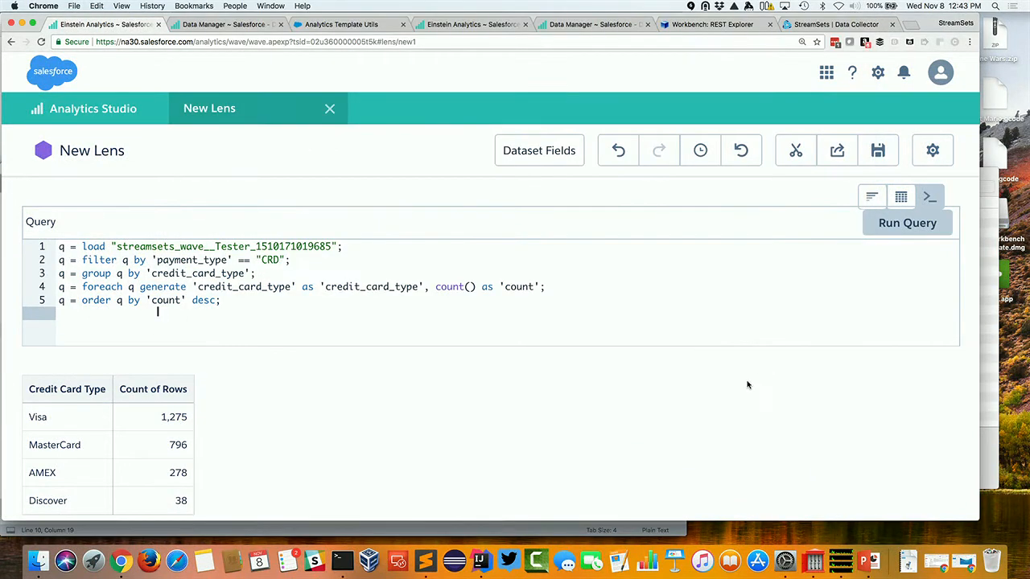
pyautogui.moveTo(723, 379)
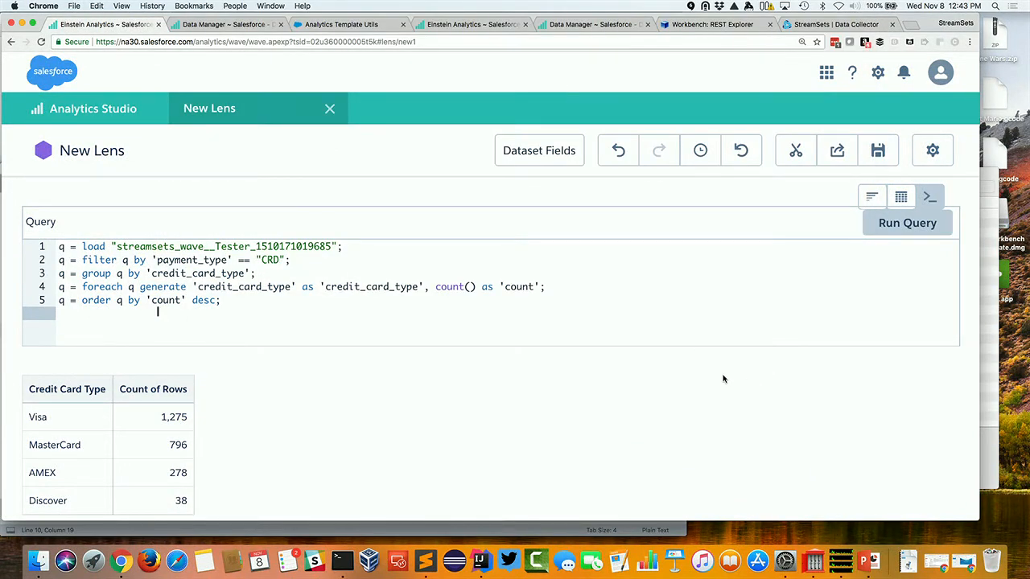
pyautogui.moveTo(378, 439)
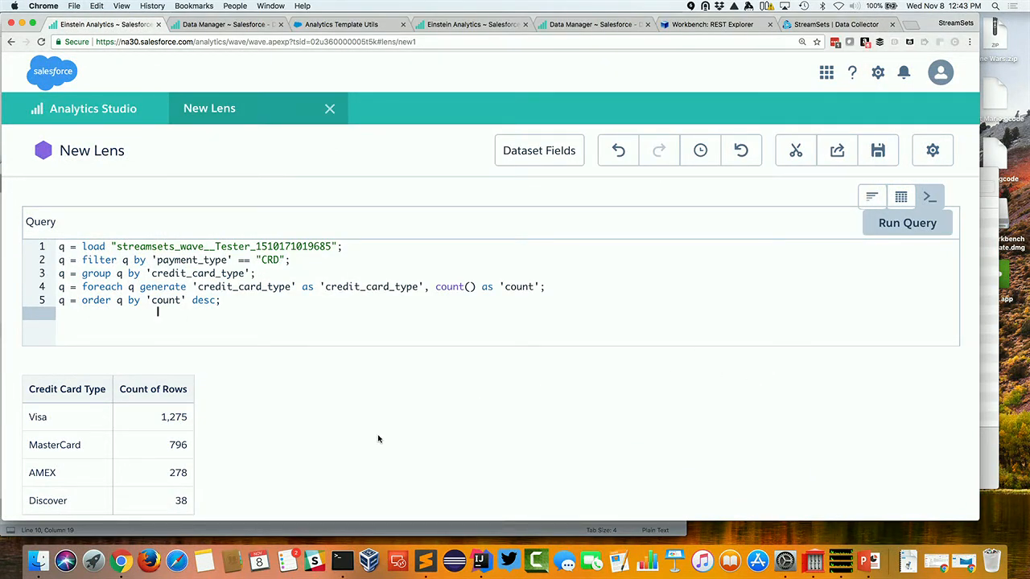
# - Add a three-row limit to the query, delete the payment type filter line, and rerun
pyautogui.scroll(-3)
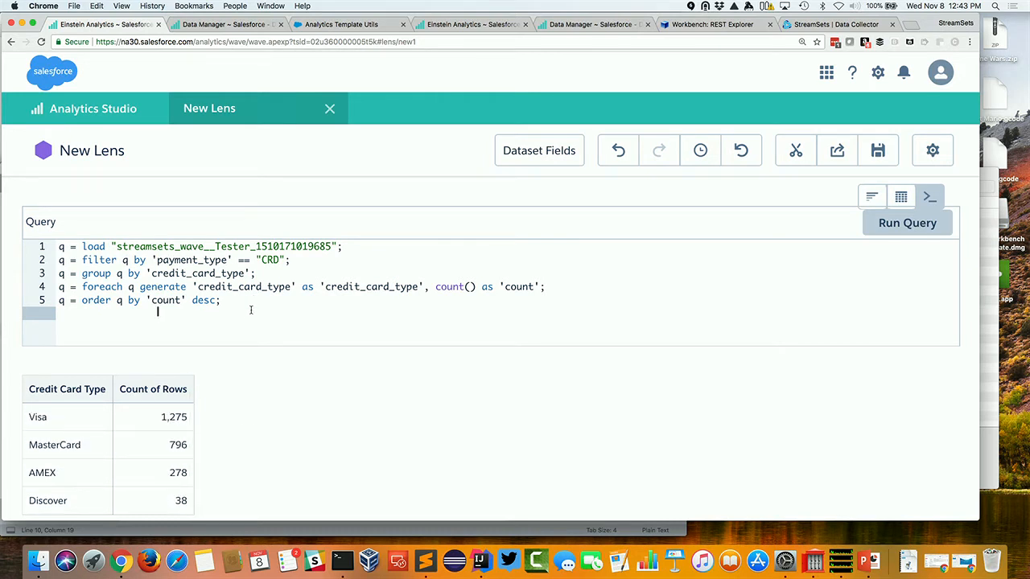
pyautogui.write('q = limit q 2000;')
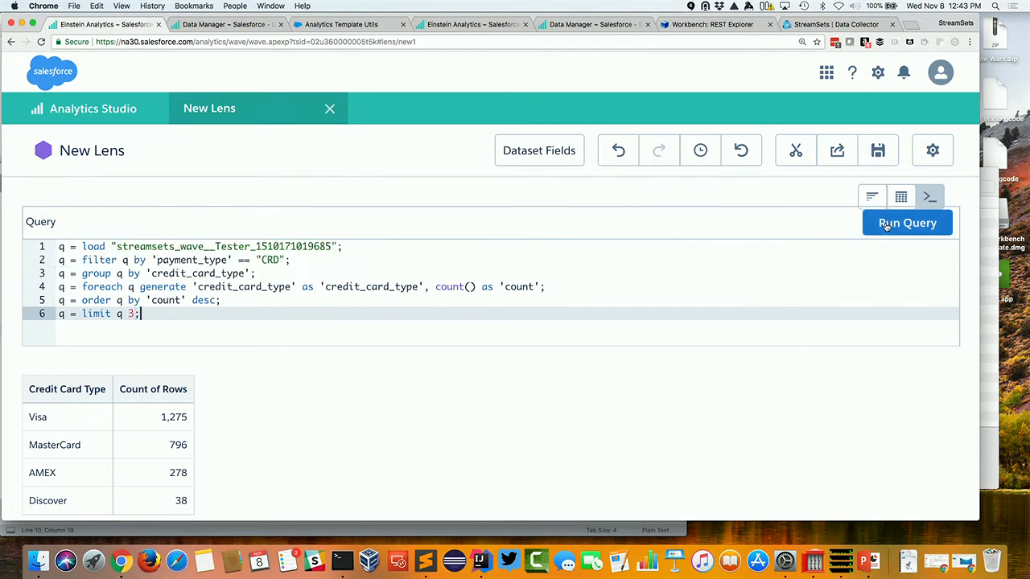
pyautogui.click(906, 223)
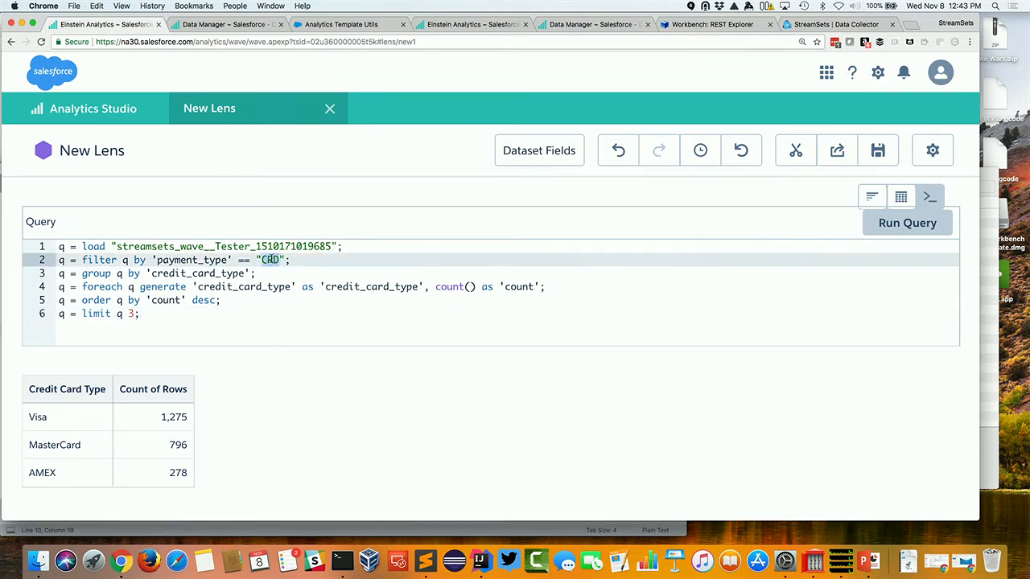
pyautogui.click(294, 259)
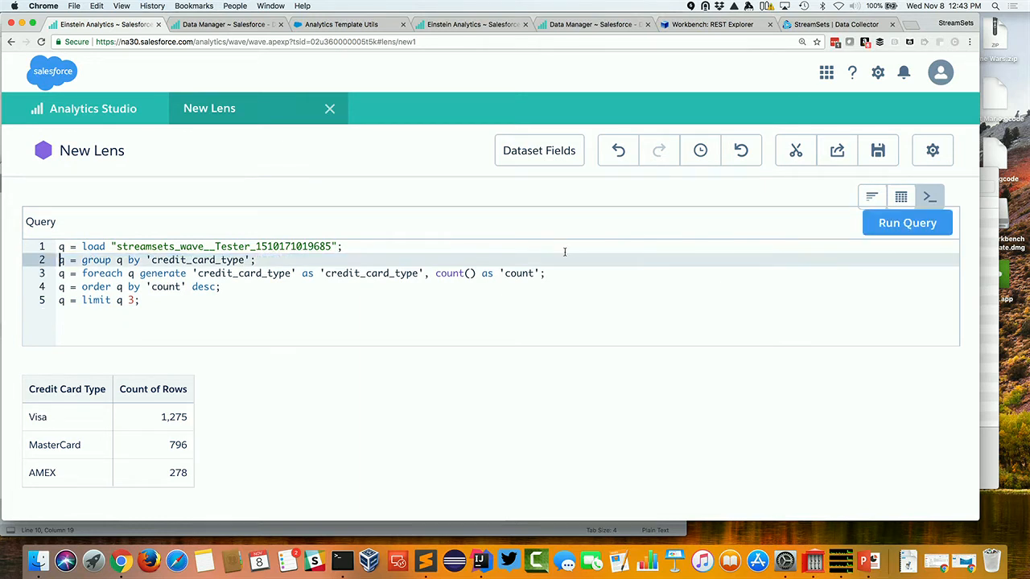
pyautogui.click(906, 223)
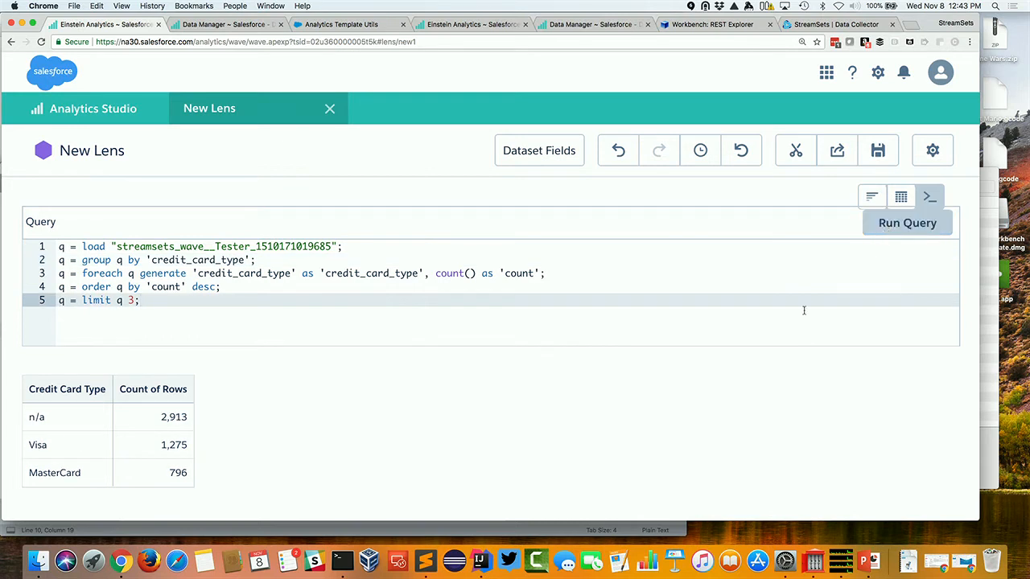
pyautogui.moveTo(604, 356)
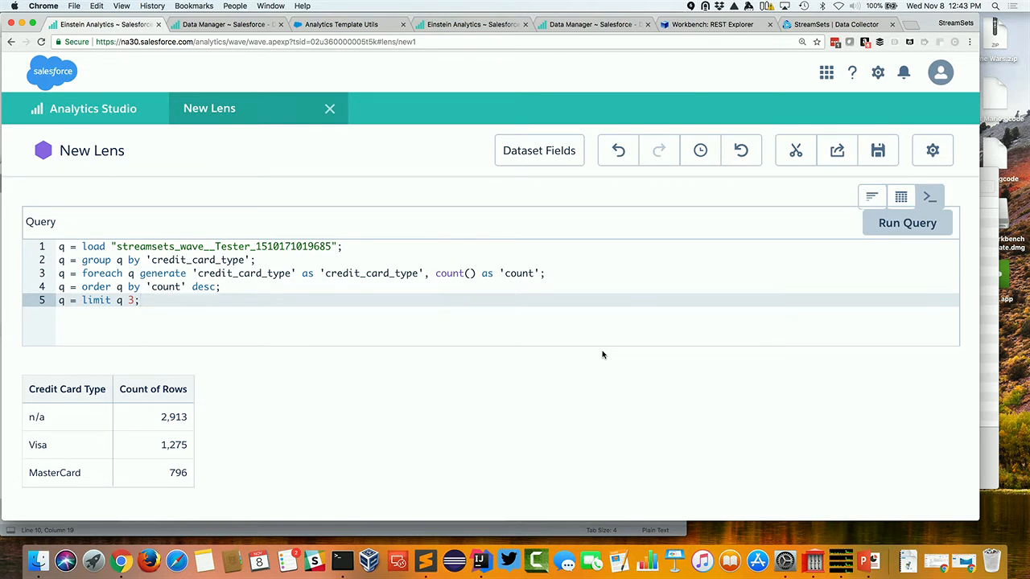
pyautogui.click(137, 300)
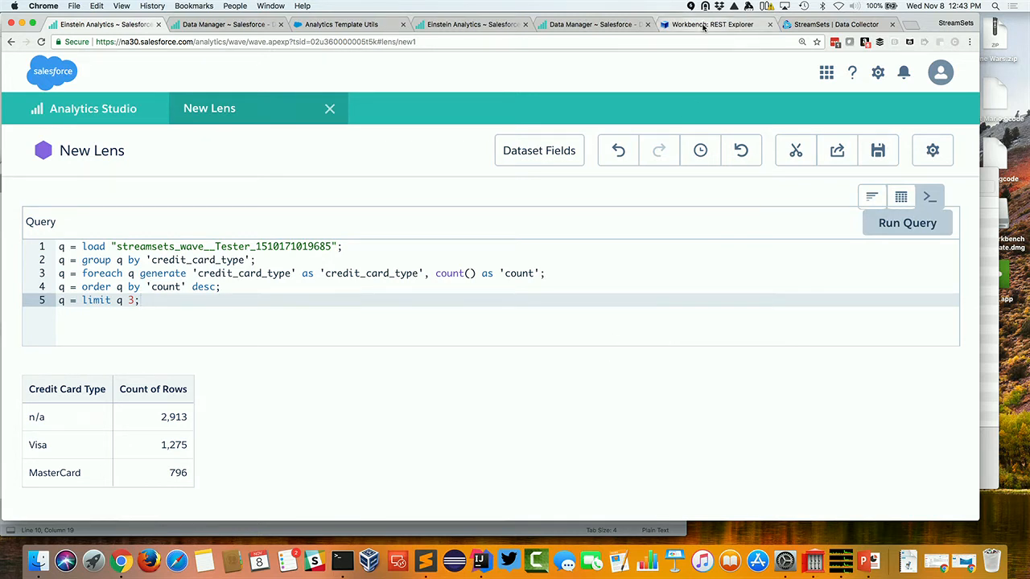
# - Execute the datasets request, accept the terms, and dismiss the wrong-org access request
pyautogui.click(712, 24)
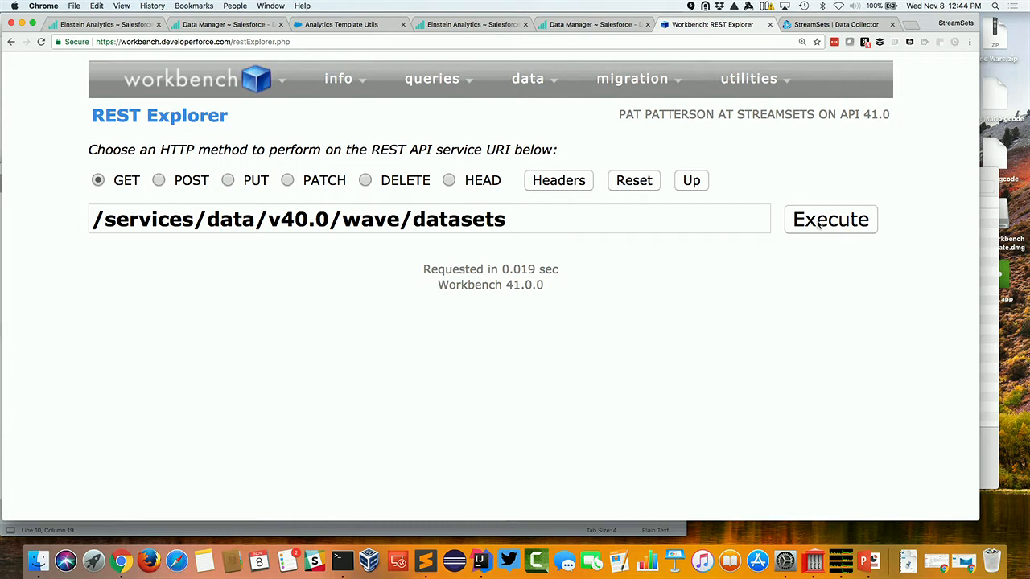
pyautogui.click(830, 218)
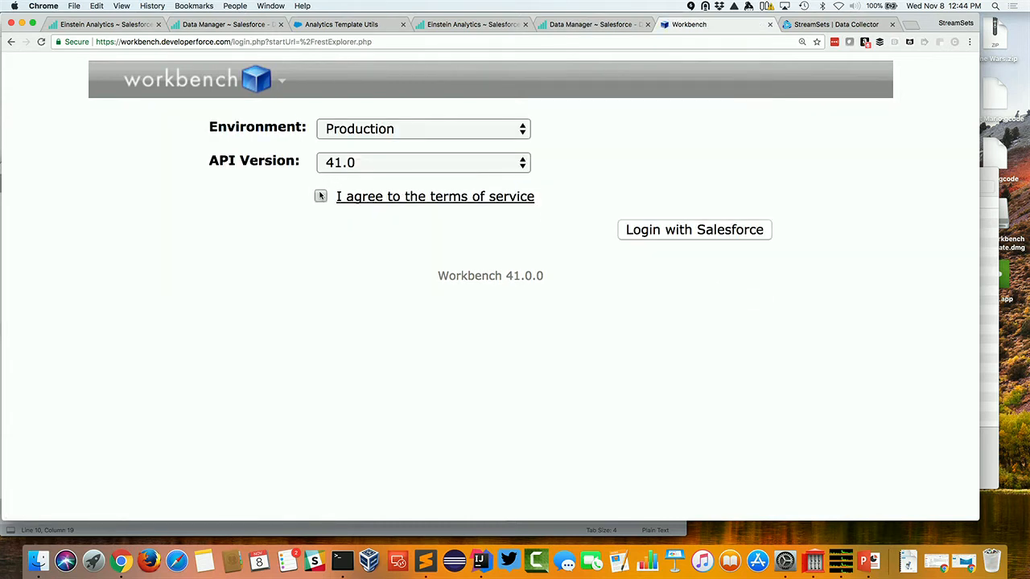
pyautogui.click(321, 195)
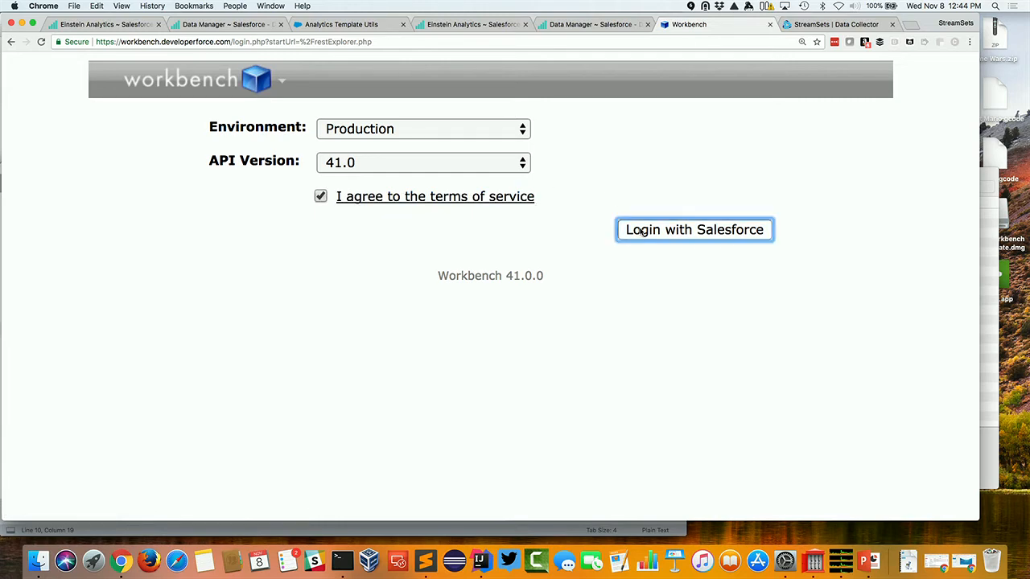
pyautogui.click(694, 229)
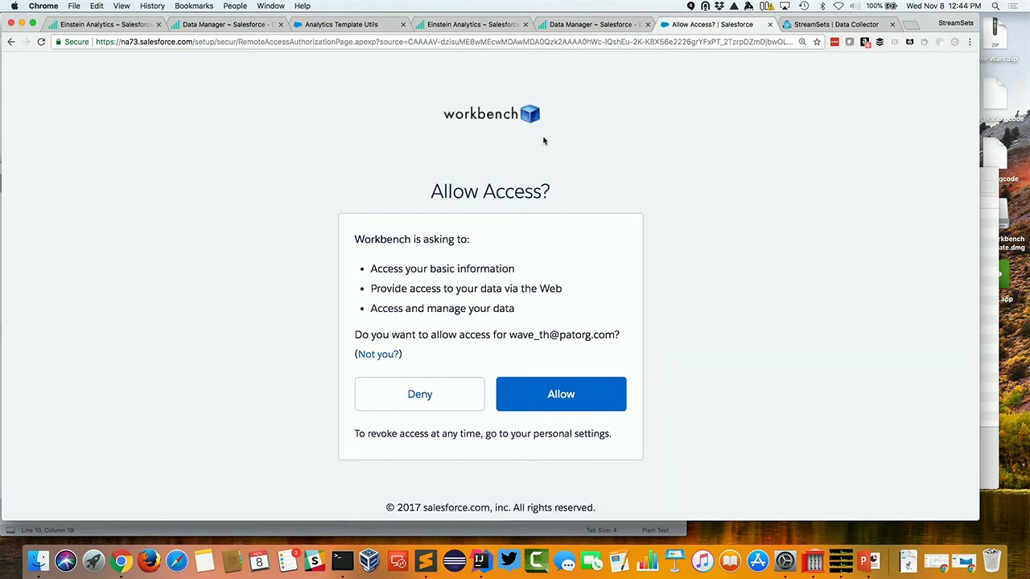
pyautogui.click(561, 394)
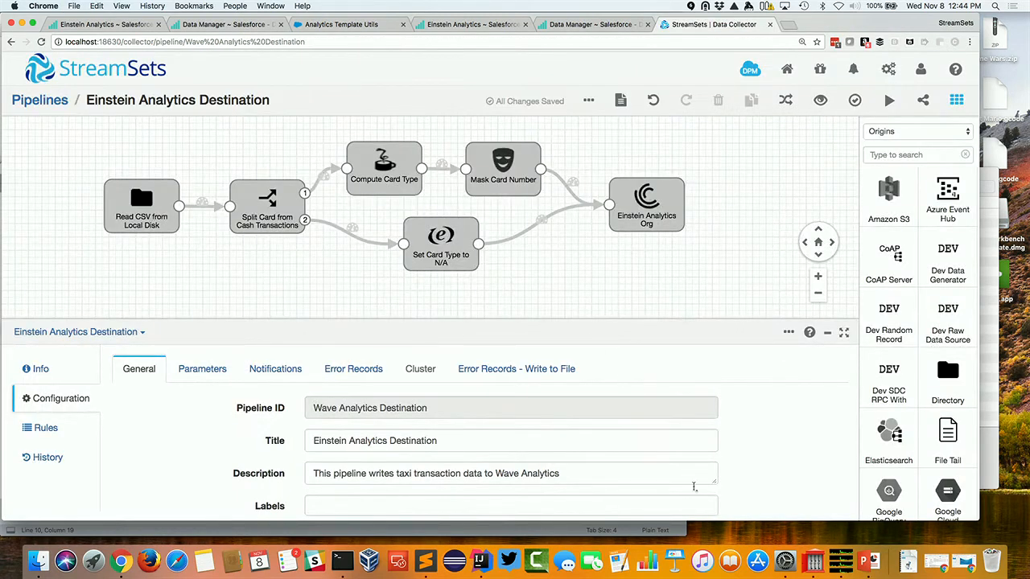
# - Open Workbench for Wave DE Org, log in with Salesforce, and reach REST Explorer
pyautogui.rightClick(814, 561)
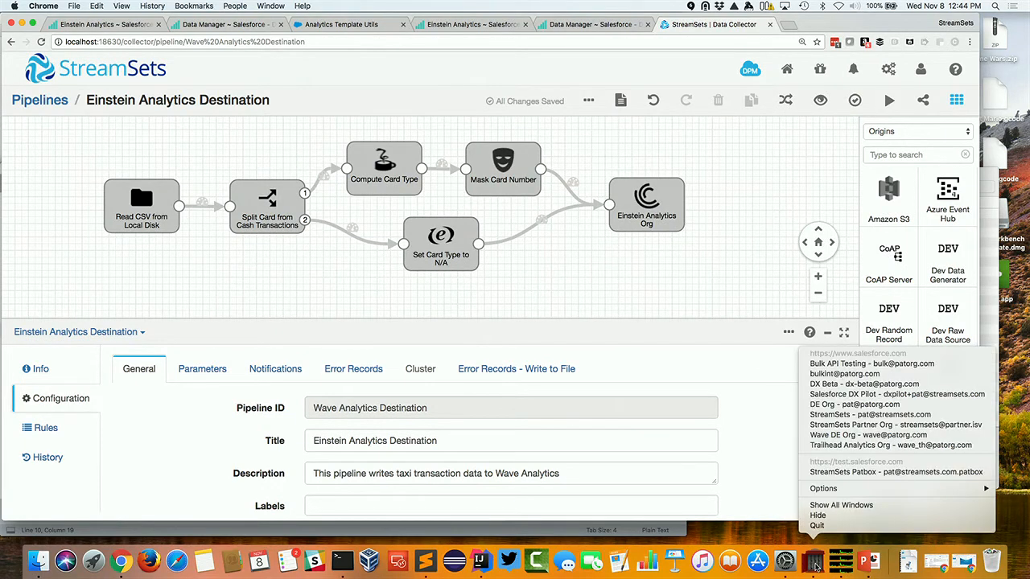
pyautogui.moveTo(895, 425)
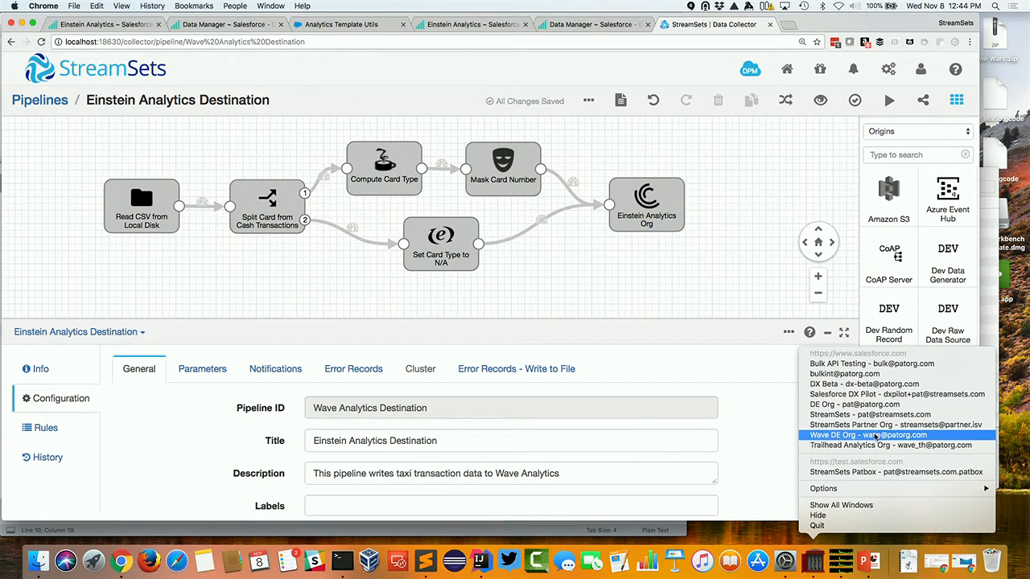
pyautogui.click(868, 435)
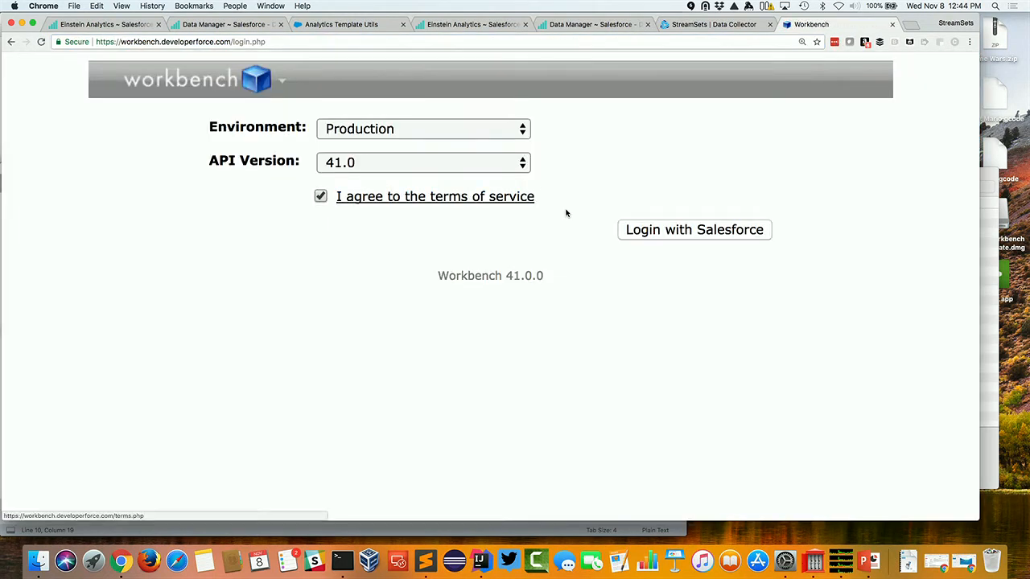
pyautogui.click(693, 229)
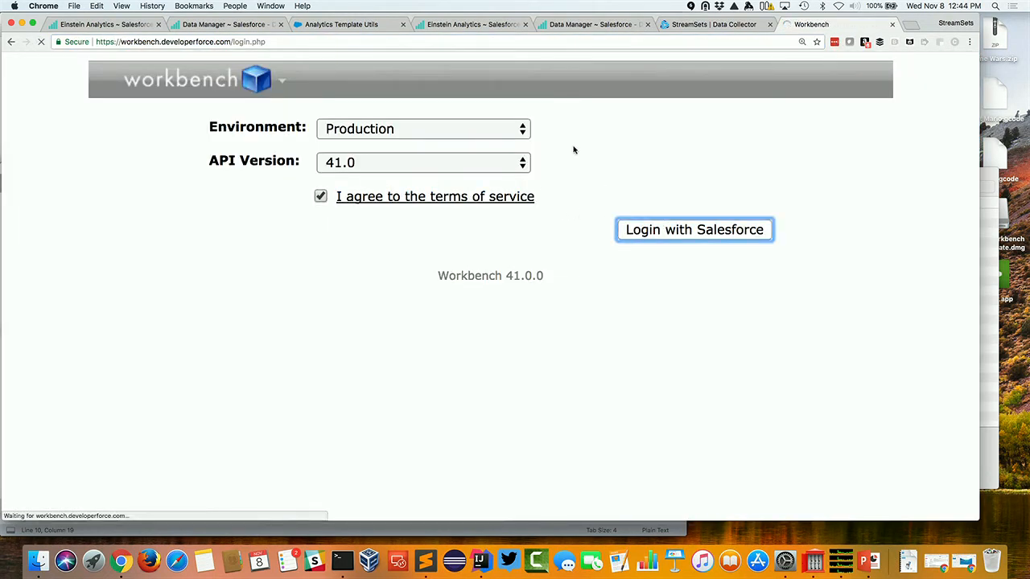
pyautogui.click(695, 229)
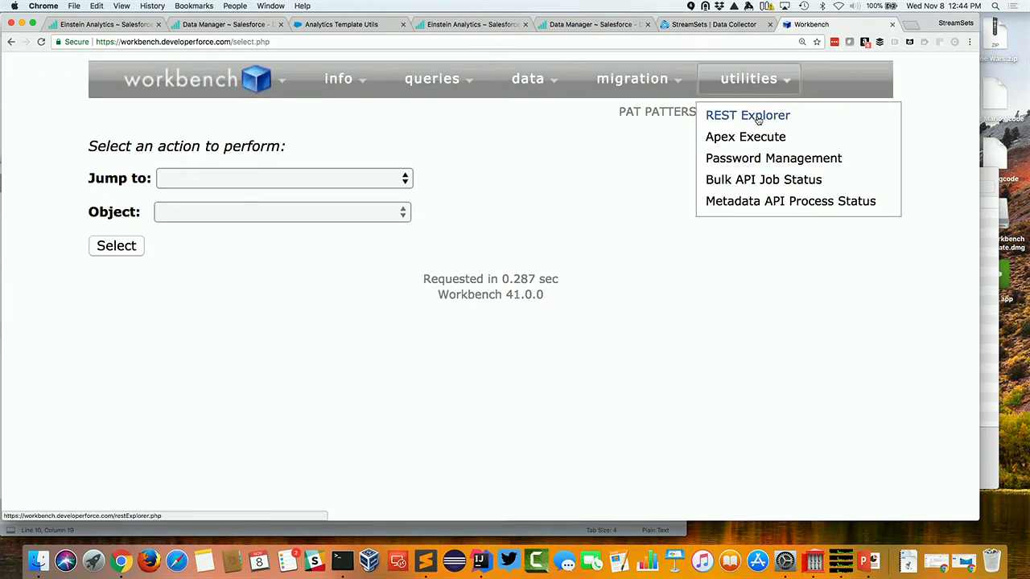
pyautogui.click(746, 115)
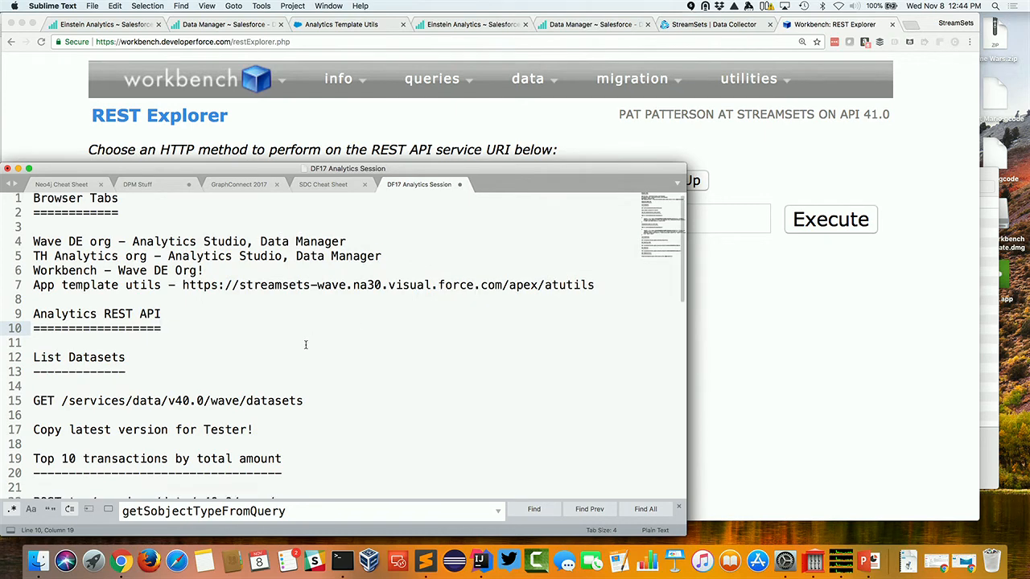
# - Bring the PowerPoint presentation forward, showing the SAQL slide with a sample query
pyautogui.click(869, 561)
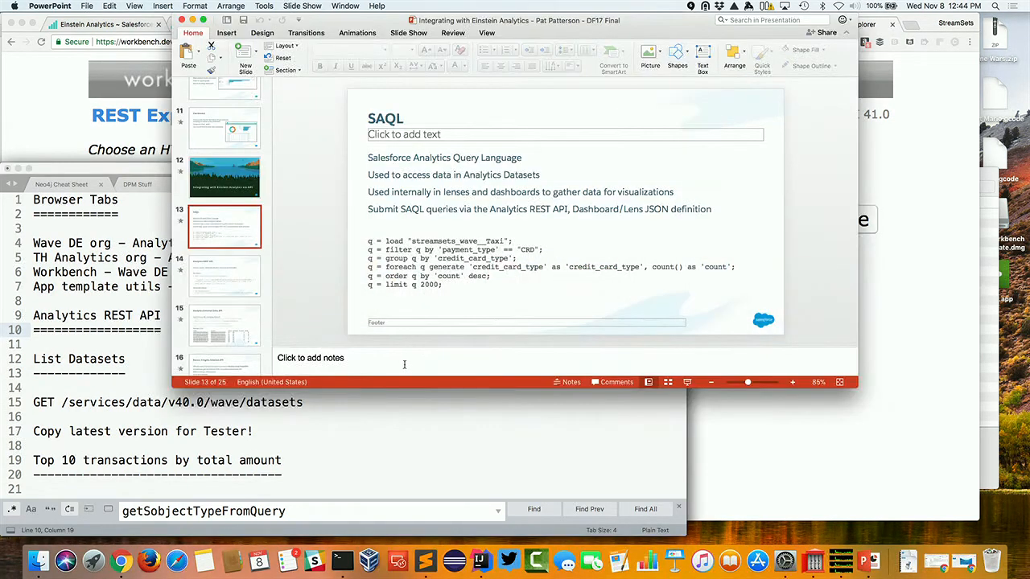
pyautogui.moveTo(702, 416)
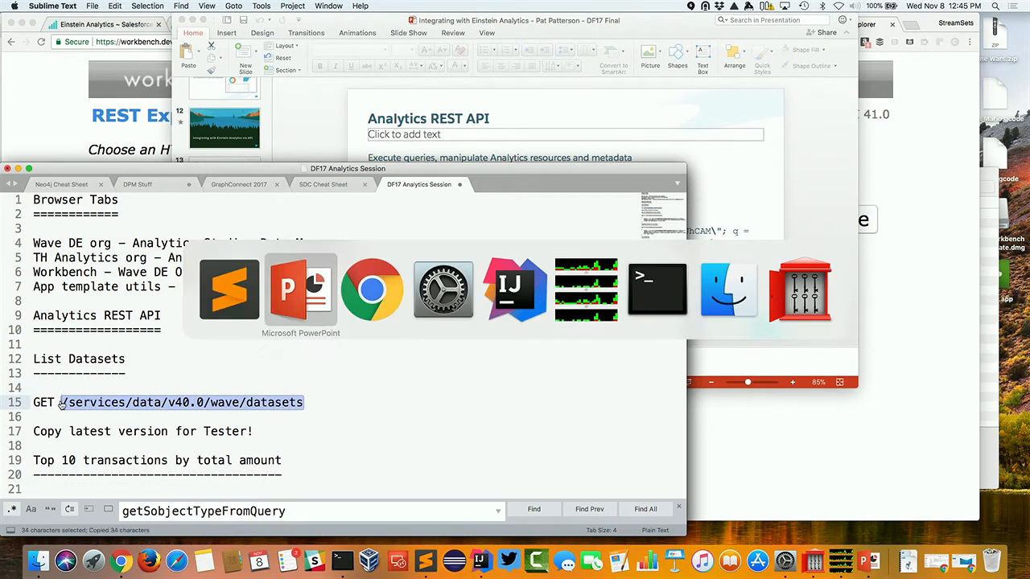
# - Enter /services/data/v40.0/wave/datasets as the REST Explorer request path
pyautogui.click(371, 289)
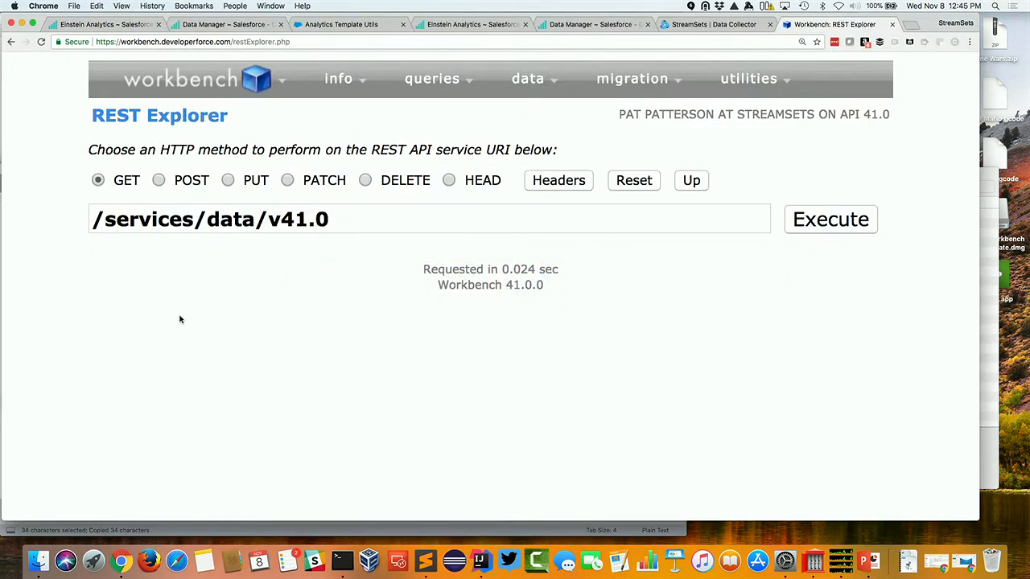
pyautogui.write('/services/data/v40.0/wave/datasets')
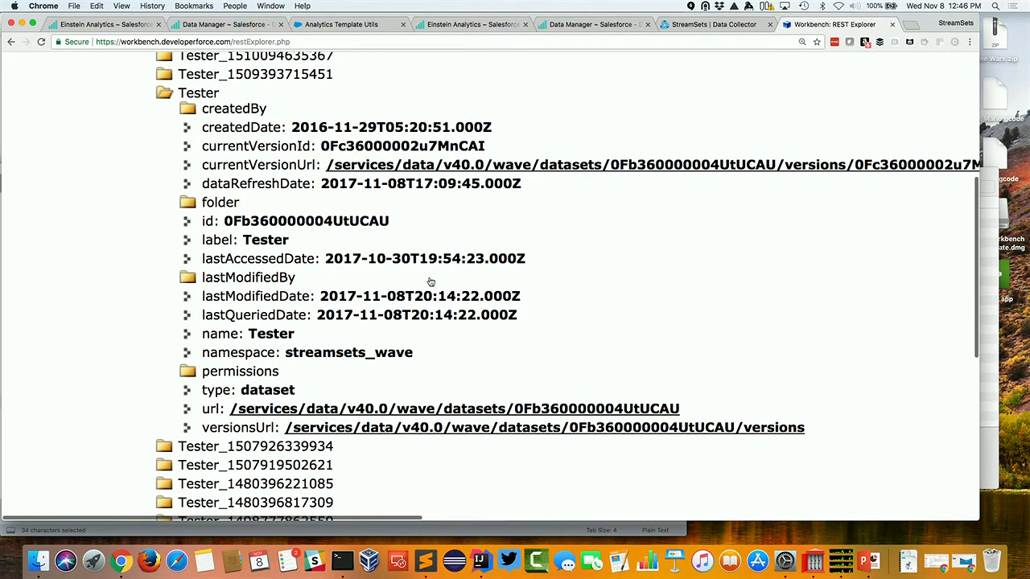
pyautogui.moveTo(418, 262)
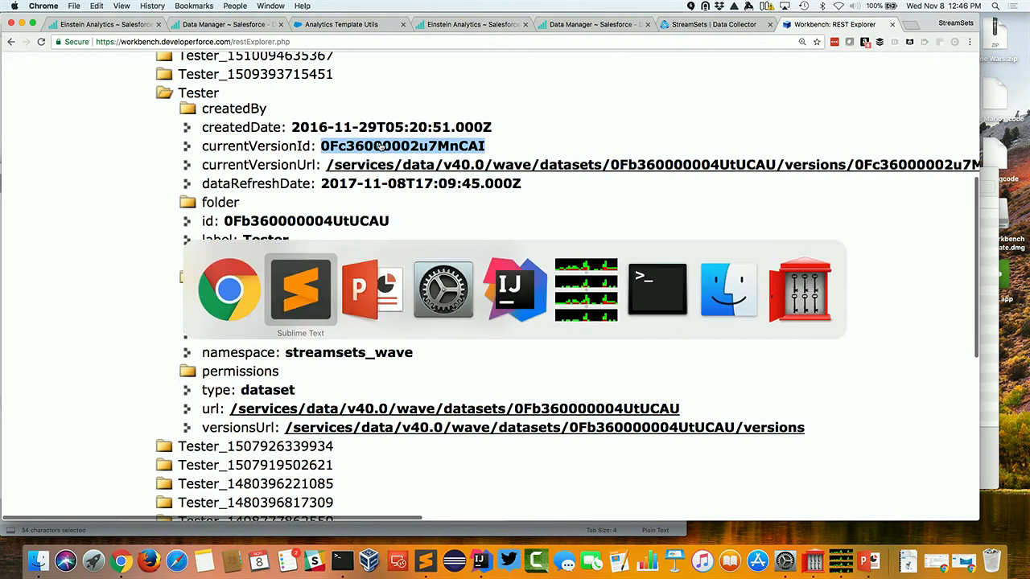
# - Bring up the session notes and scroll through both SAQL query bodies to the Tester version id
pyautogui.click(300, 289)
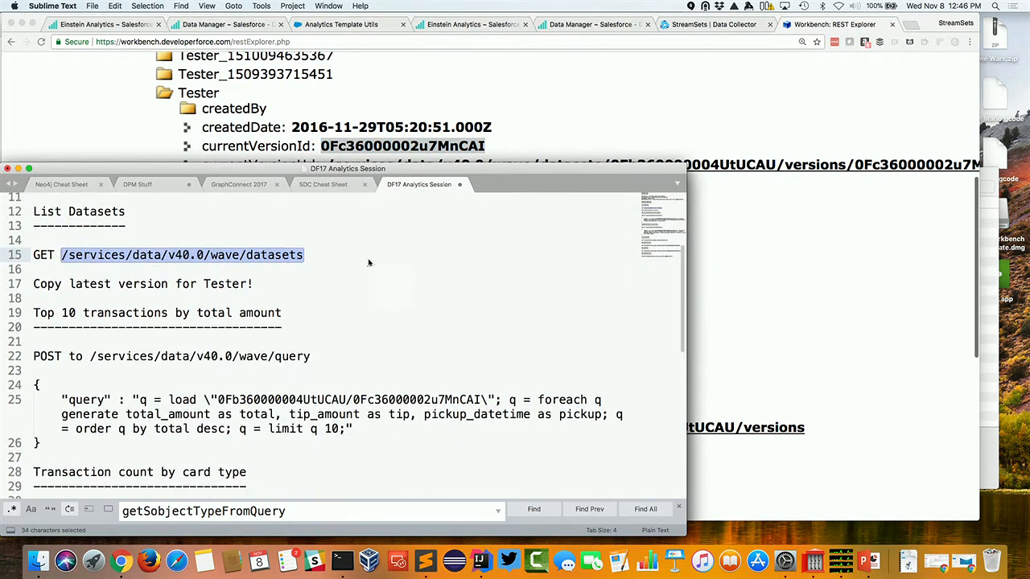
pyautogui.scroll(-3)
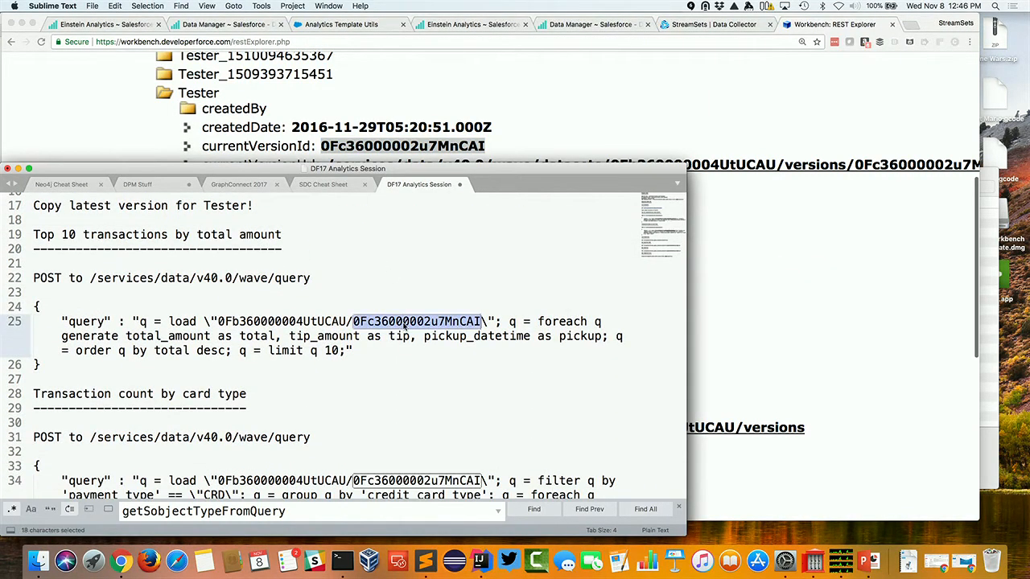
pyautogui.scroll(-3)
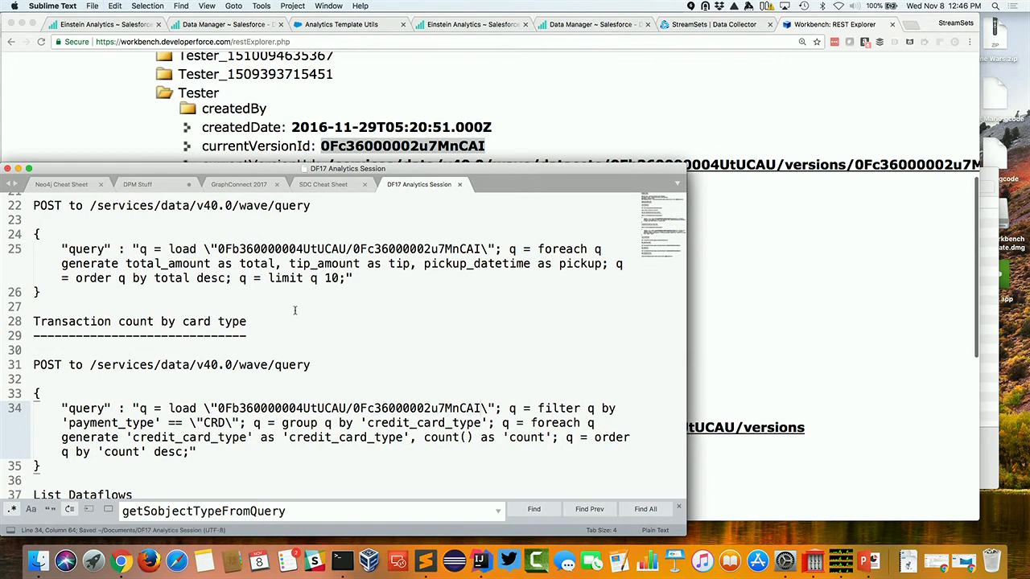
pyautogui.scroll(3)
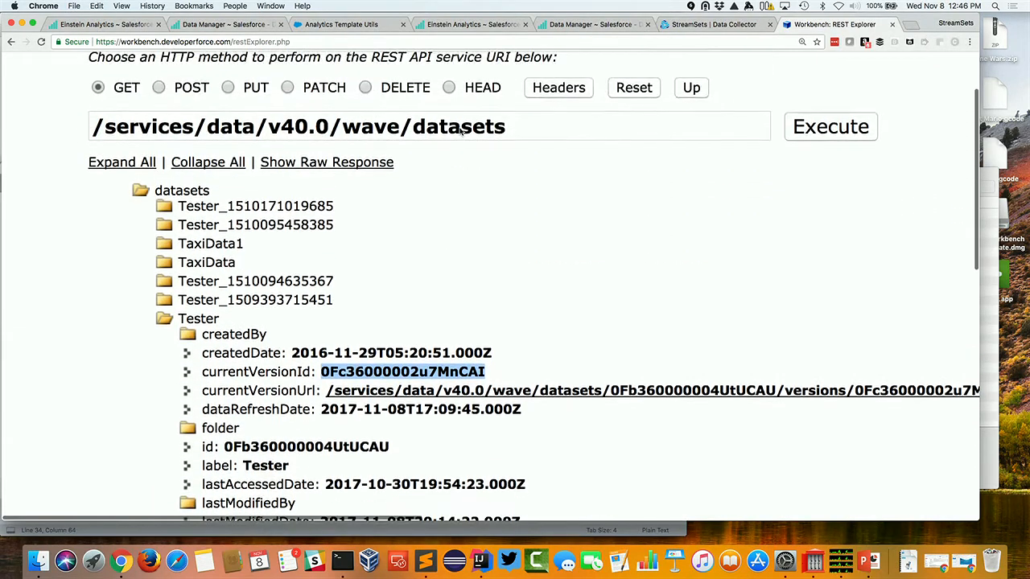
# - POST the top-10-transactions-by-total SAQL query to /services/data/v40.0/wave/query
pyautogui.scroll(3)
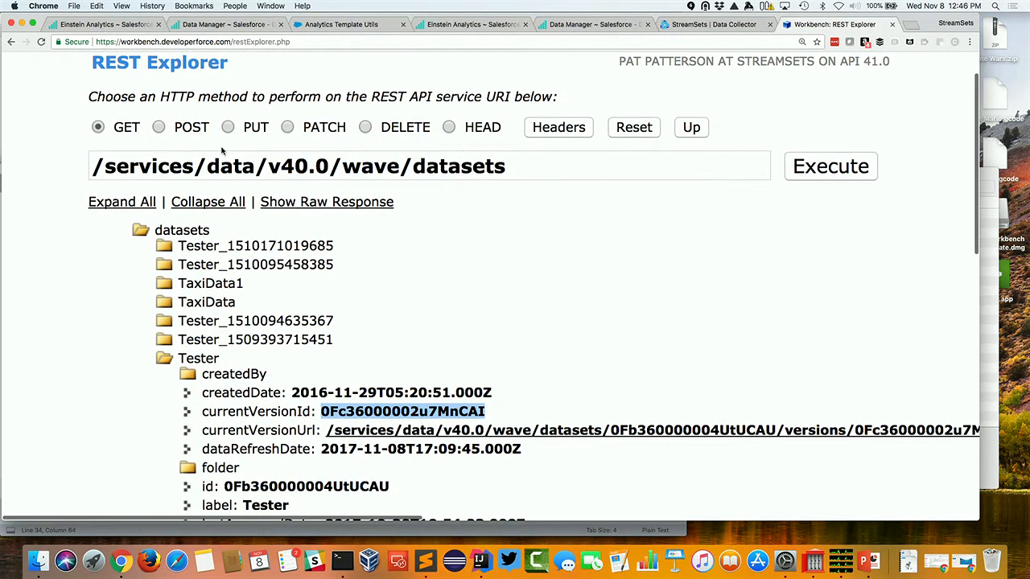
pyautogui.click(159, 127)
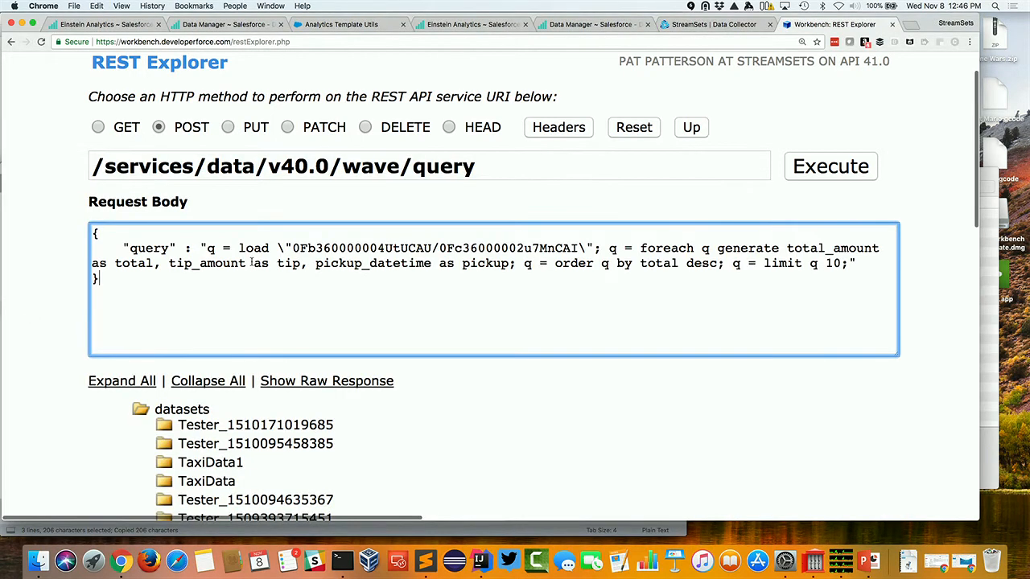
pyautogui.click(830, 166)
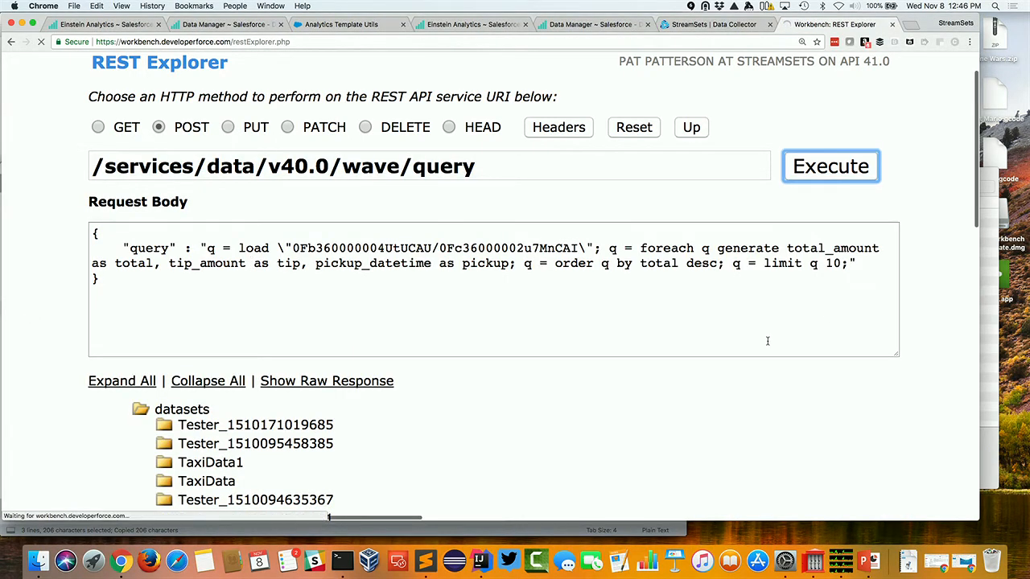
pyautogui.click(829, 166)
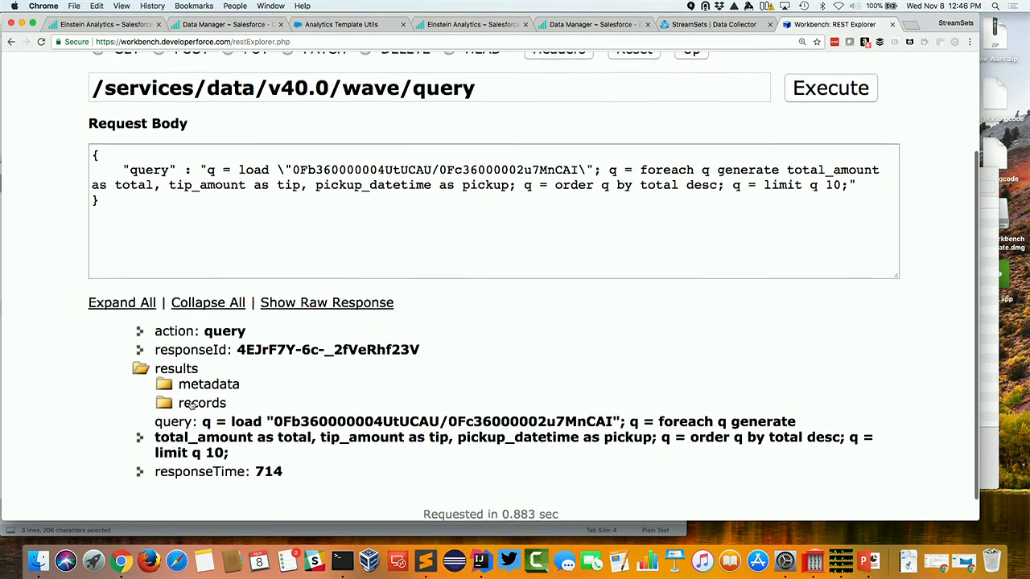
# - Inspect the response metadata, the total and tip columns, and the first record's pickup, tip and total
pyautogui.click(139, 384)
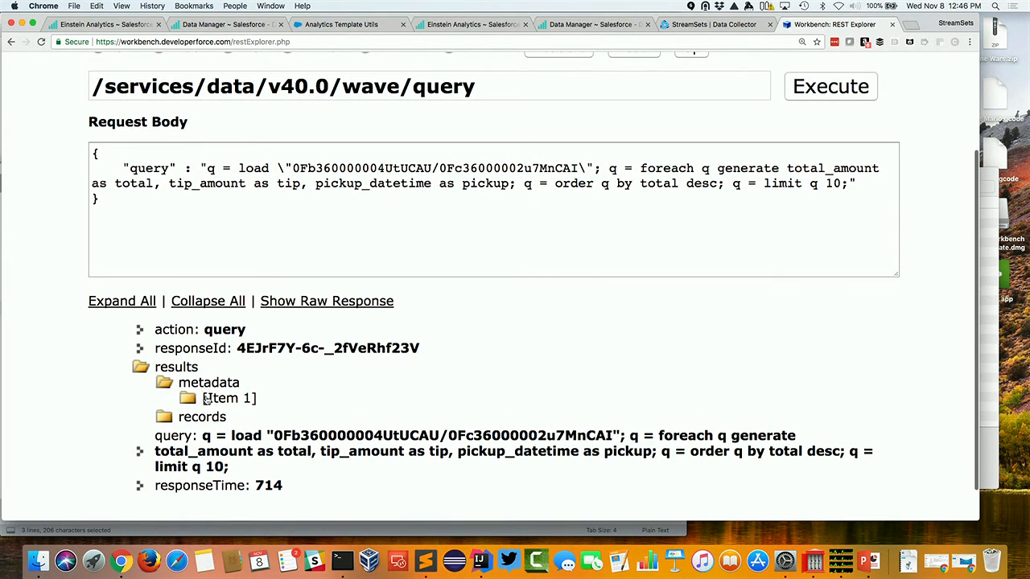
pyautogui.click(187, 399)
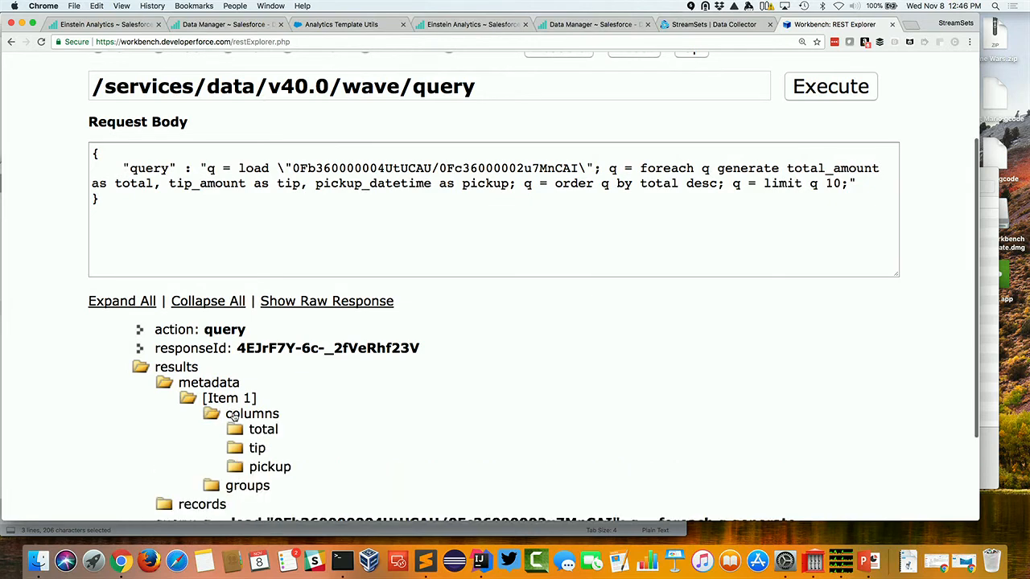
pyautogui.click(250, 429)
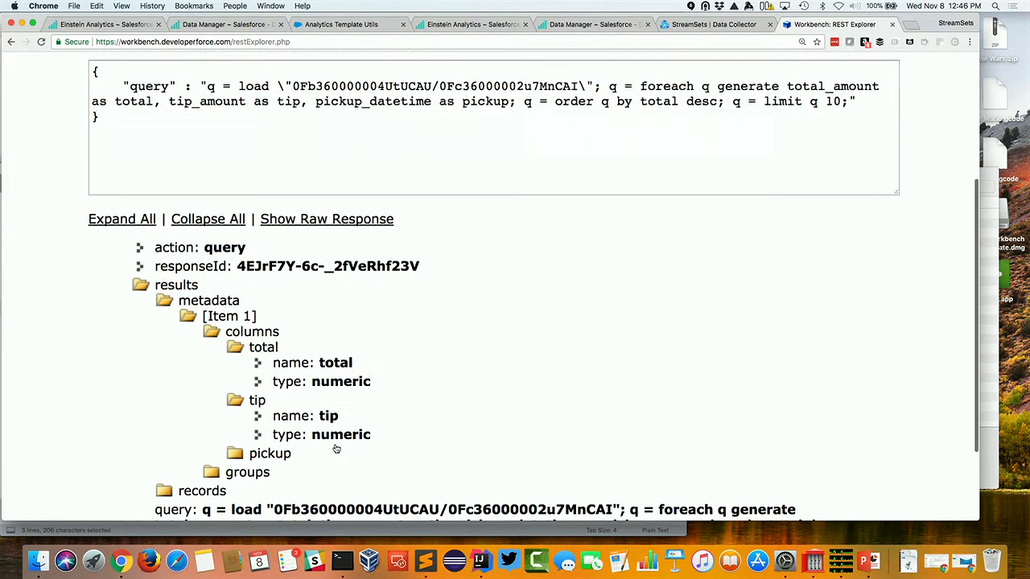
pyautogui.scroll(3)
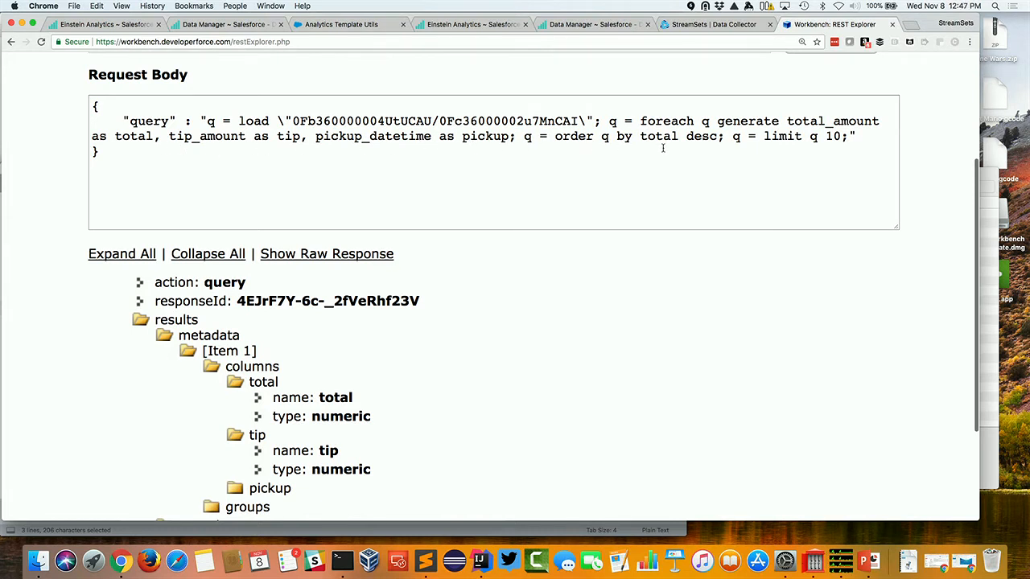
pyautogui.scroll(-3)
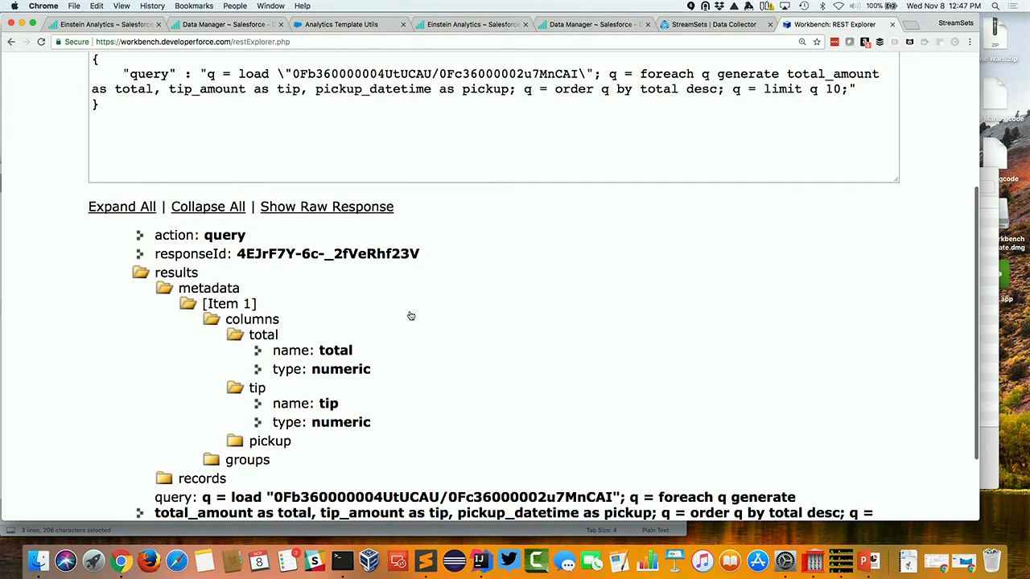
pyautogui.scroll(-3)
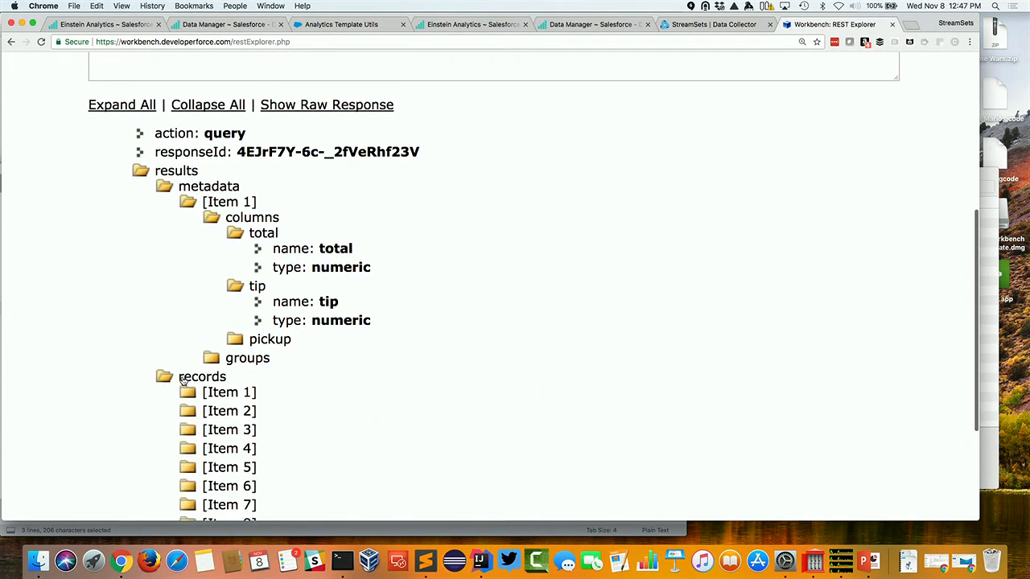
pyautogui.click(229, 392)
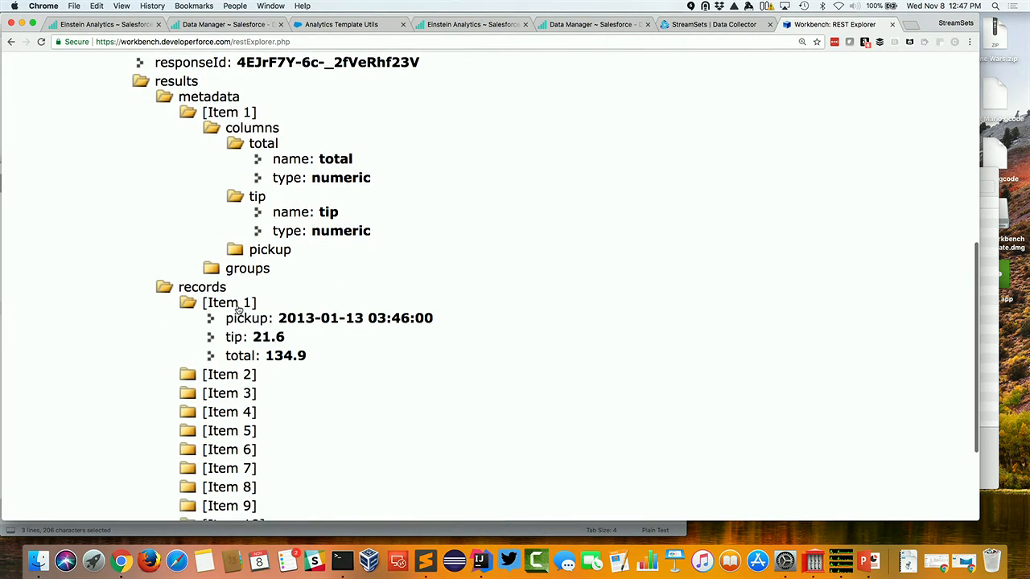
pyautogui.scroll(-3)
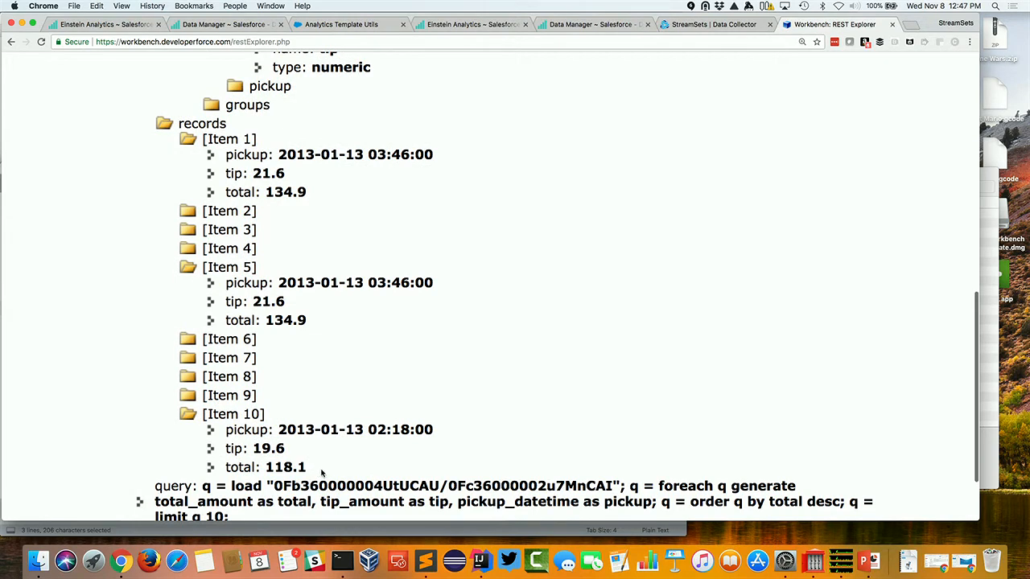
pyautogui.scroll(3)
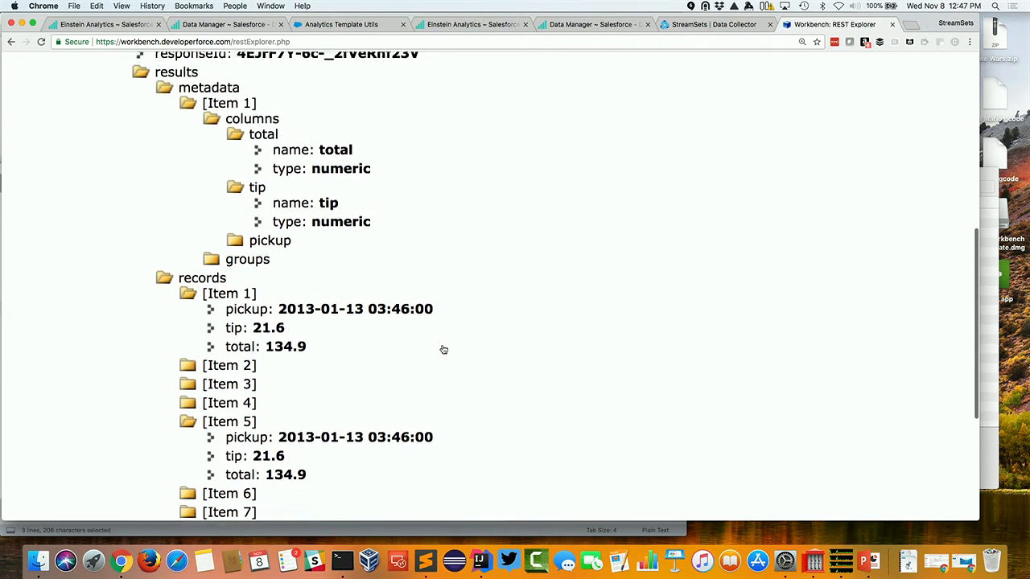
pyautogui.scroll(3)
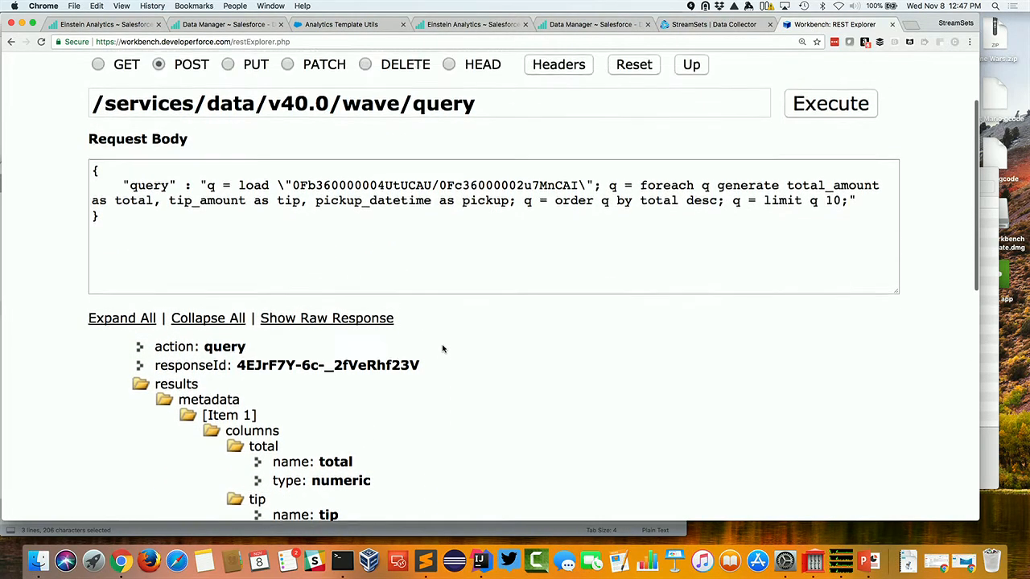
pyautogui.scroll(3)
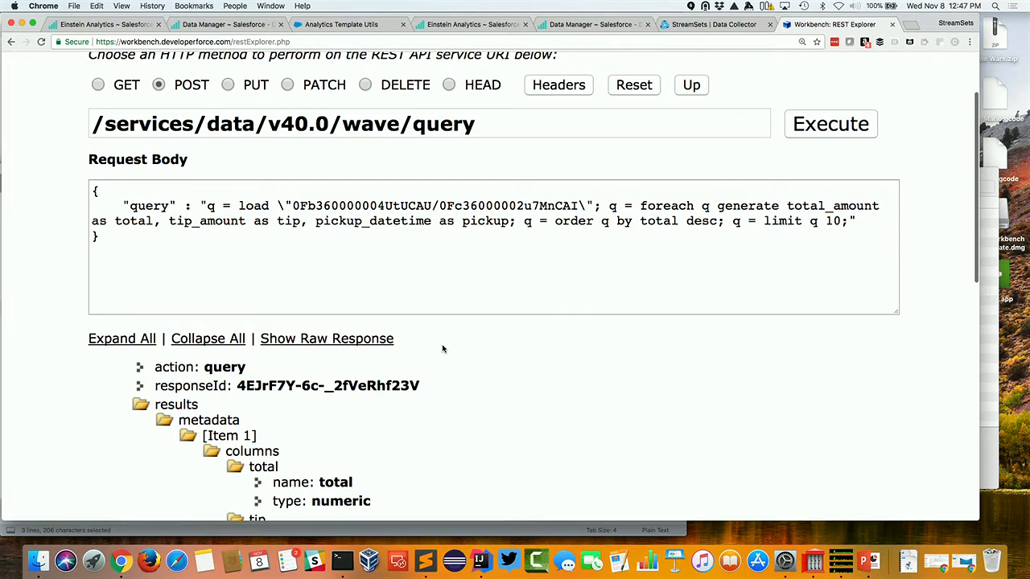
pyautogui.scroll(3)
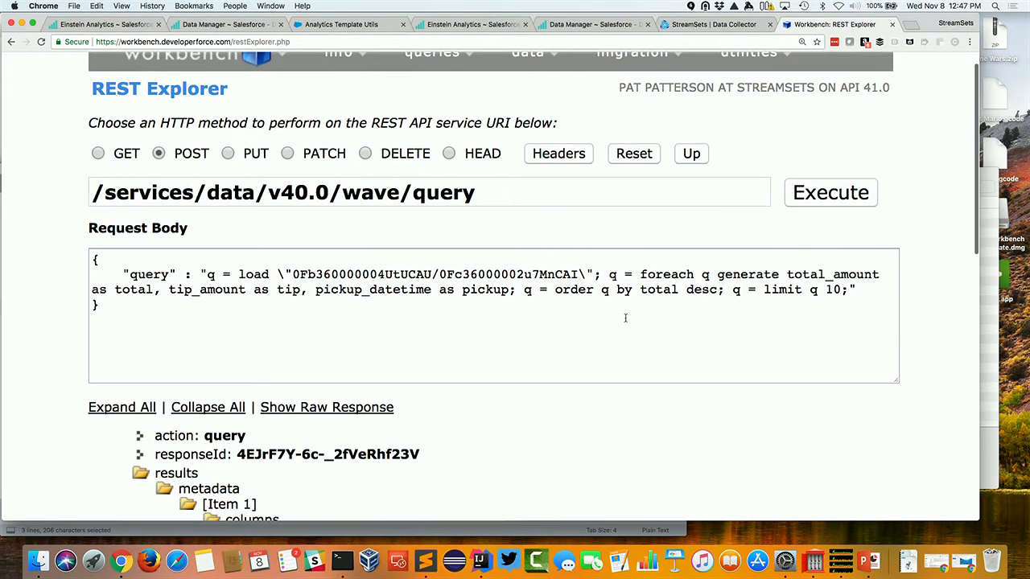
pyautogui.scroll(3)
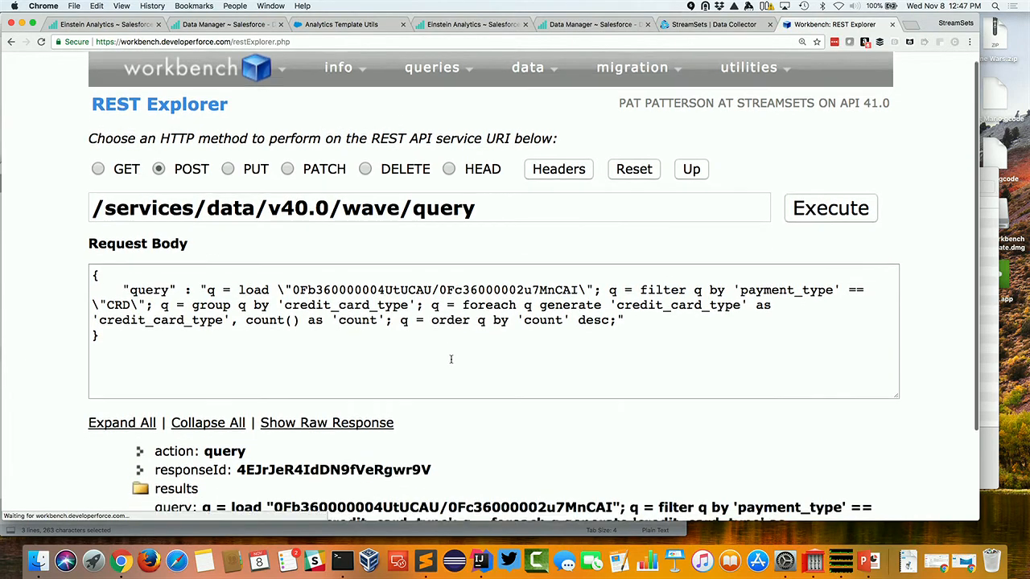
# - Scroll through REST Explorer for the transaction-count-by-credit-card-type query
pyautogui.scroll(-3)
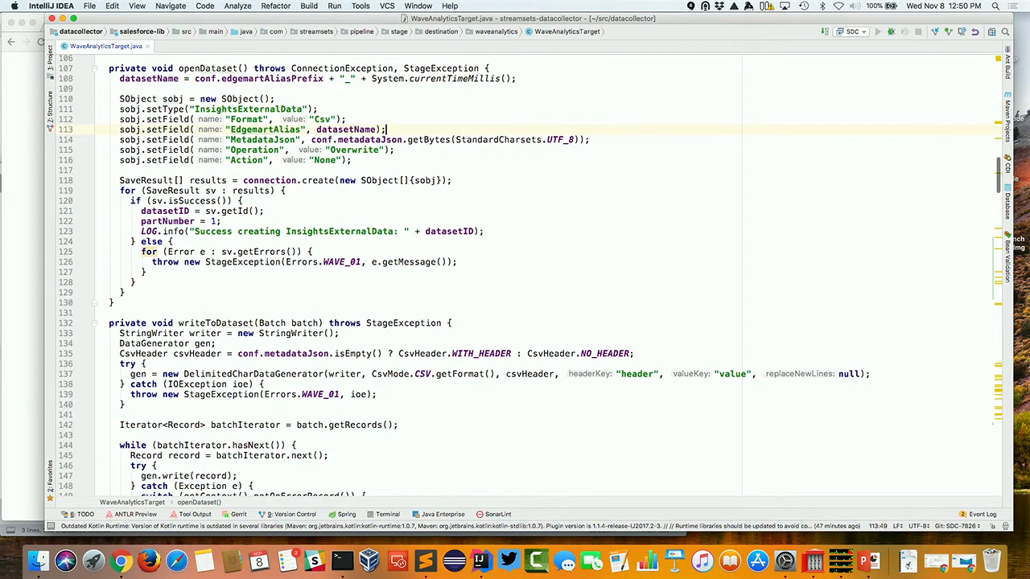
# - Review the openDataset code that builds the InsightsExternalData object
pyautogui.scroll(3)
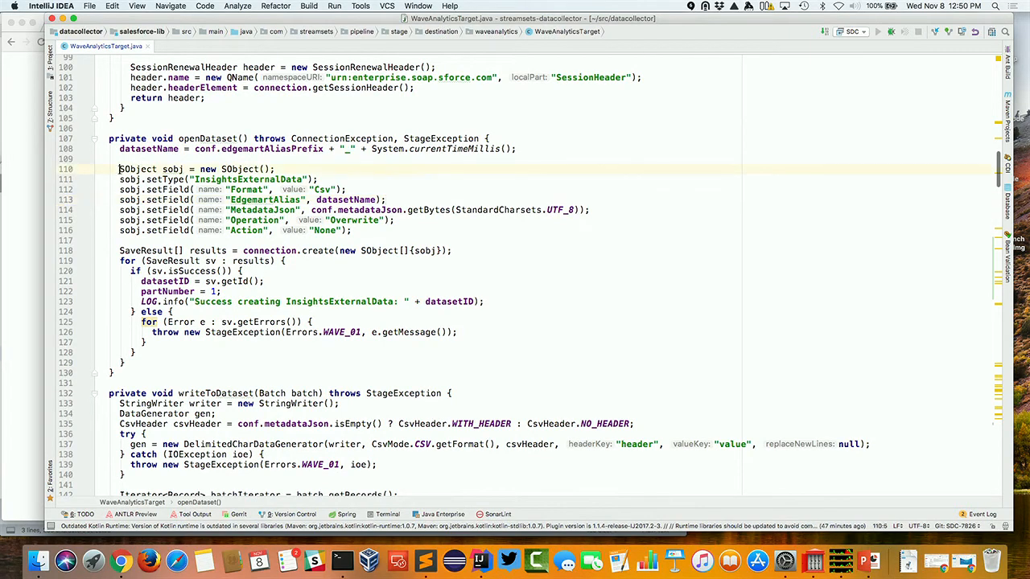
pyautogui.moveTo(118, 169); pyautogui.dragTo(119, 242)
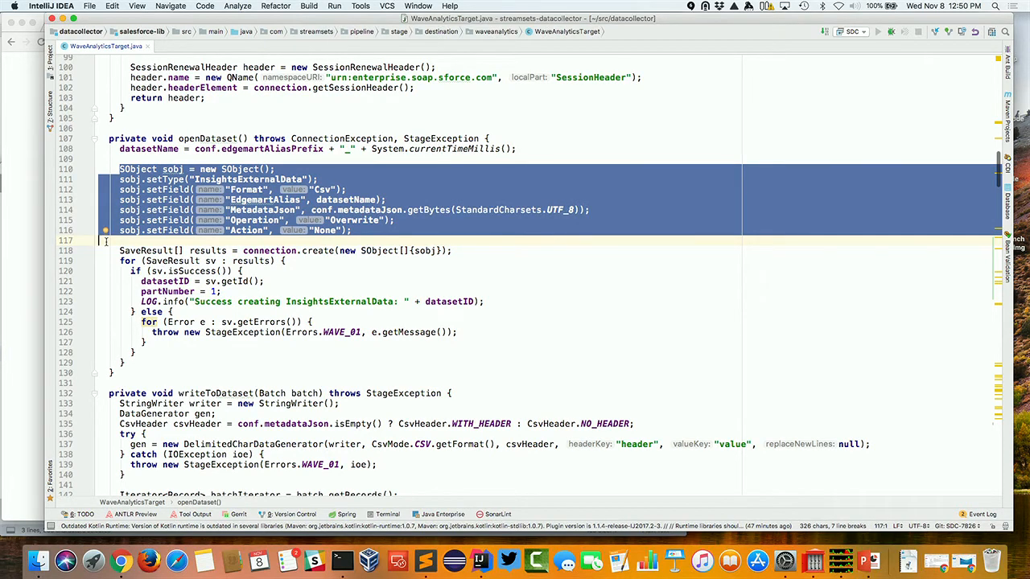
pyautogui.click(366, 200)
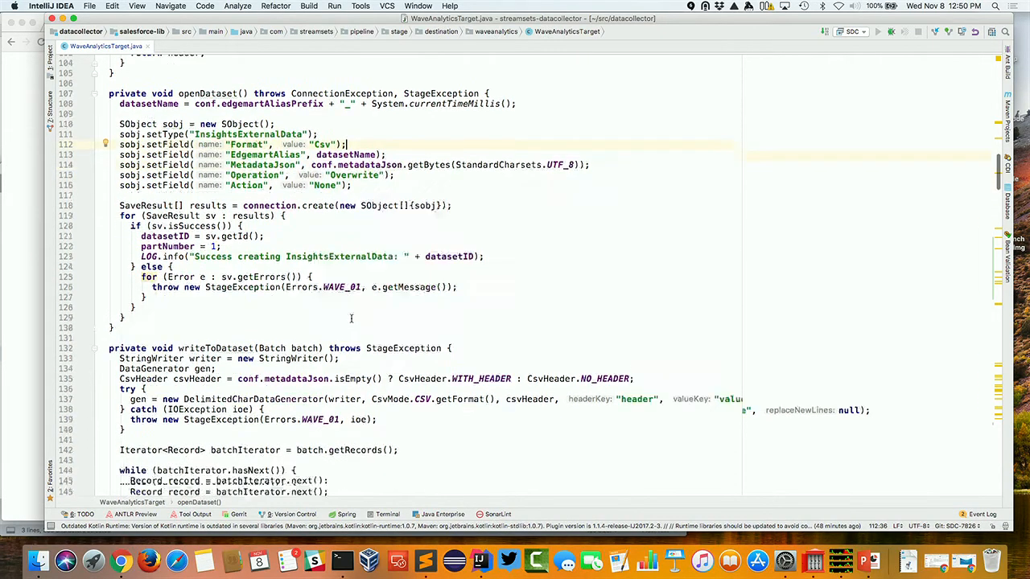
pyautogui.scroll(-3)
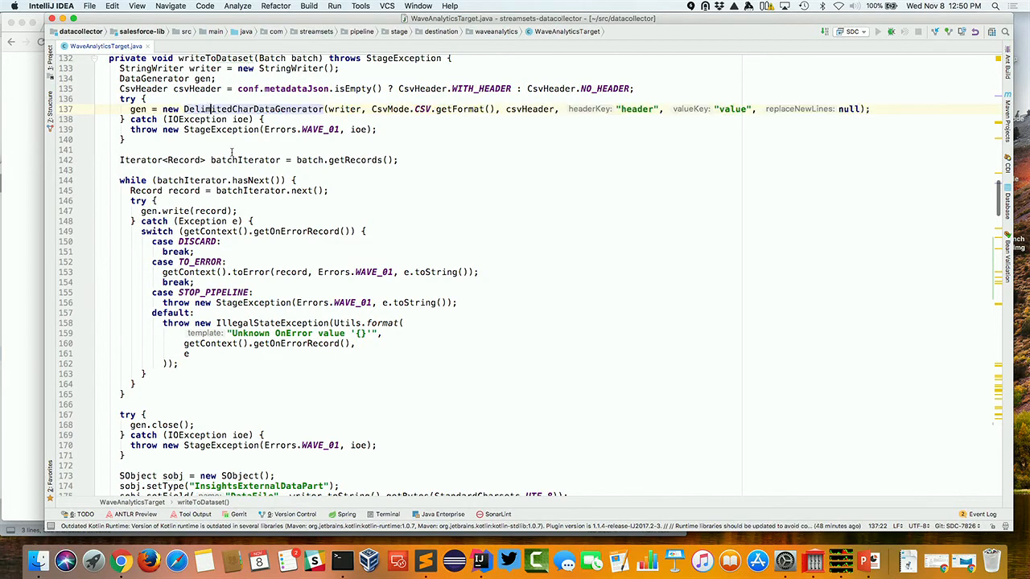
pyautogui.scroll(-3)
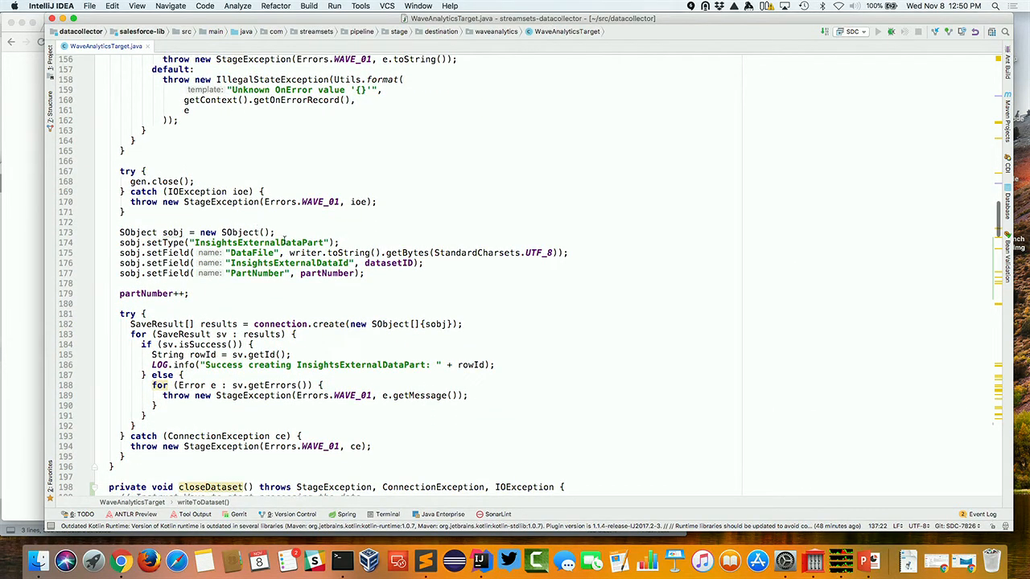
# - Review the closeDataset code (toString, Action, datasetID, Status), then return to StreamSets Data Collector
pyautogui.doubleClick(258, 242)
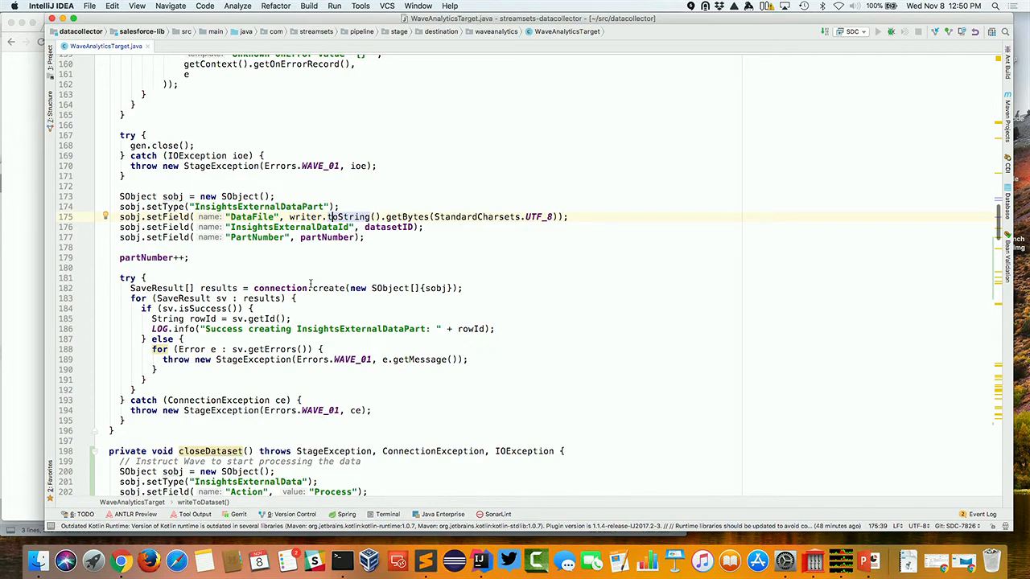
pyautogui.scroll(-3)
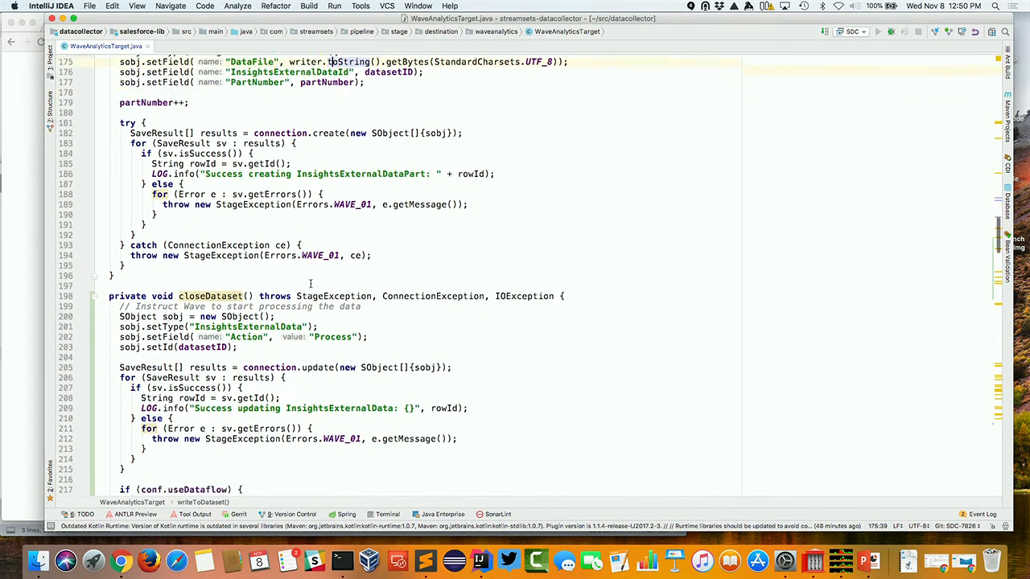
pyautogui.scroll(-3)
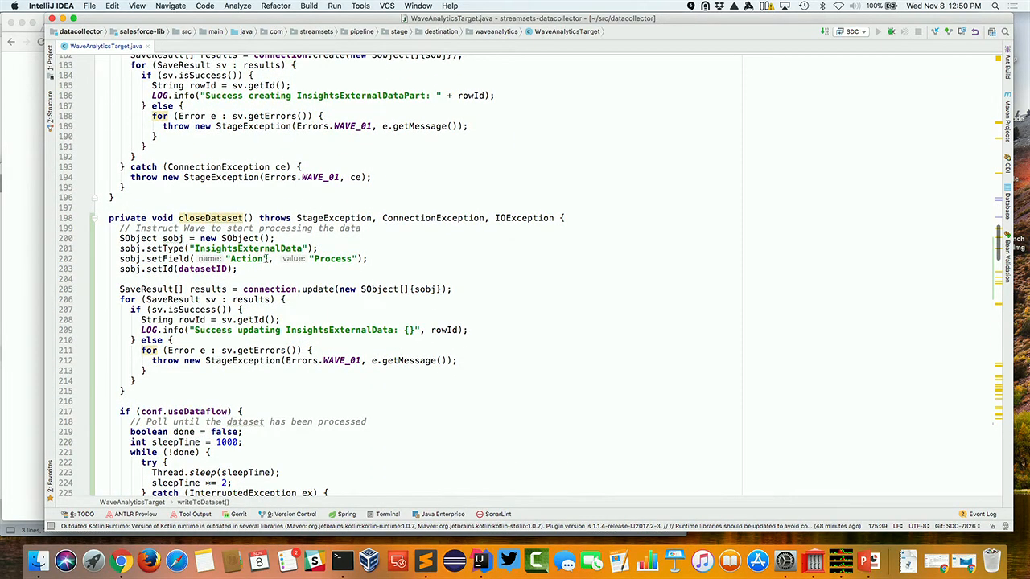
pyautogui.doubleClick(247, 258)
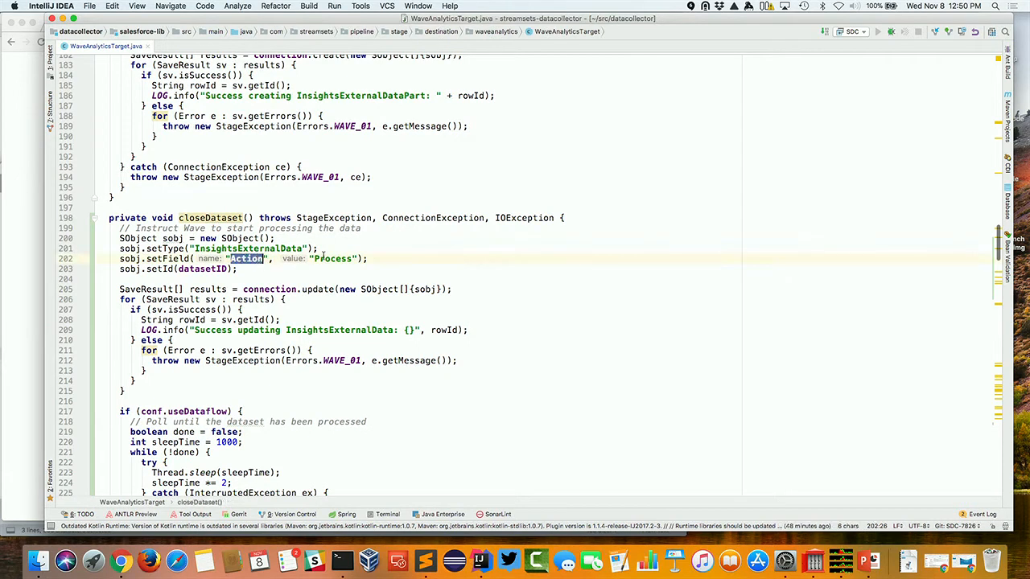
pyautogui.doubleClick(331, 258)
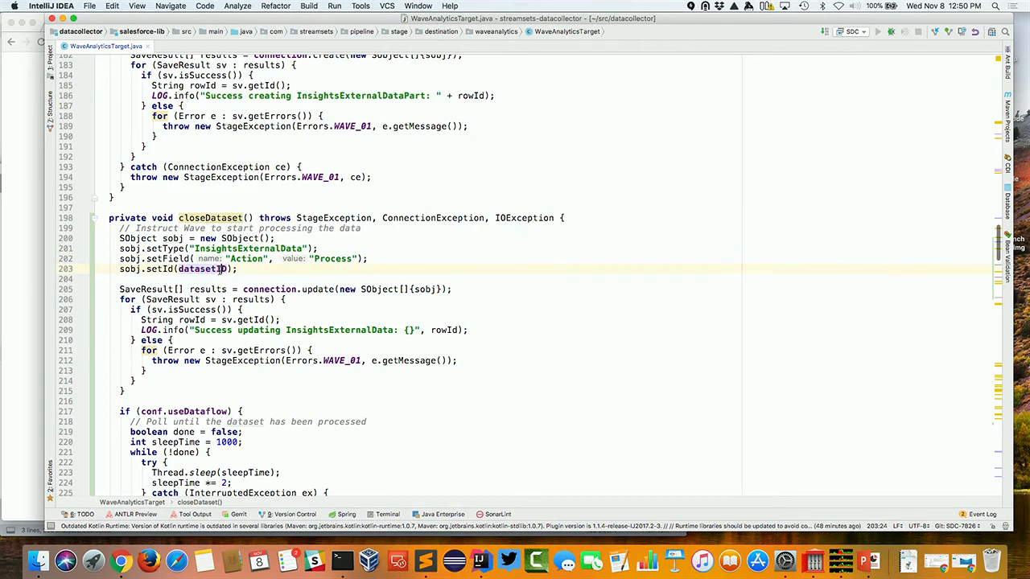
pyautogui.scroll(-3)
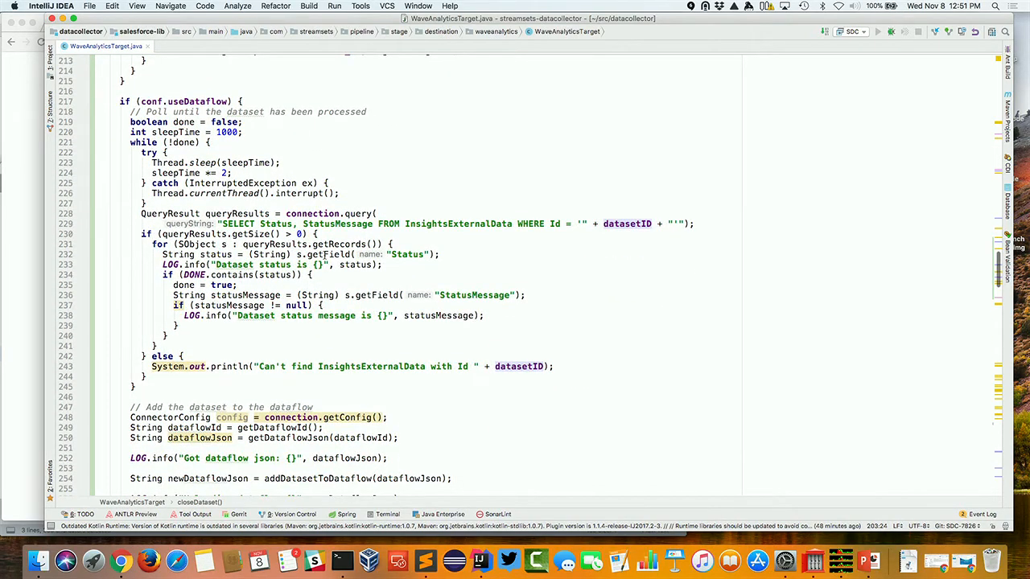
pyautogui.click(320, 254)
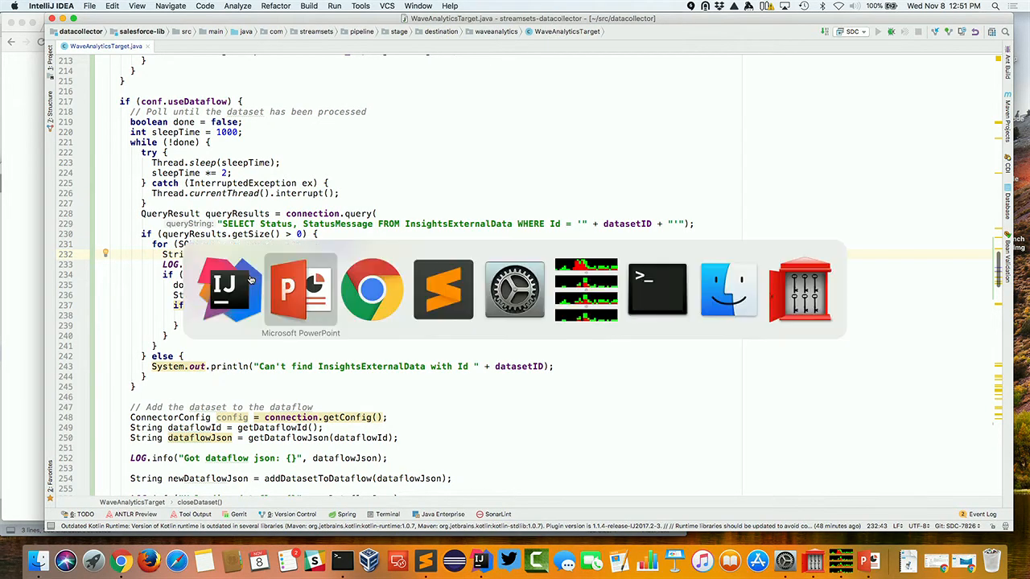
pyautogui.click(372, 290)
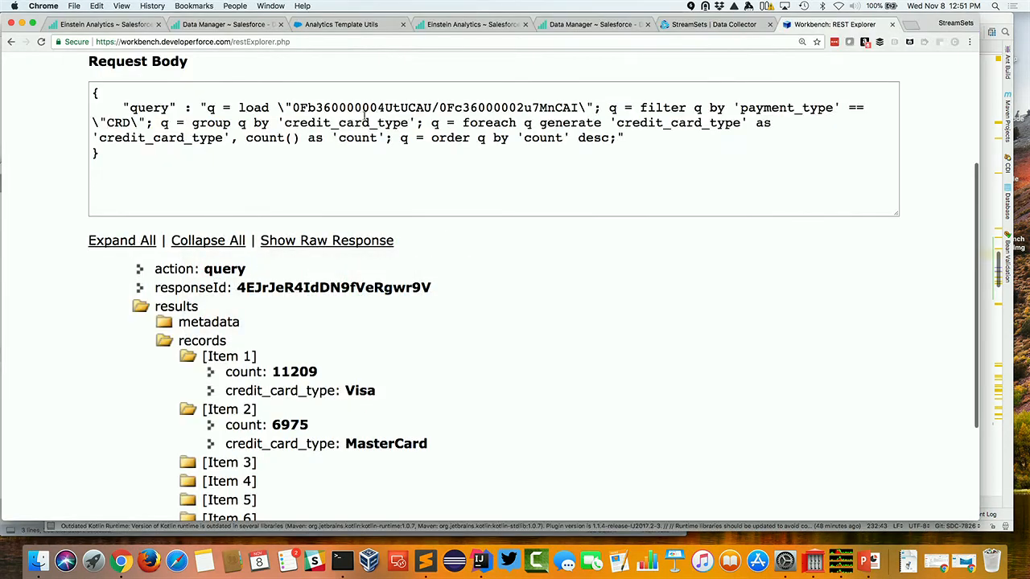
pyautogui.click(714, 24)
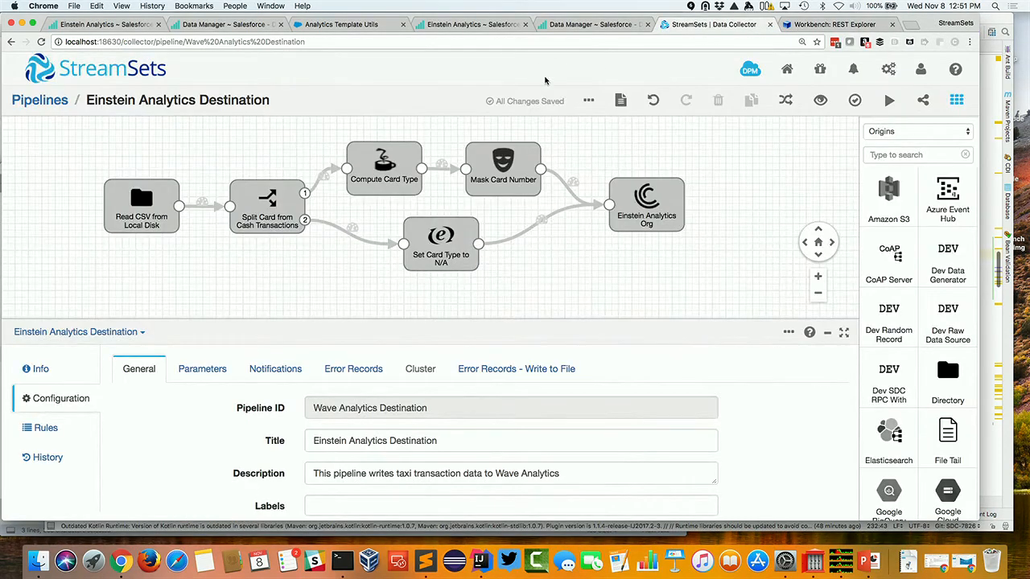
# - Reset the pipeline origin so all taxi data gets reprocessed
pyautogui.click(588, 100)
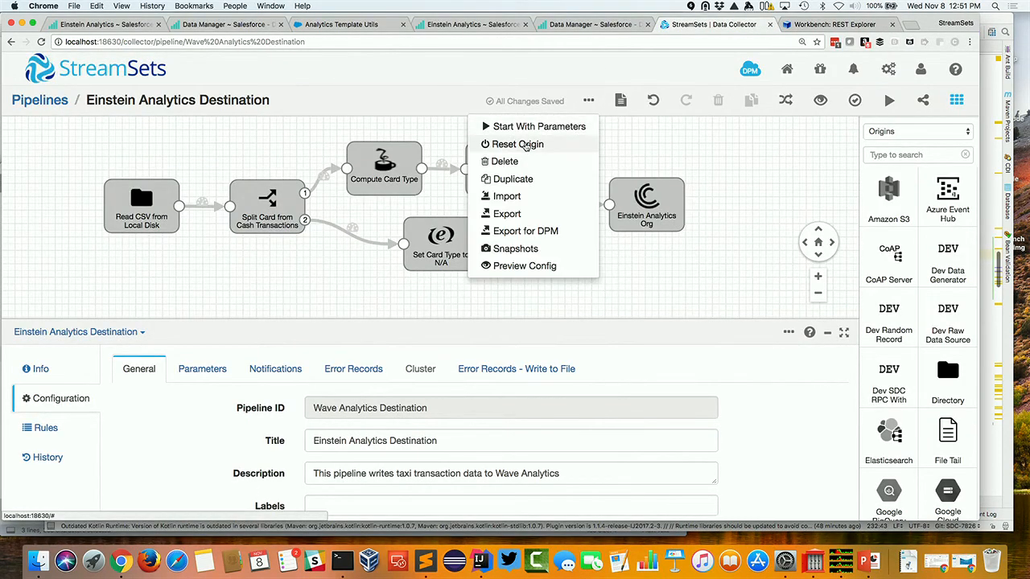
pyautogui.click(518, 144)
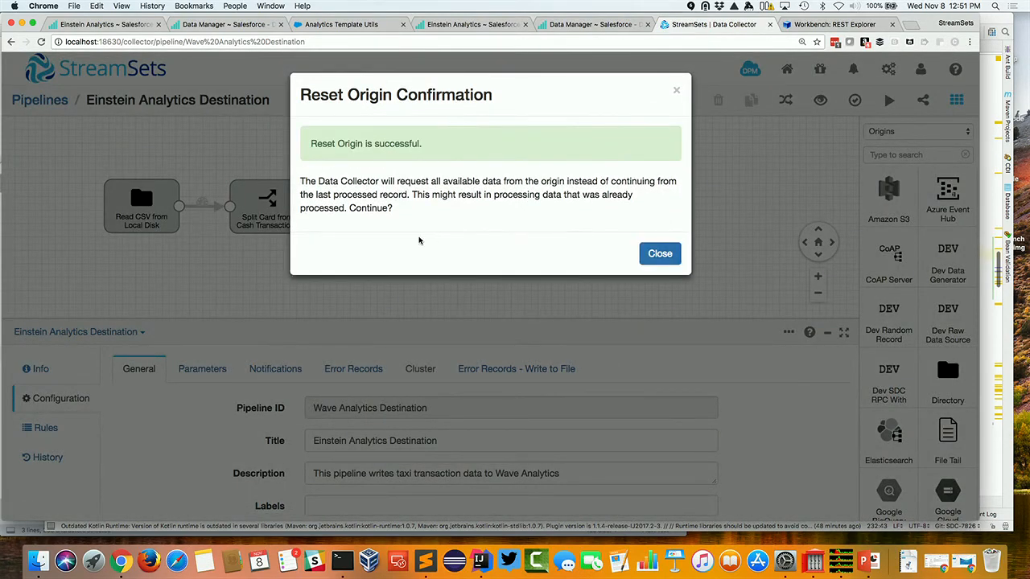
pyautogui.click(660, 254)
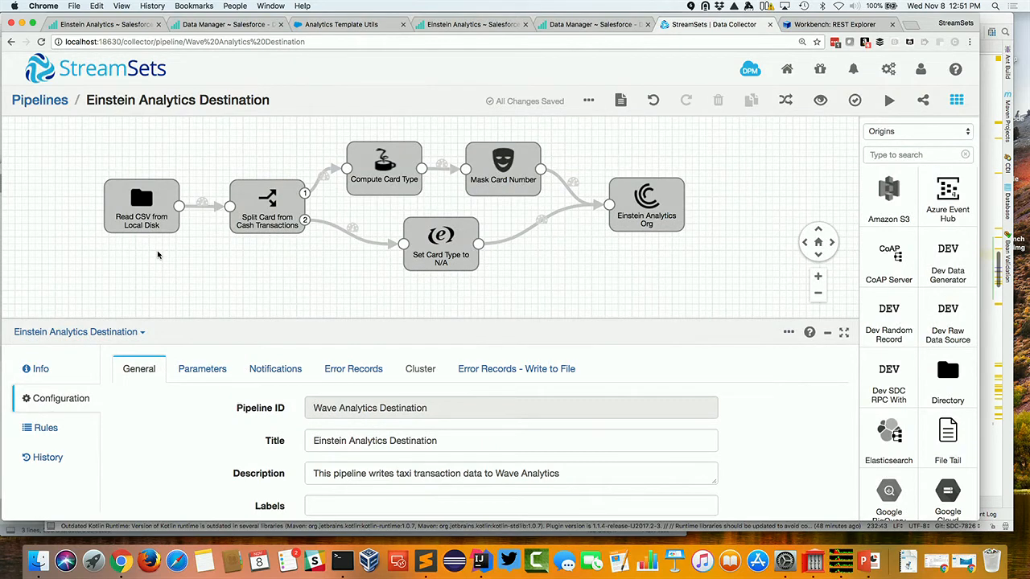
# - Review the Compute Card Type stage's Jython script
pyautogui.click(384, 167)
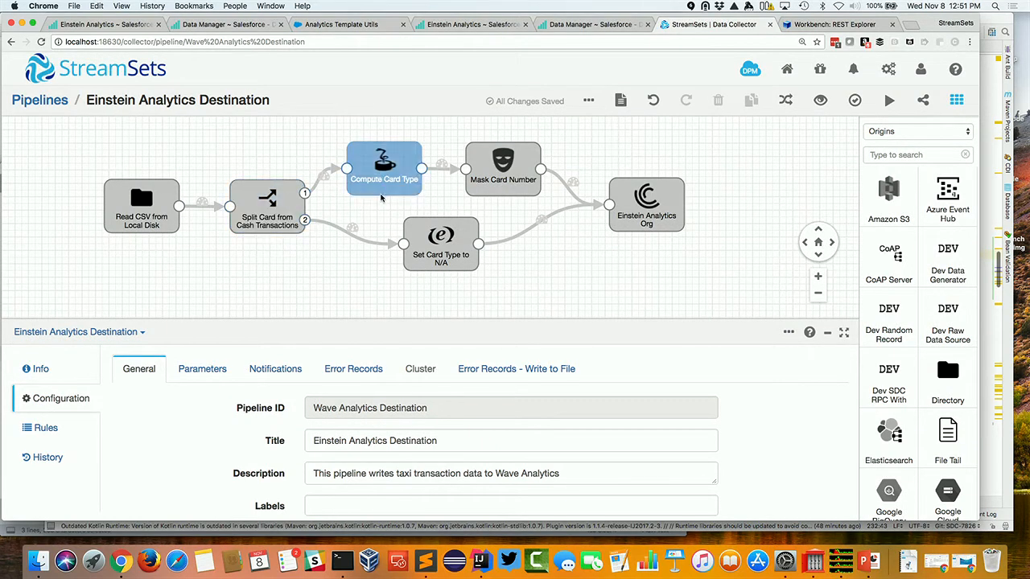
pyautogui.click(384, 169)
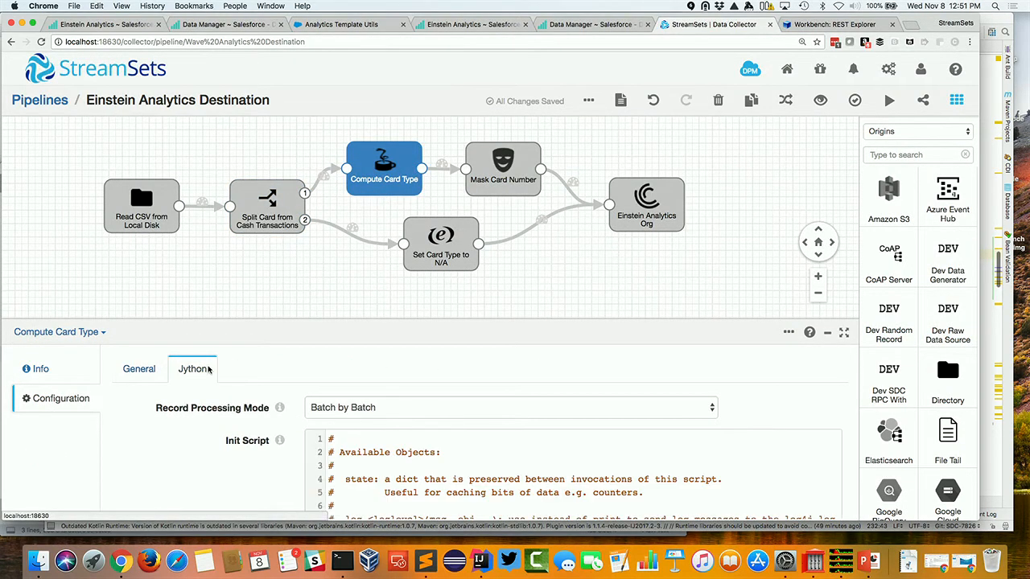
pyautogui.scroll(-3)
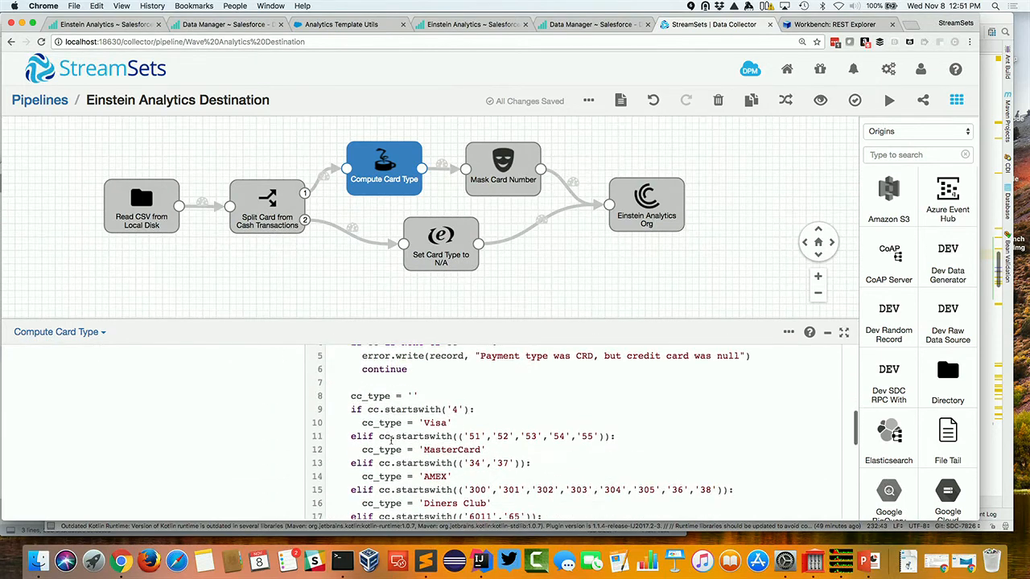
pyautogui.scroll(-3)
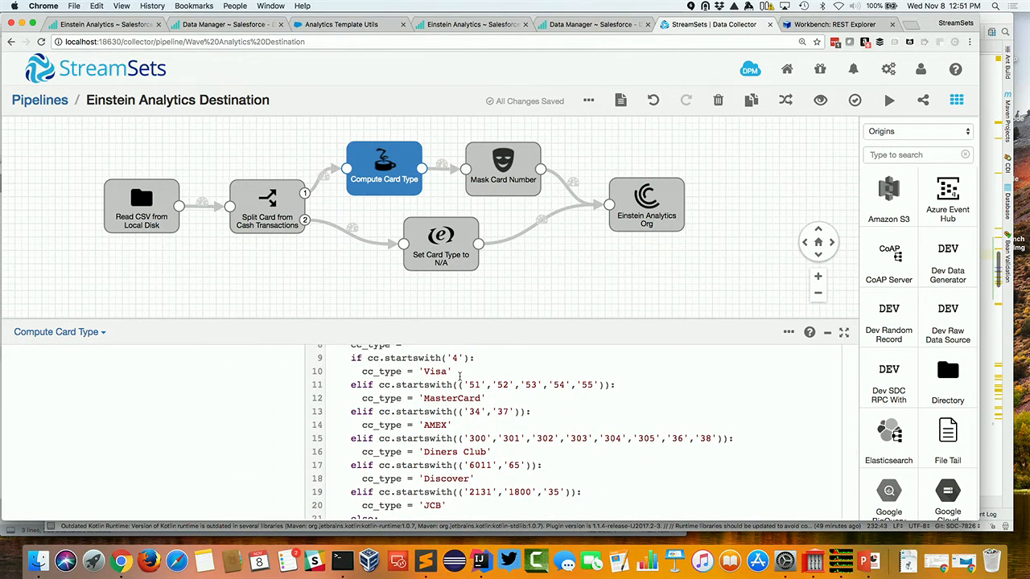
# - Review the Mask Card Number masking and Einstein Analytics Org connection settings
pyautogui.click(503, 165)
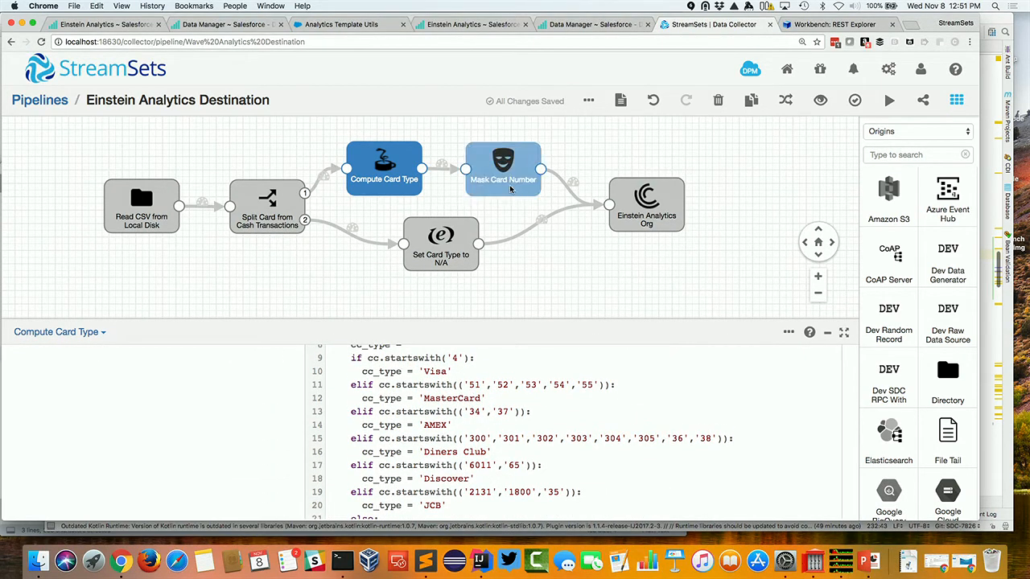
pyautogui.click(502, 167)
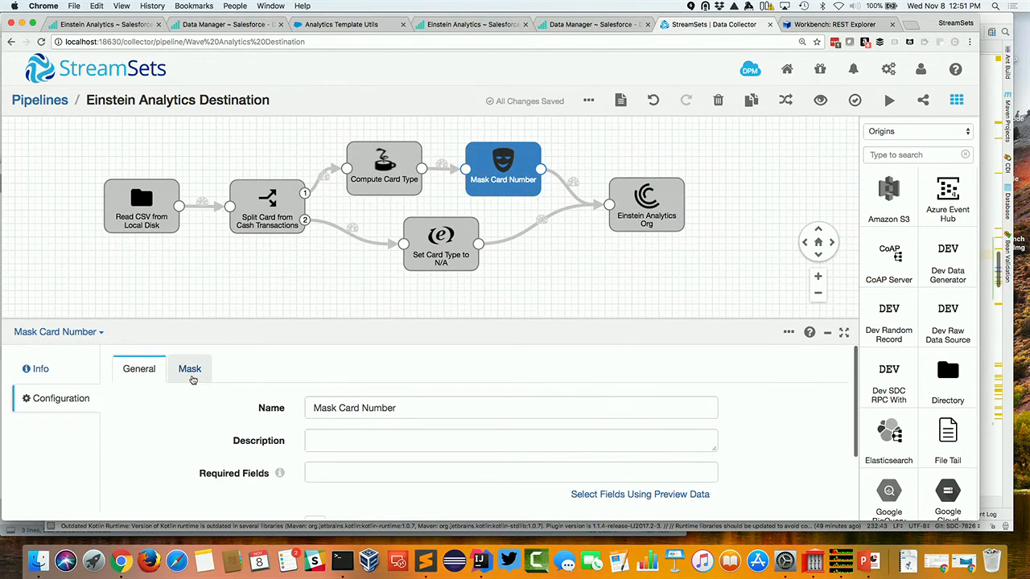
pyautogui.click(190, 369)
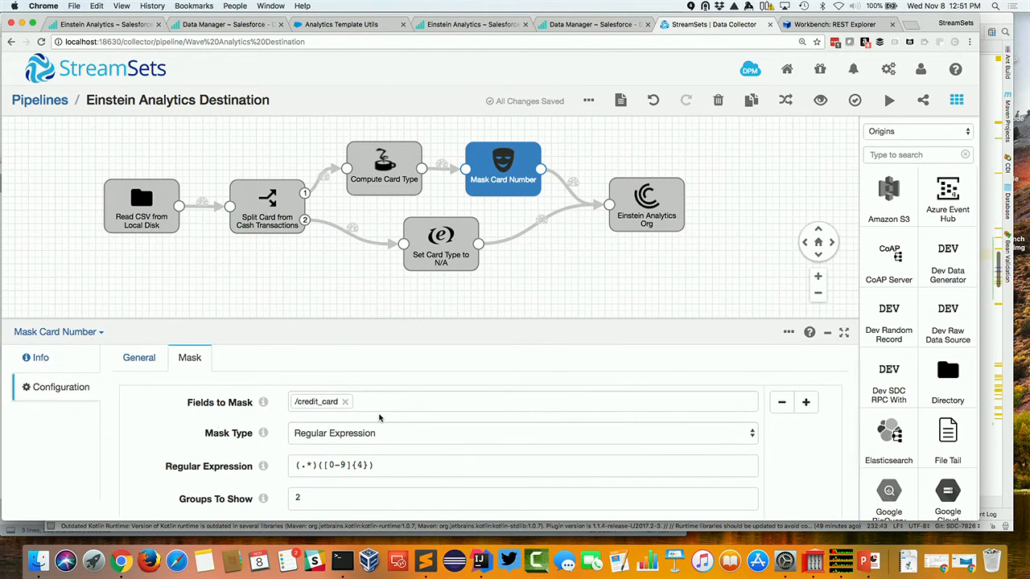
pyautogui.click(647, 204)
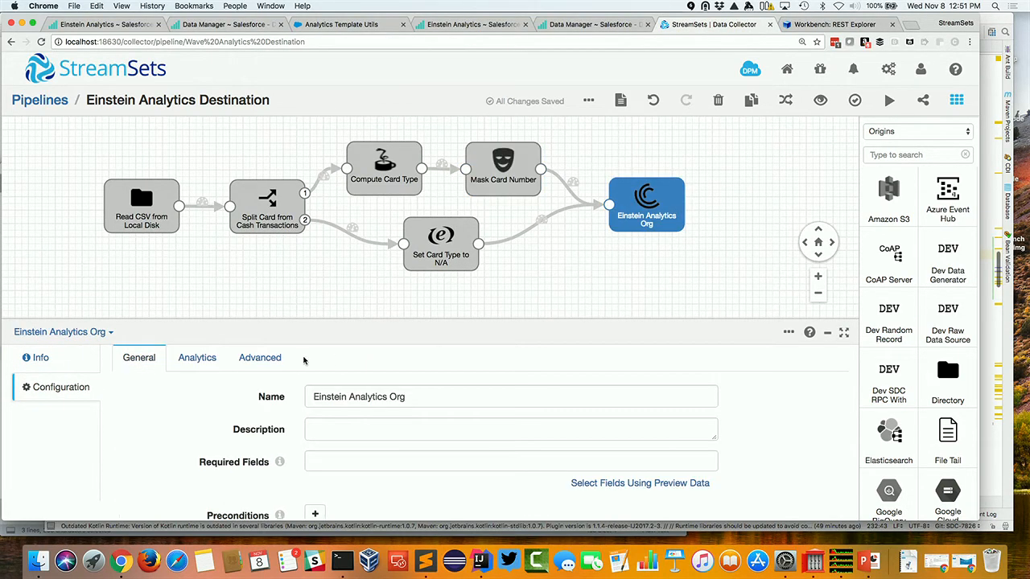
pyautogui.click(196, 357)
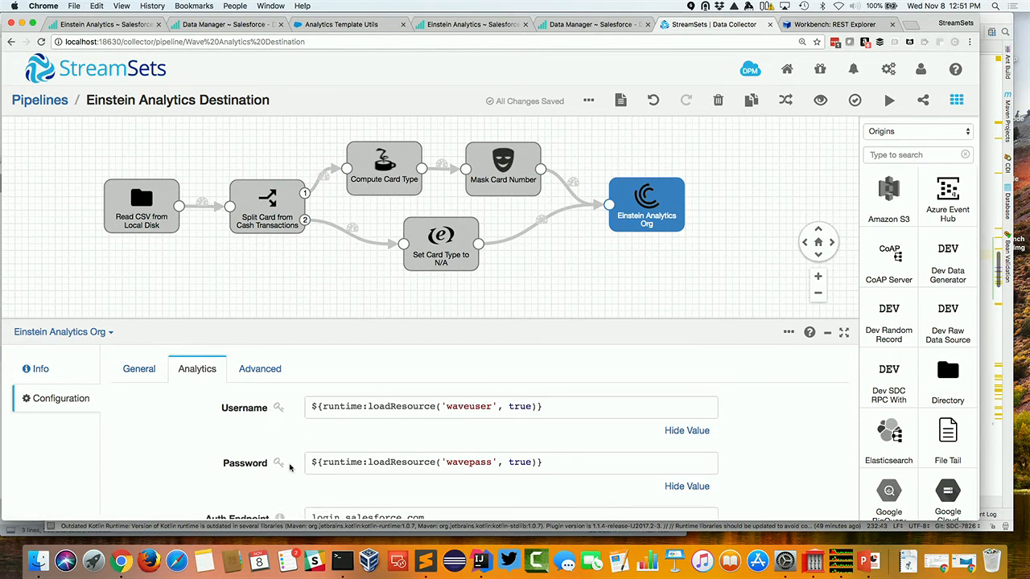
pyautogui.scroll(-3)
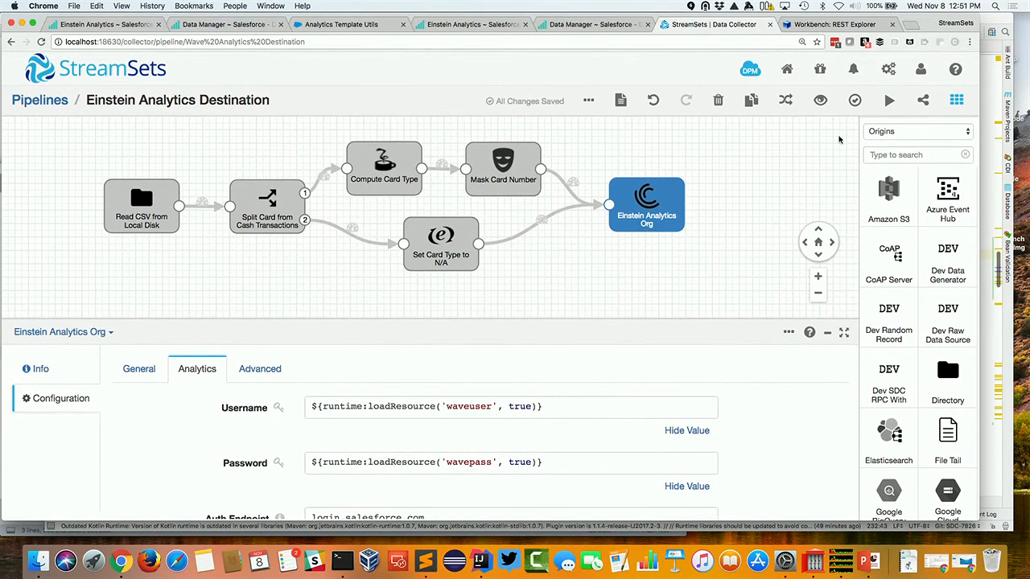
pyautogui.moveTo(889, 99)
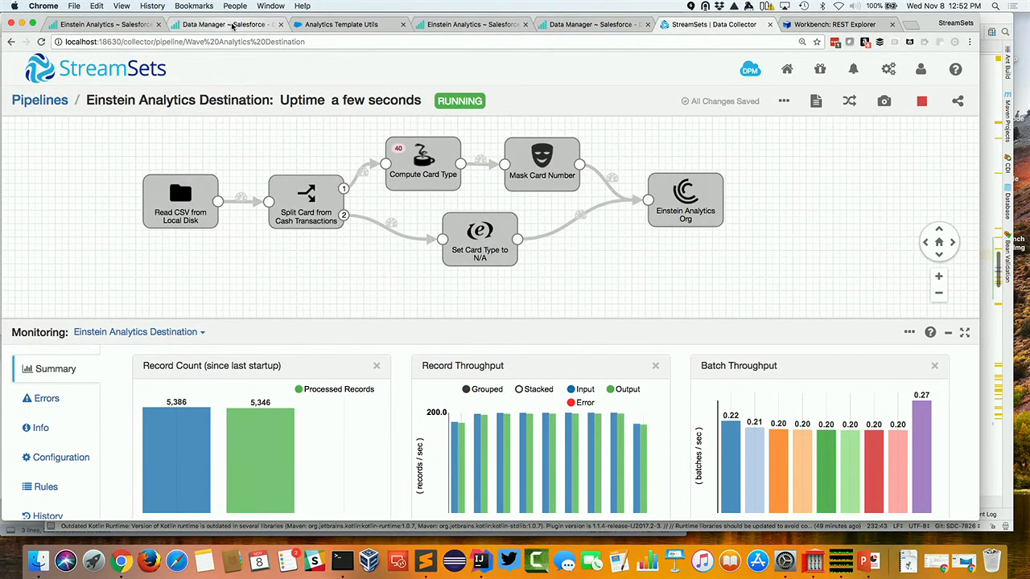
# - Switch to the Salesforce Data Manager's Monitor jobs view
pyautogui.click(226, 24)
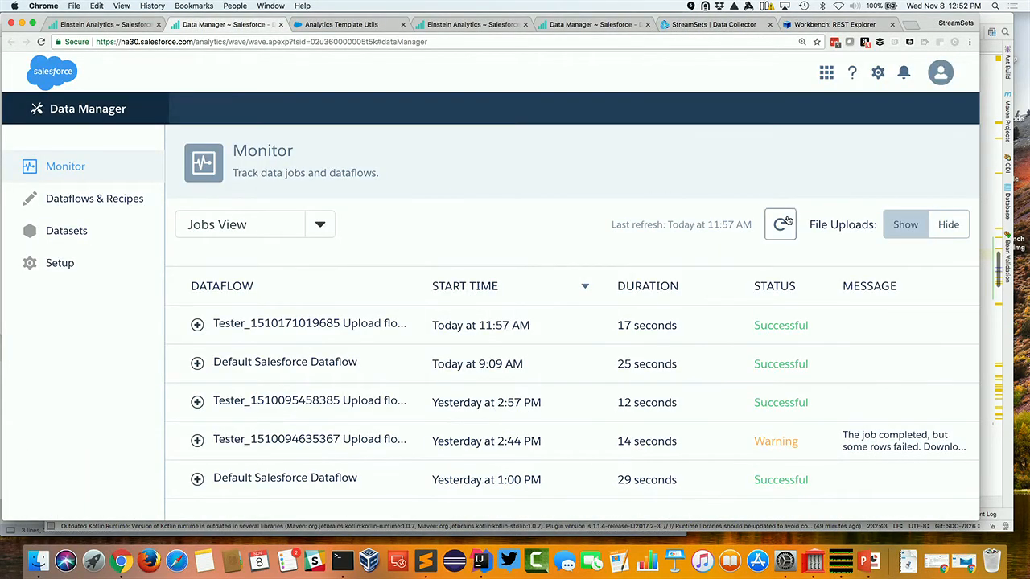
# - Refresh Monitor and expand the Tester upload job until it shows Successful
pyautogui.click(779, 223)
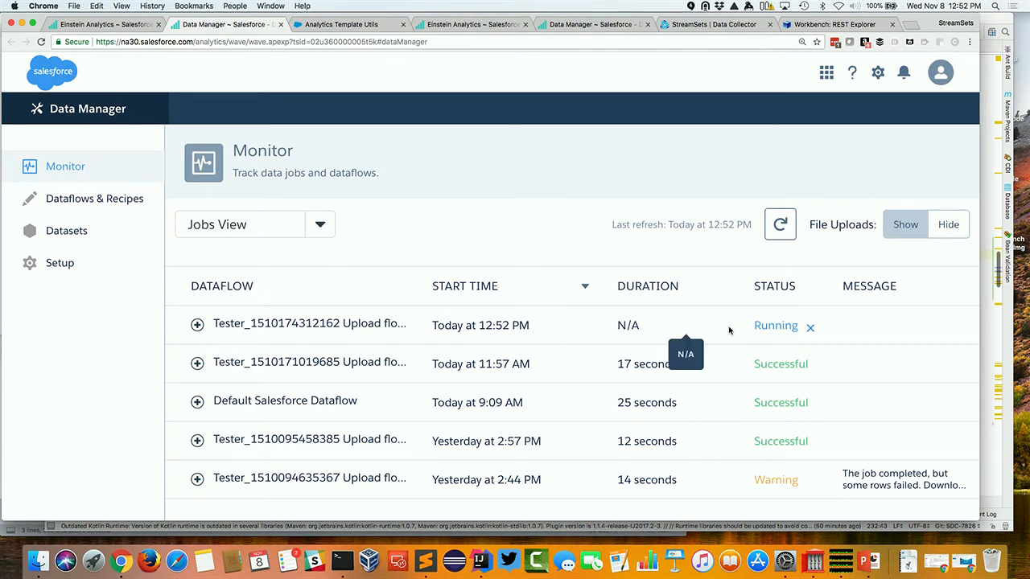
pyautogui.click(197, 324)
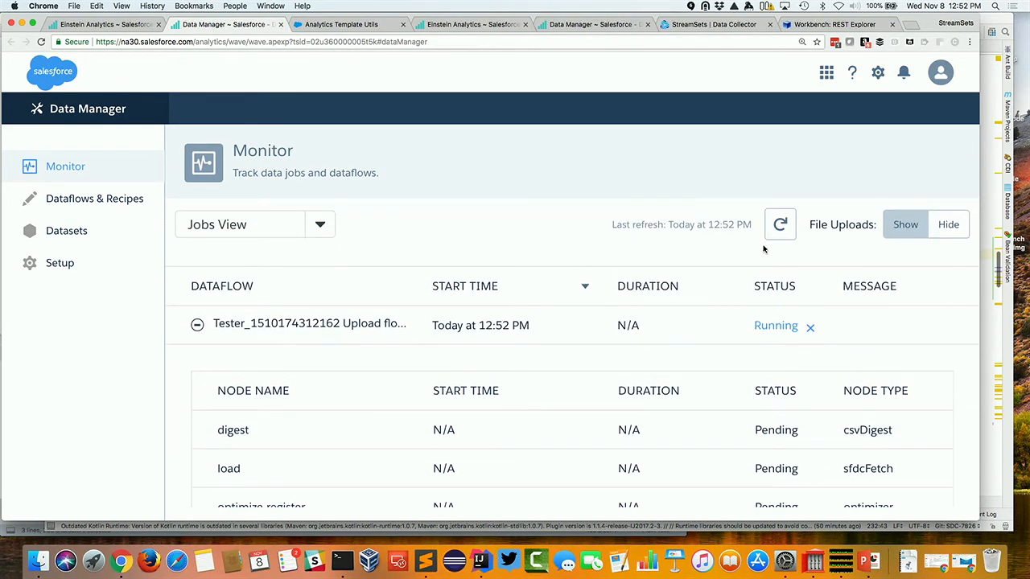
pyautogui.click(779, 224)
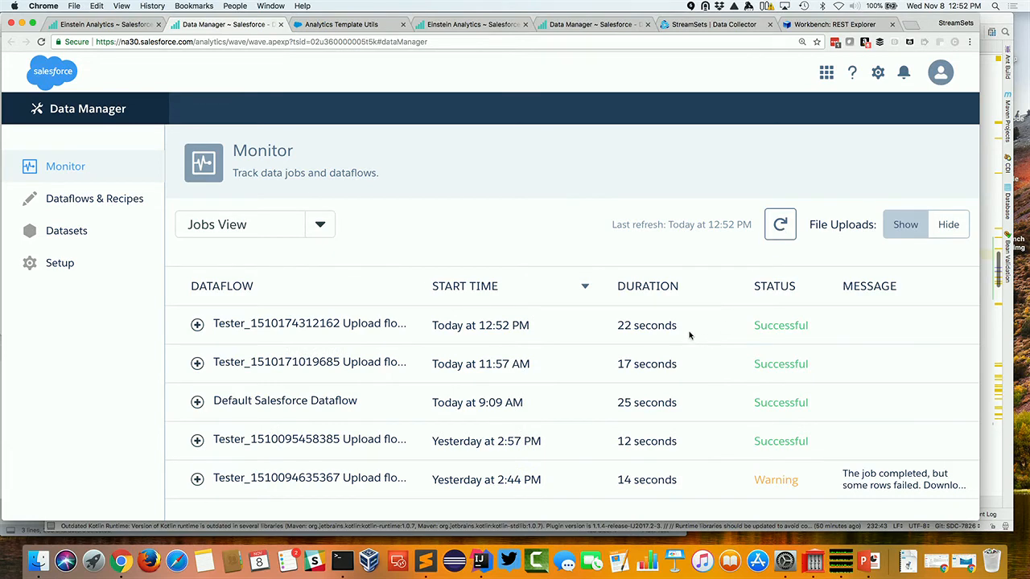
pyautogui.moveTo(72, 231)
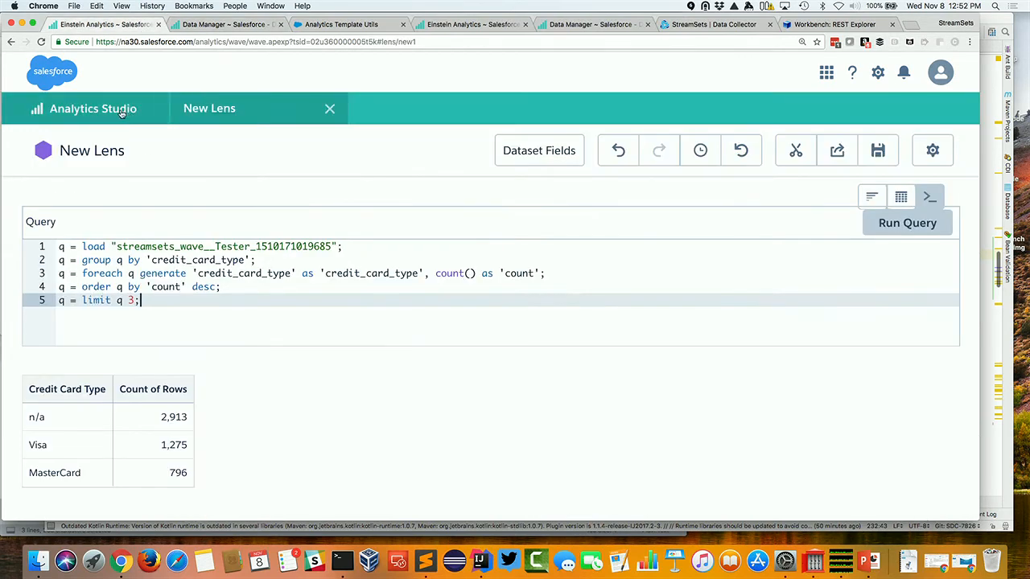
pyautogui.click(93, 108)
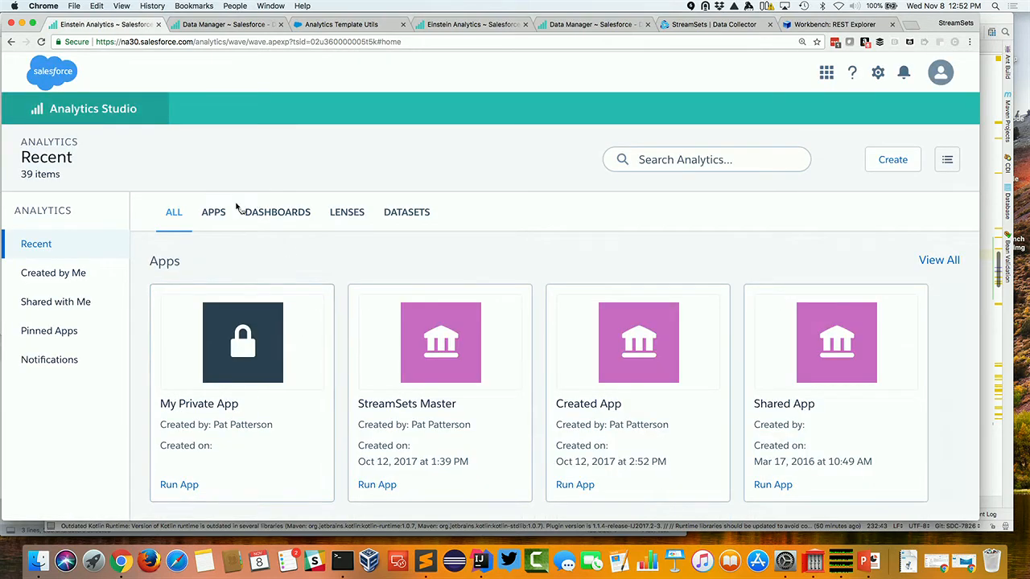
pyautogui.click(406, 212)
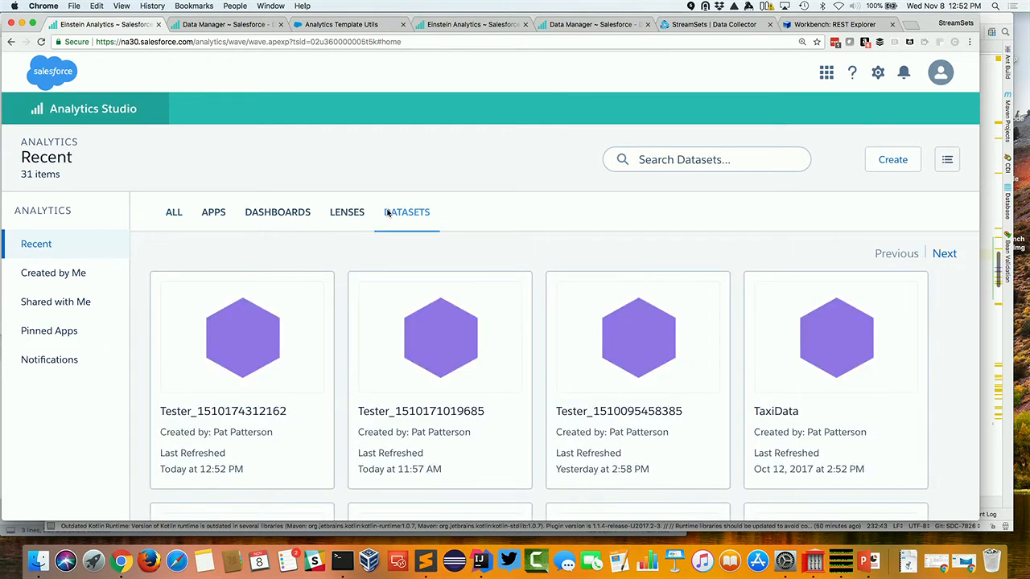
pyautogui.moveTo(241, 487)
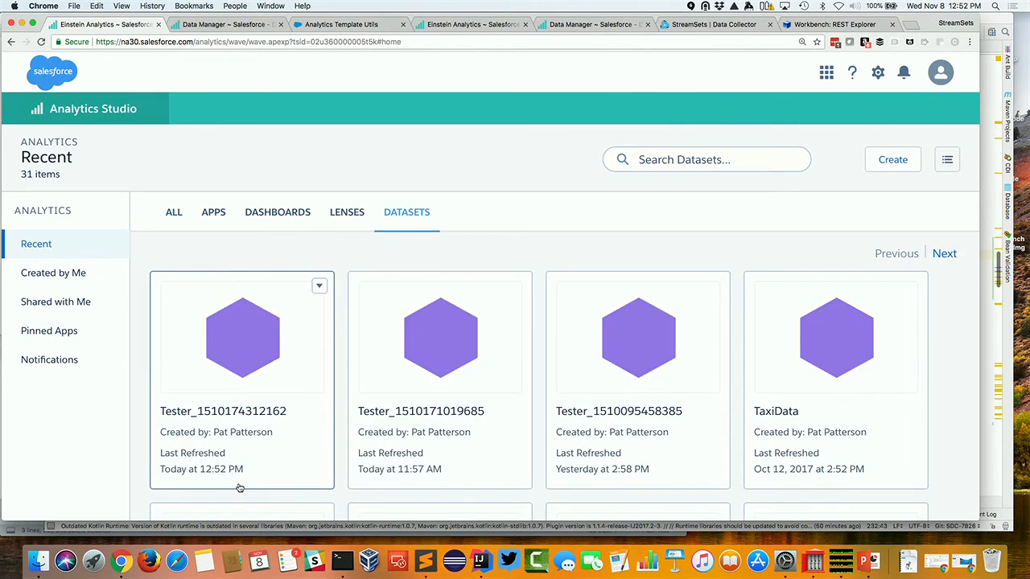
pyautogui.click(242, 338)
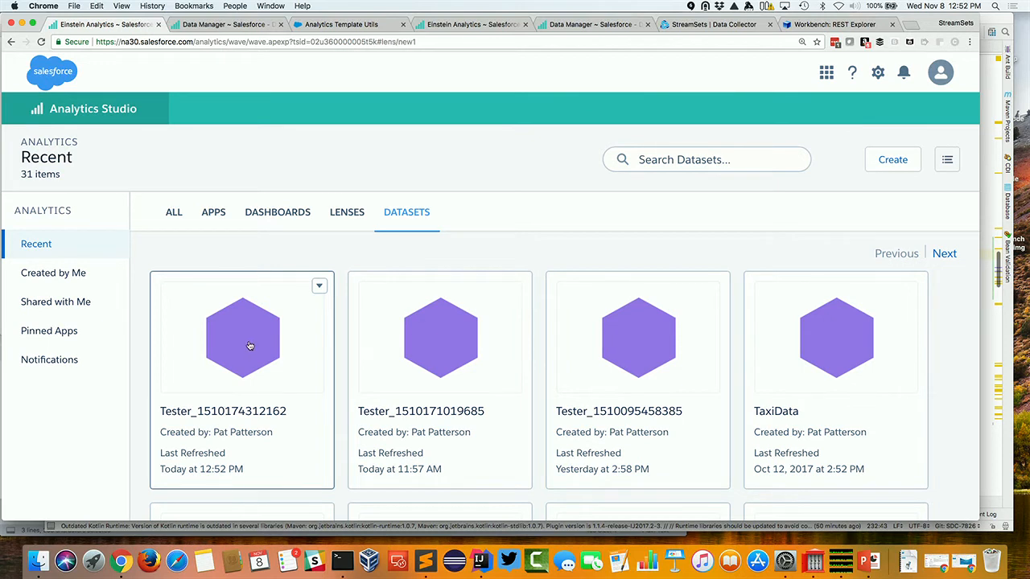
pyautogui.click(242, 338)
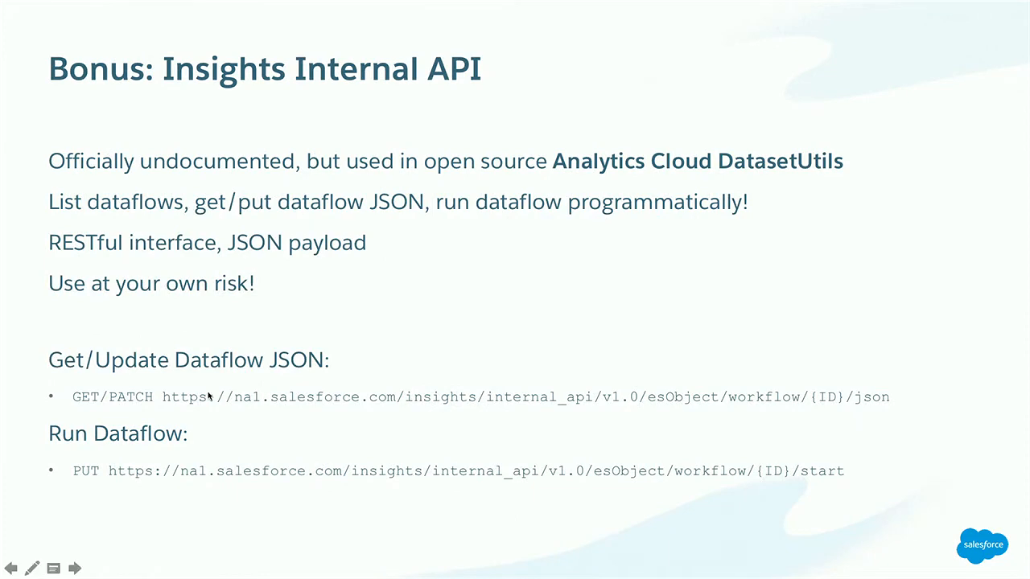
# - Move through the 'Bonus: Insights Internal API' slide in the PowerPoint slideshow
pyautogui.click(74, 568)
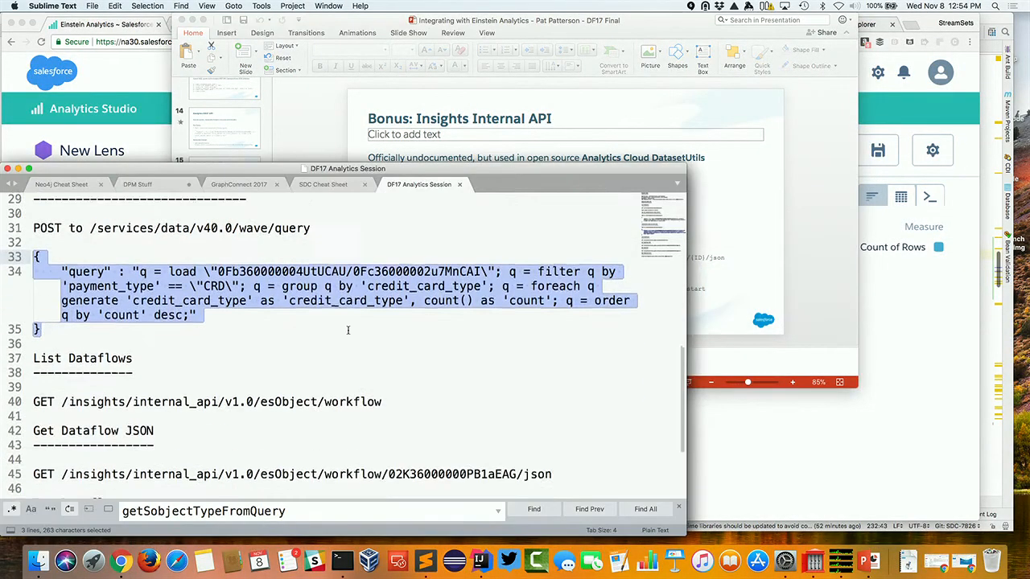
# - Send a GET to /insights/internal_api/v1.0/esObject/workflow to list the org's dataflows
pyautogui.scroll(-3)
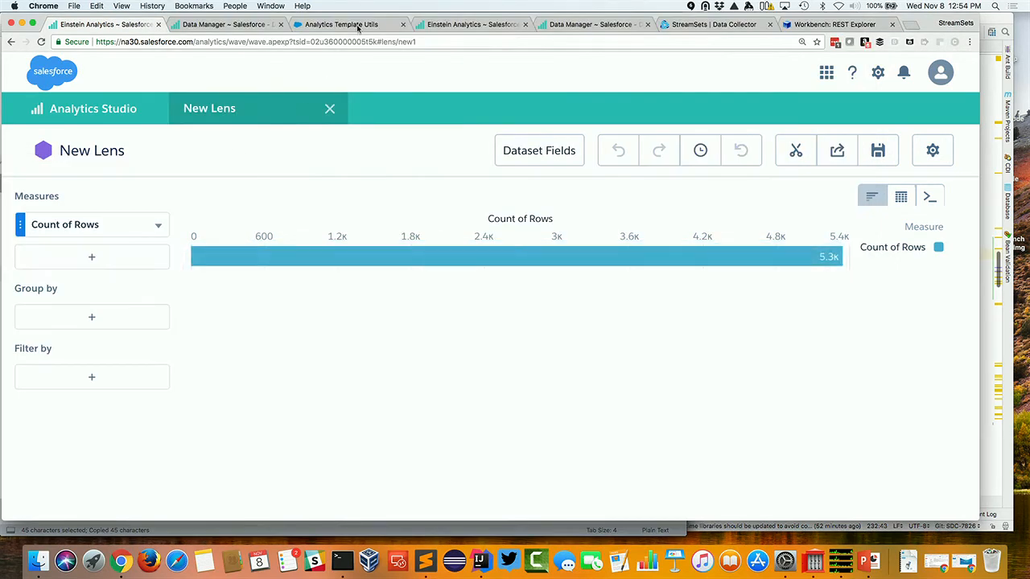
pyautogui.click(833, 24)
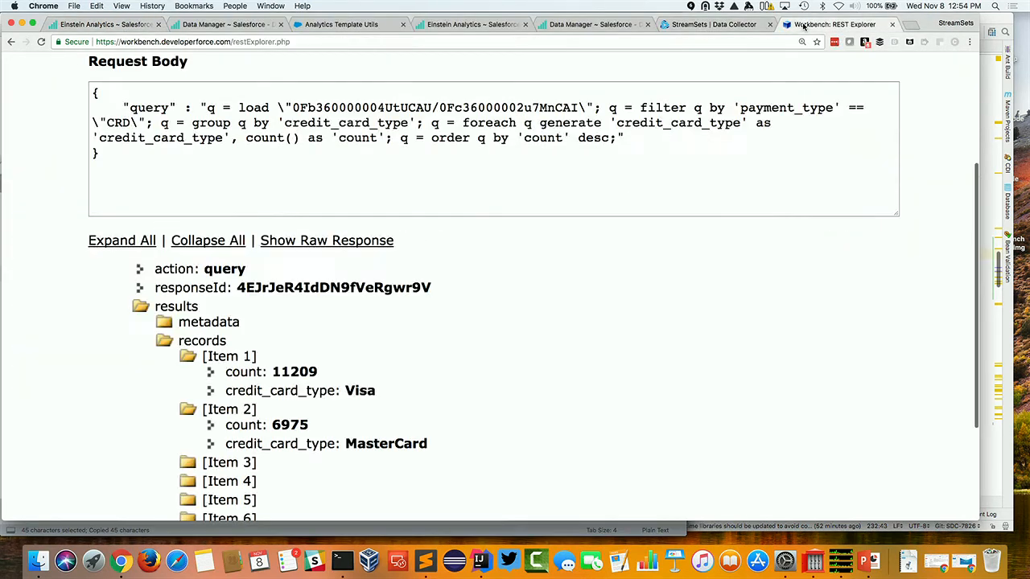
pyautogui.scroll(3)
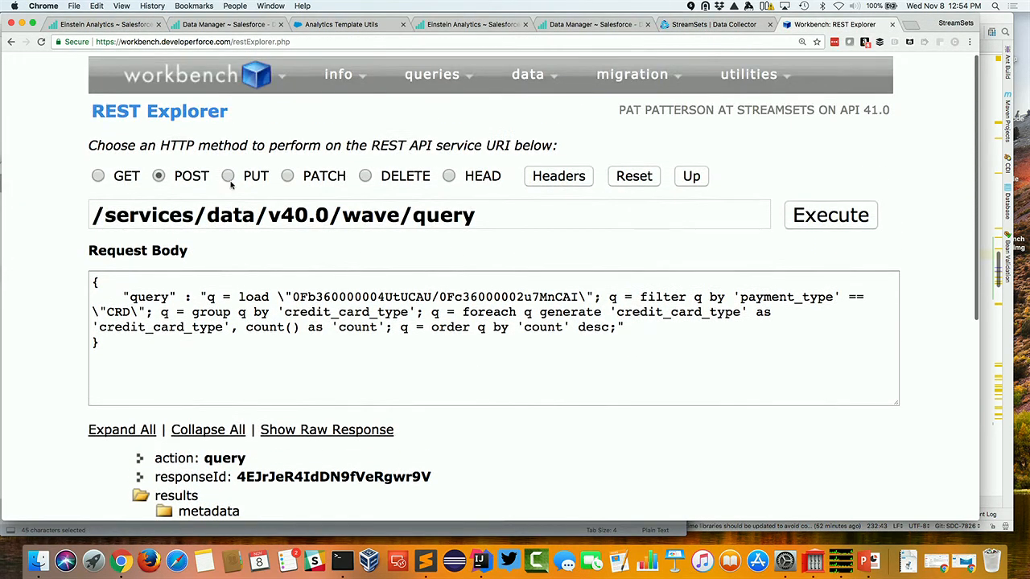
pyautogui.click(98, 175)
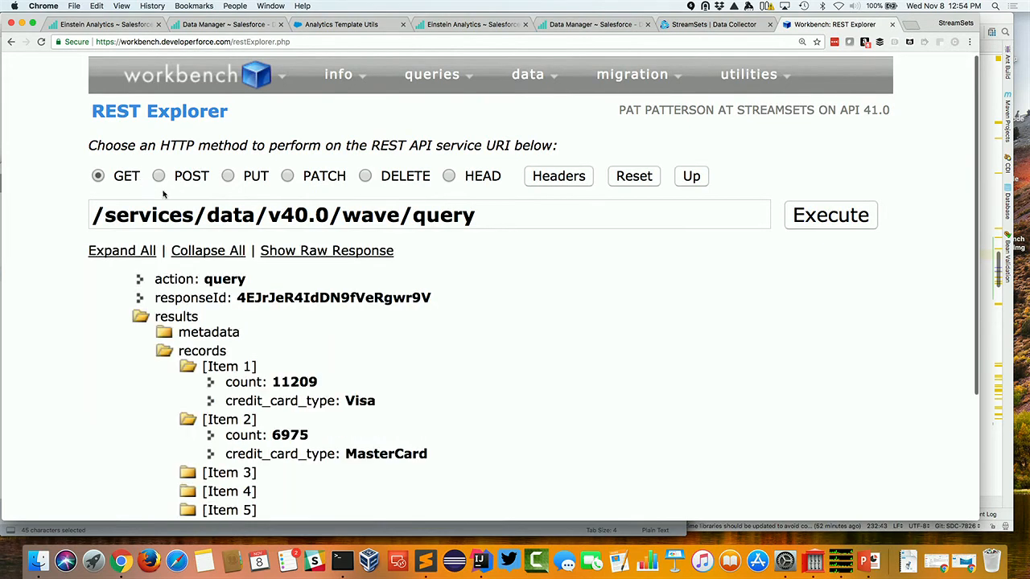
pyautogui.write('/insights/internal_api/v1.0/esObject/workflow')
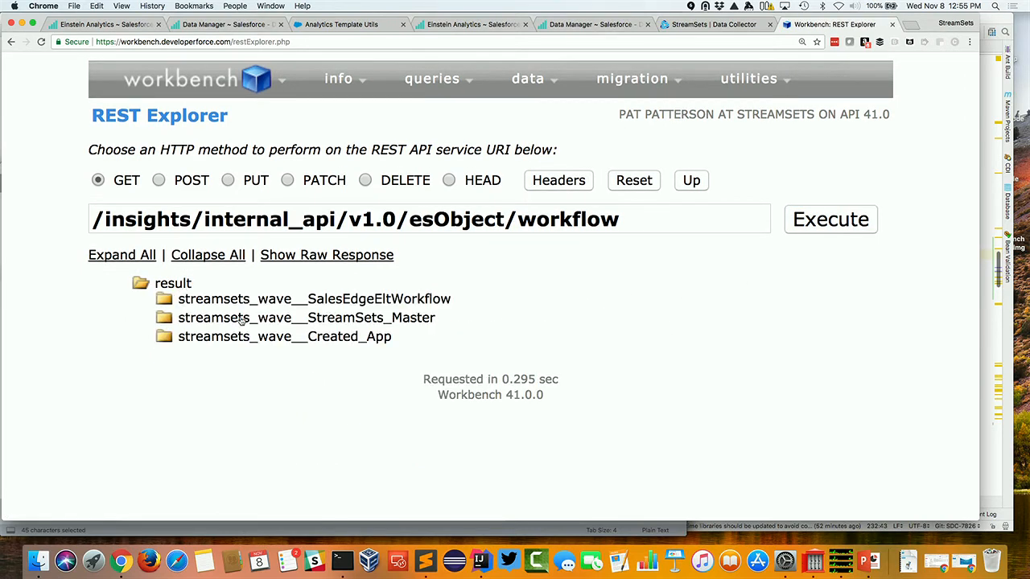
# - Expand the SalesEdgeEltWorkflow entry to find the default dataflow's URL
pyautogui.click(165, 299)
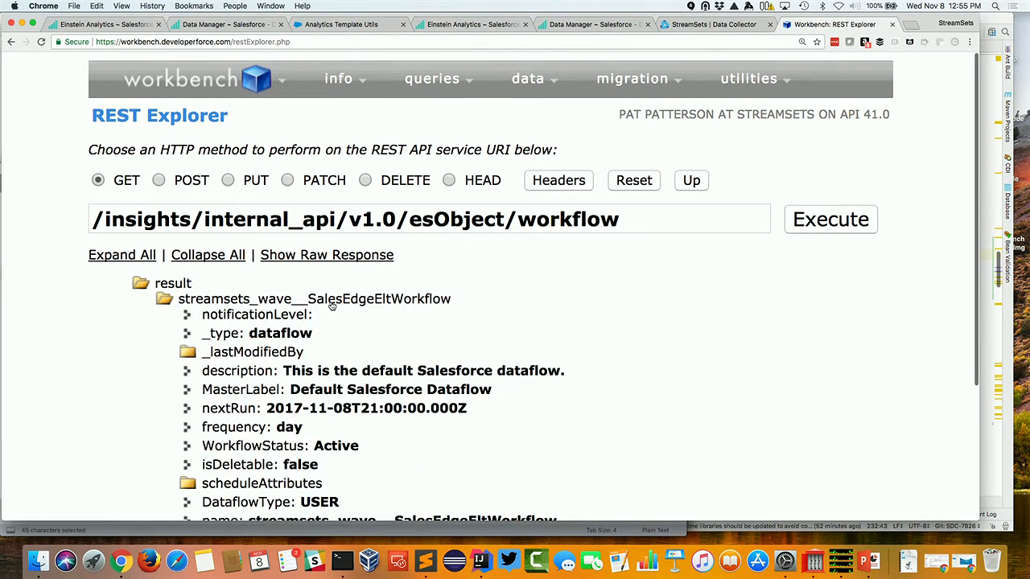
pyautogui.scroll(-3)
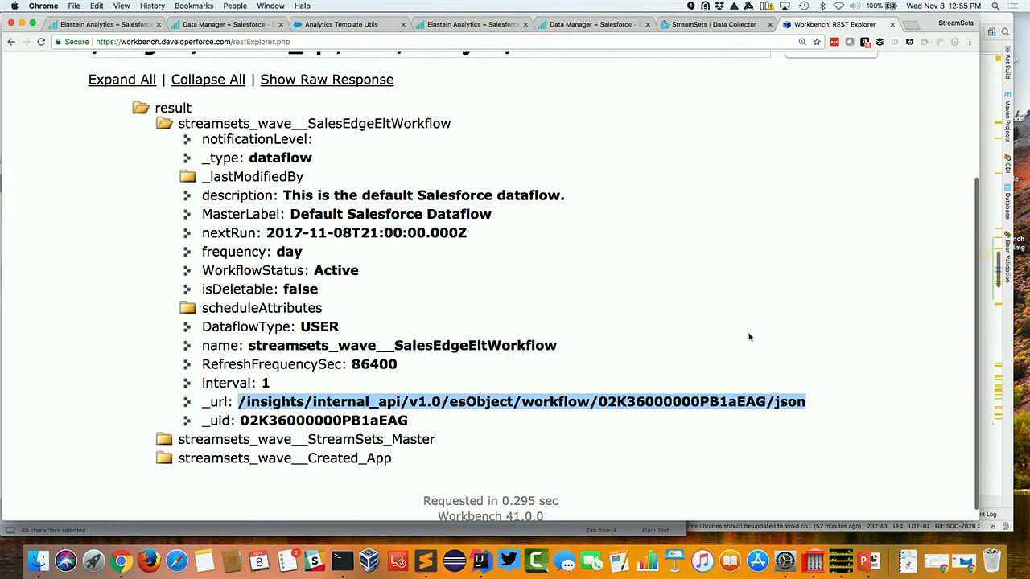
pyautogui.scroll(3)
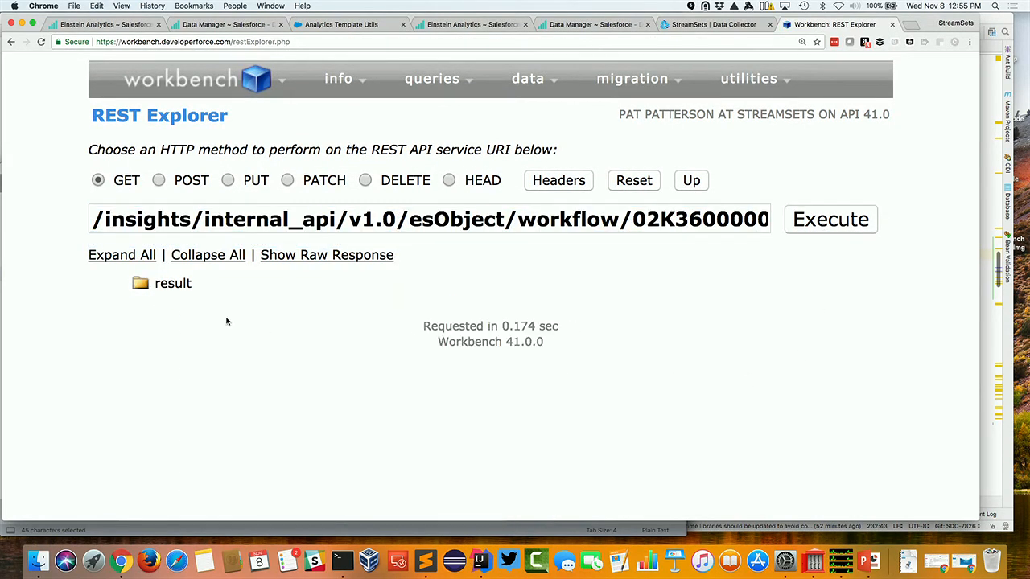
# - Show the raw JSON and expand result > SalesEdgeEltWorkflow > workflowDefinition
pyautogui.click(327, 254)
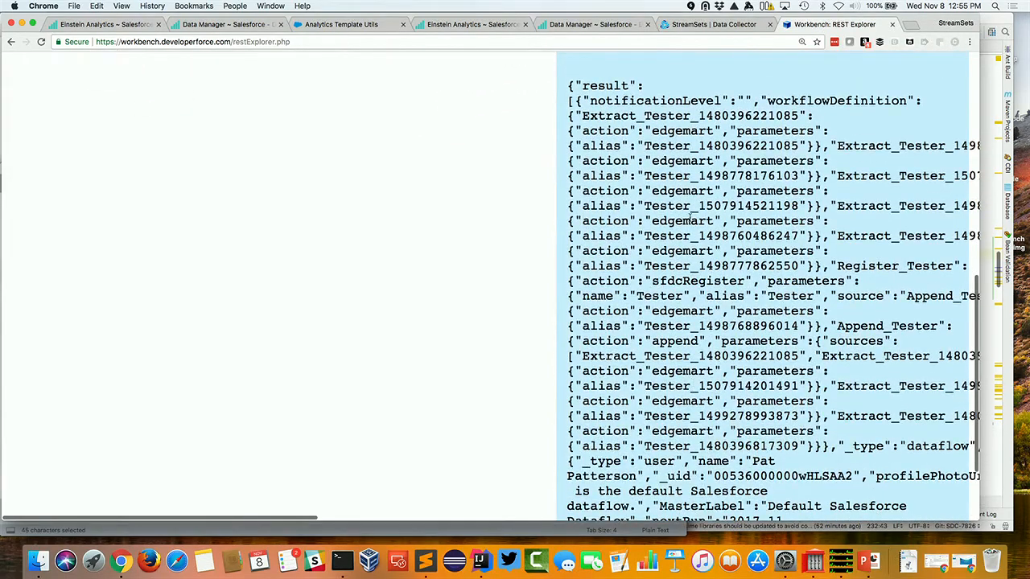
pyautogui.scroll(3)
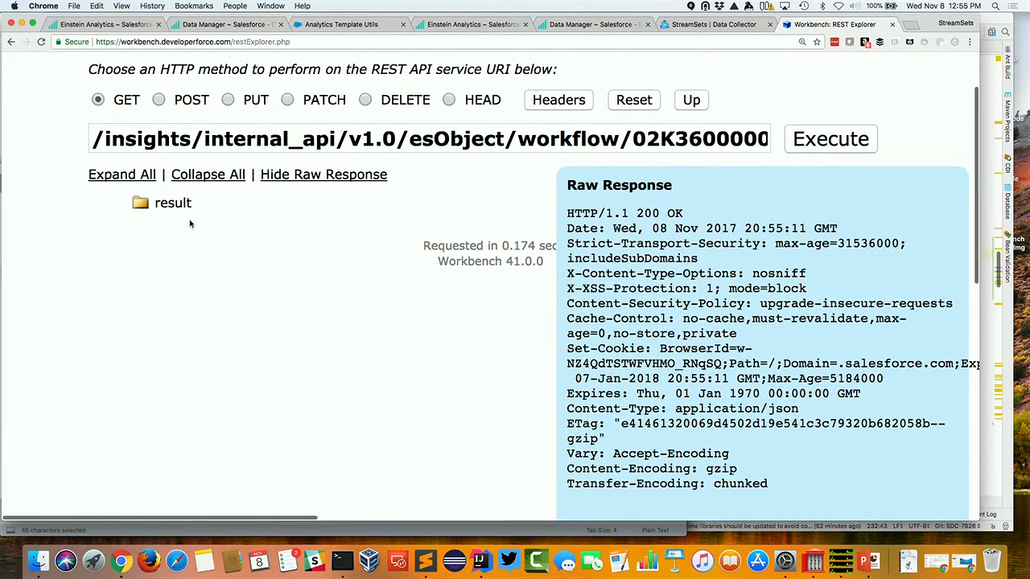
pyautogui.click(141, 202)
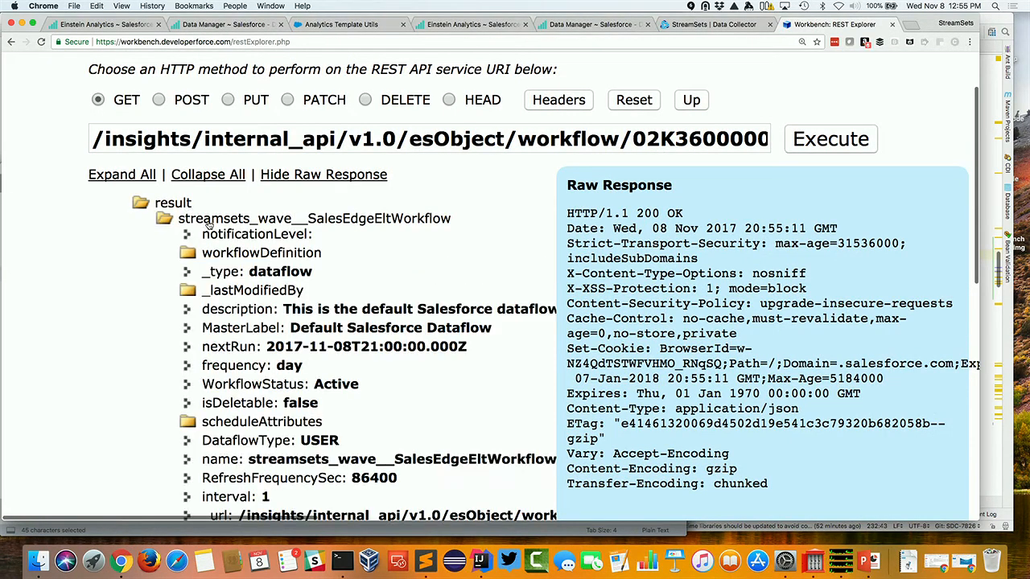
pyautogui.click(188, 252)
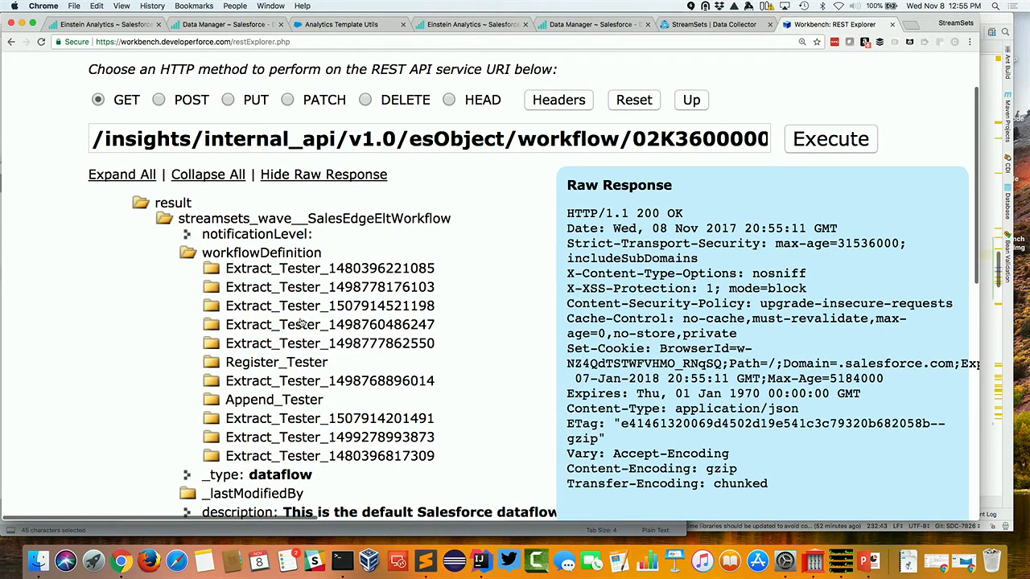
pyautogui.moveTo(302, 388)
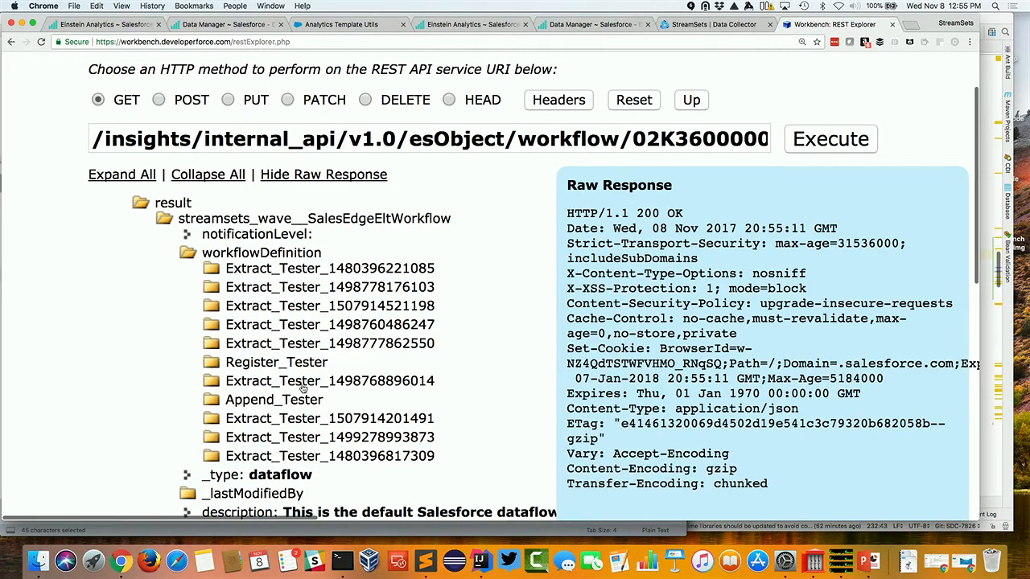
# - Expand Append_Tester's nine Extract_Tester sources and Register_Tester's parameters
pyautogui.click(186, 399)
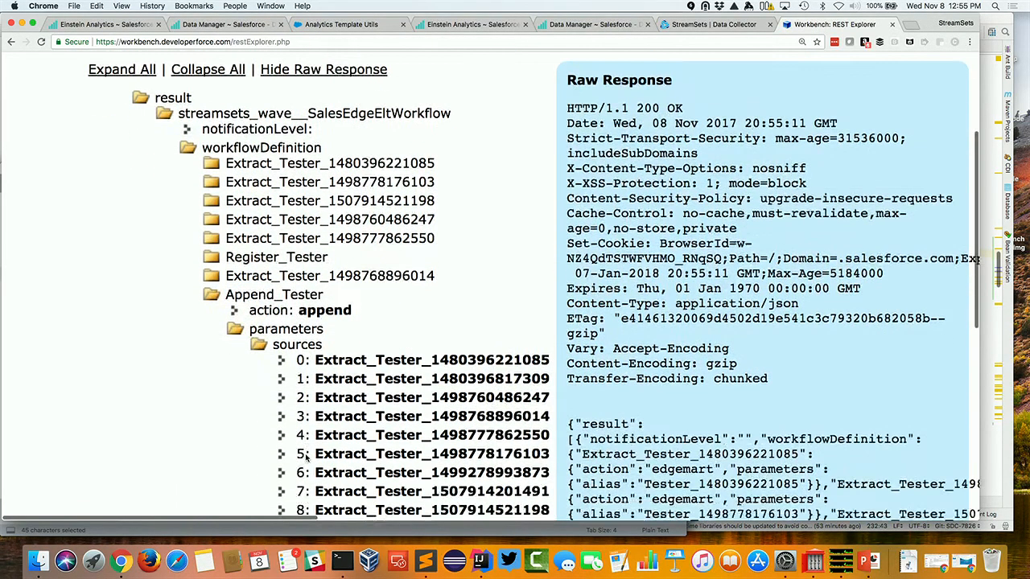
pyautogui.scroll(-3)
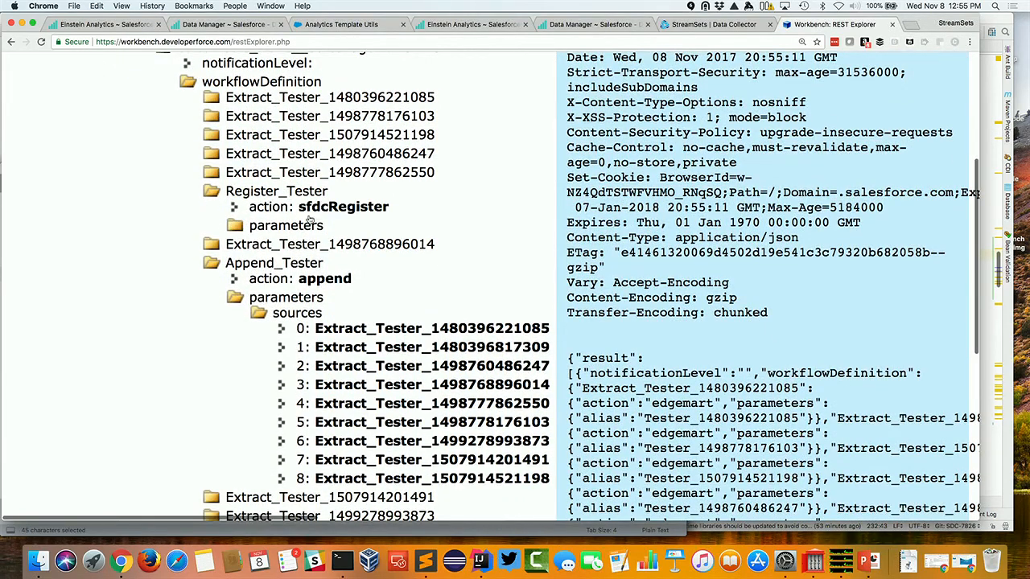
pyautogui.click(234, 225)
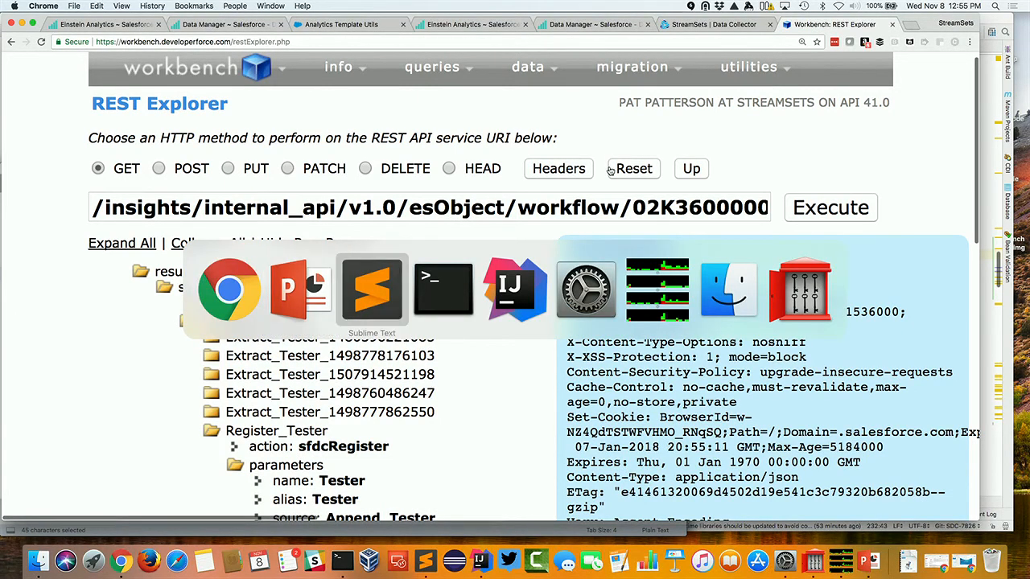
# - Send a PUT to the dataflow URI ending PB1aEAG/start and get success: true
pyautogui.click(371, 290)
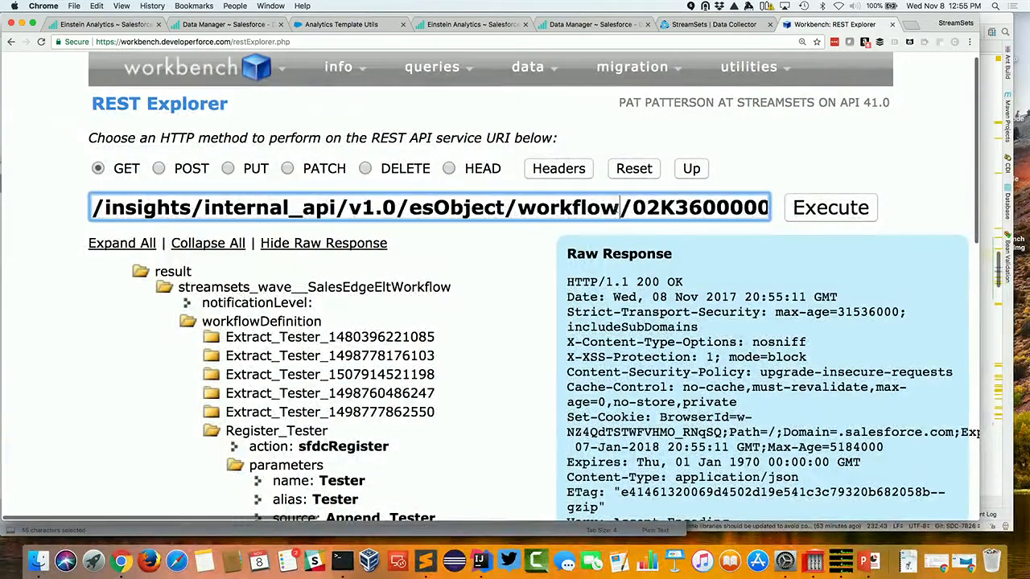
pyautogui.write('PB1aEAG/start')
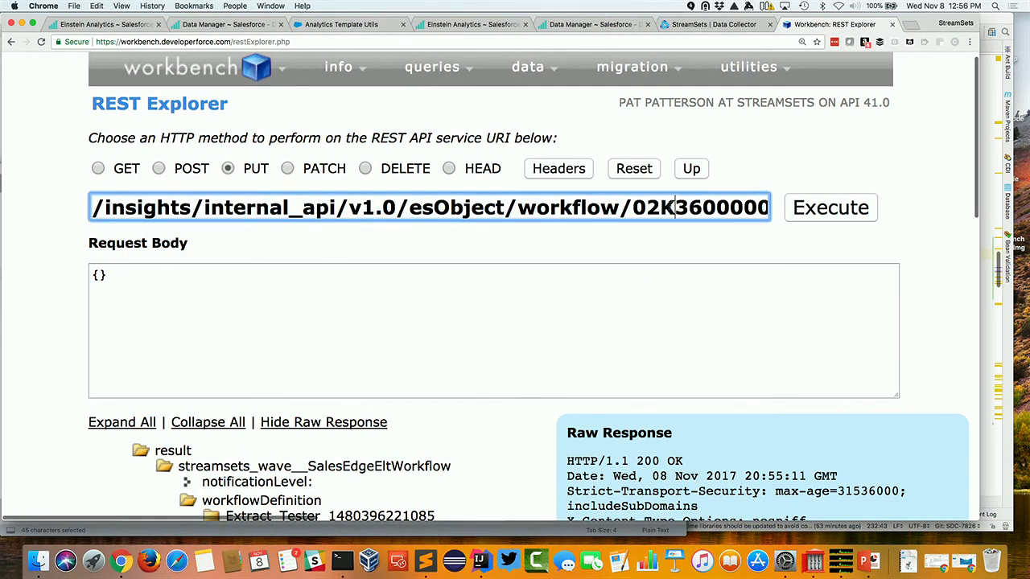
pyautogui.write('PB1aEAG/start')
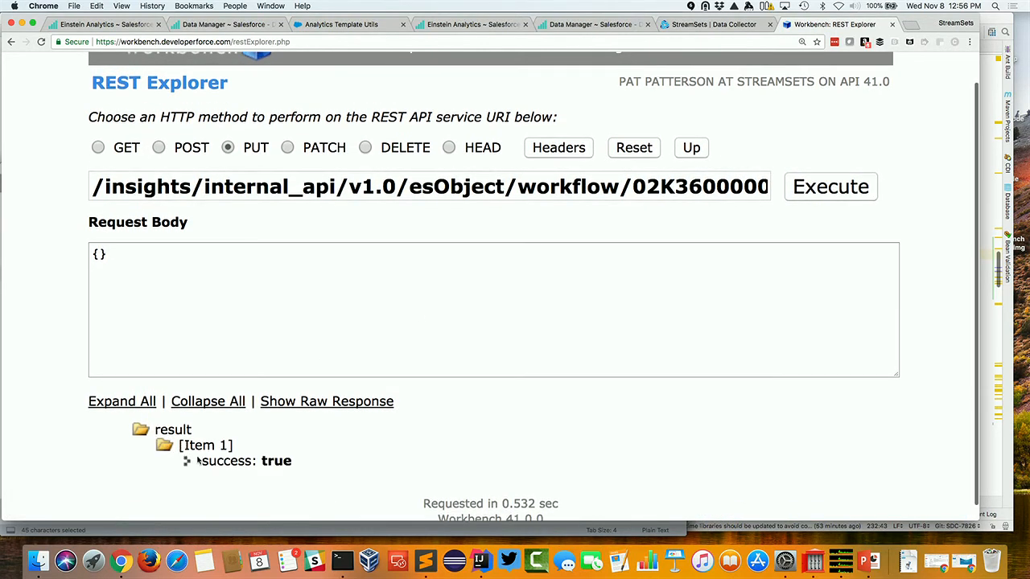
pyautogui.click(225, 24)
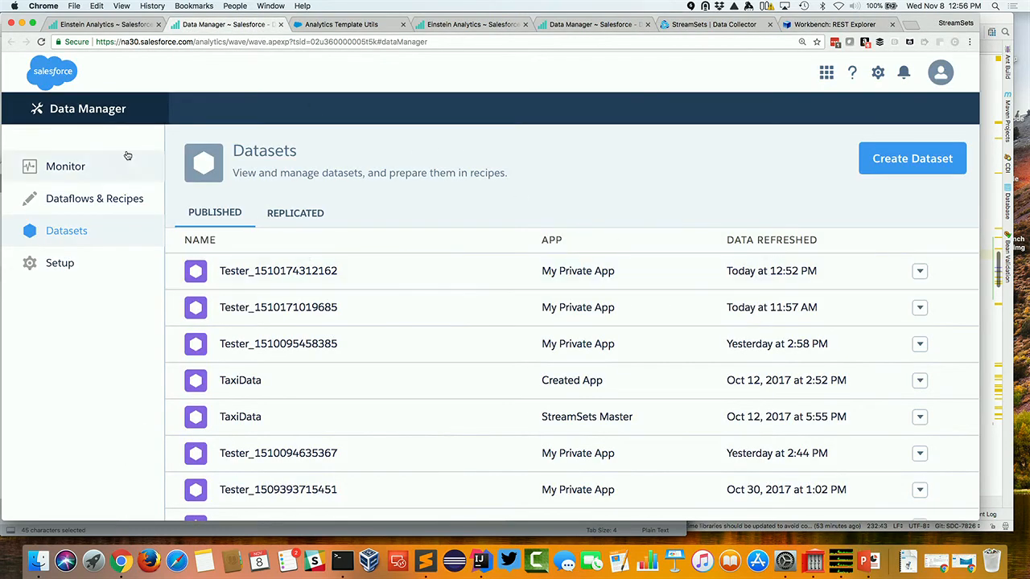
# - View Data Manager's Monitor showing the Default Salesforce Dataflow running since 12:56 PM
pyautogui.click(65, 166)
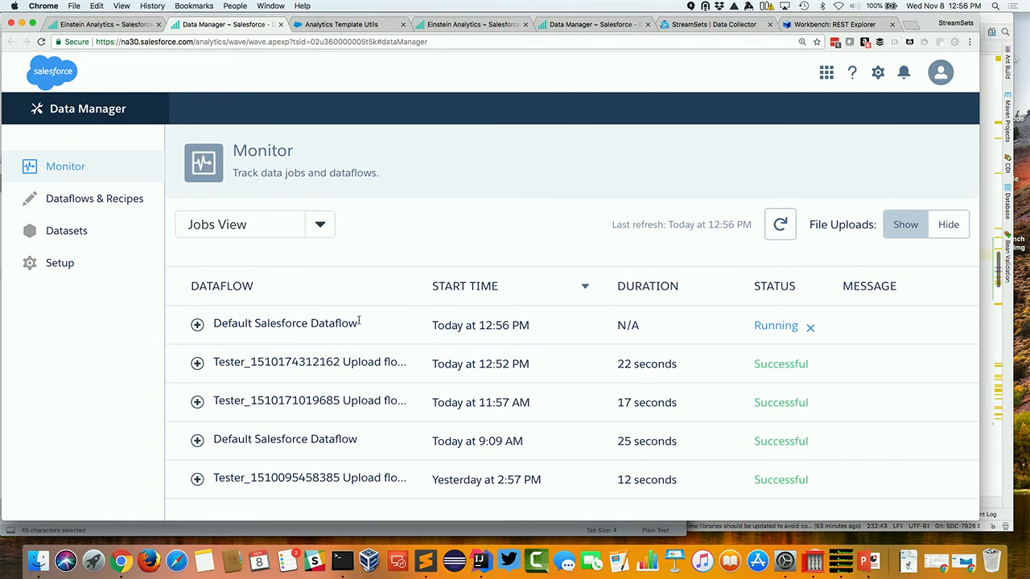
pyautogui.moveTo(744, 312)
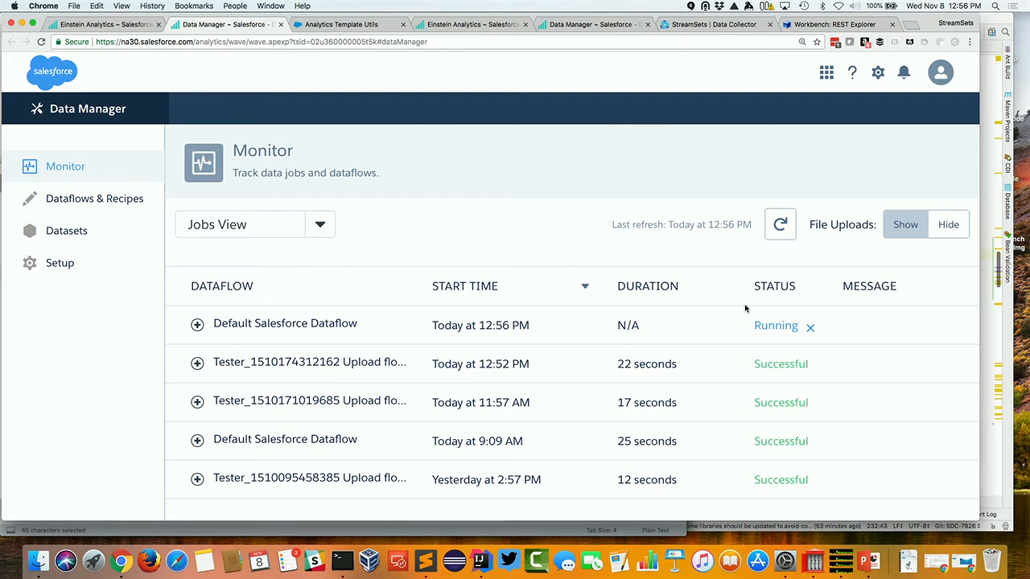
pyautogui.click(372, 290)
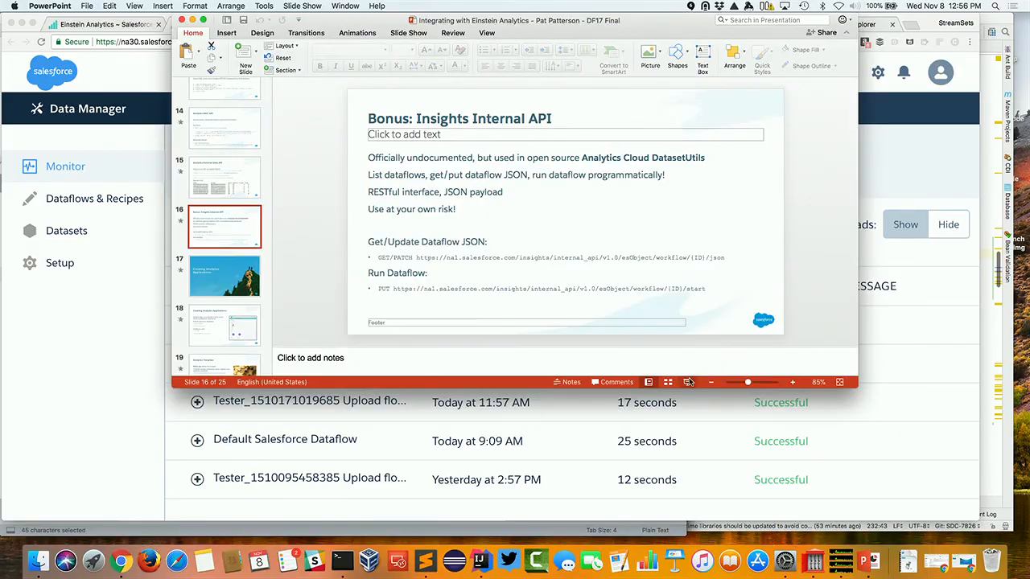
# - Resume the slide show from the Insights Internal API slide
pyautogui.click(225, 226)
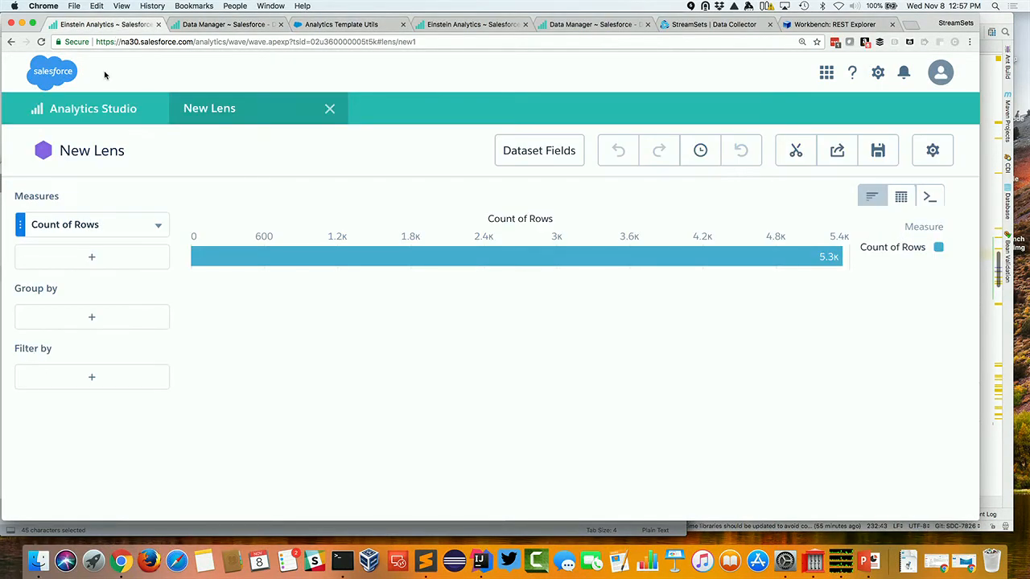
# - Open the Taxi Dashboard and scroll through its donut, average amounts and trip table
pyautogui.click(92, 109)
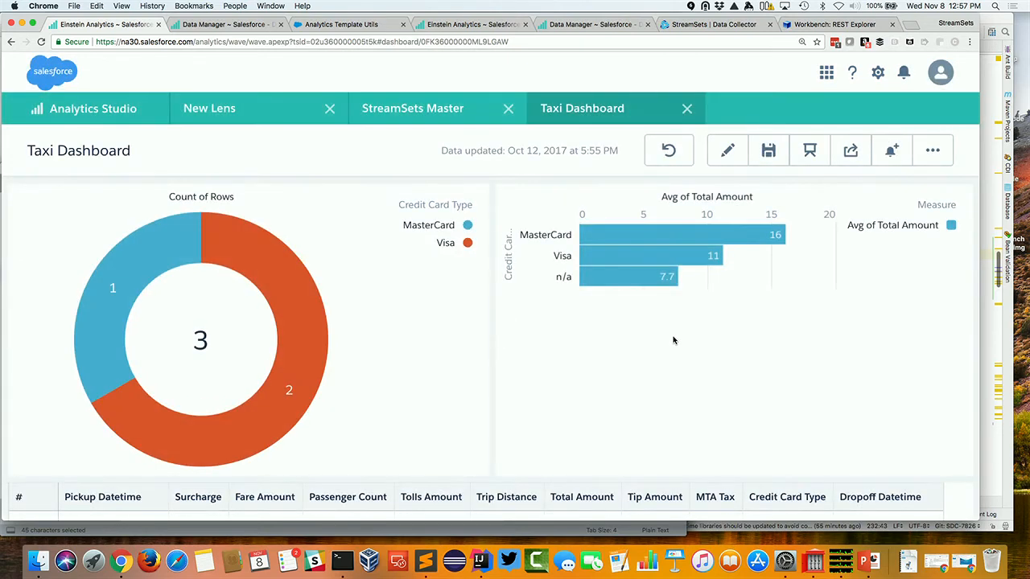
pyautogui.scroll(-3)
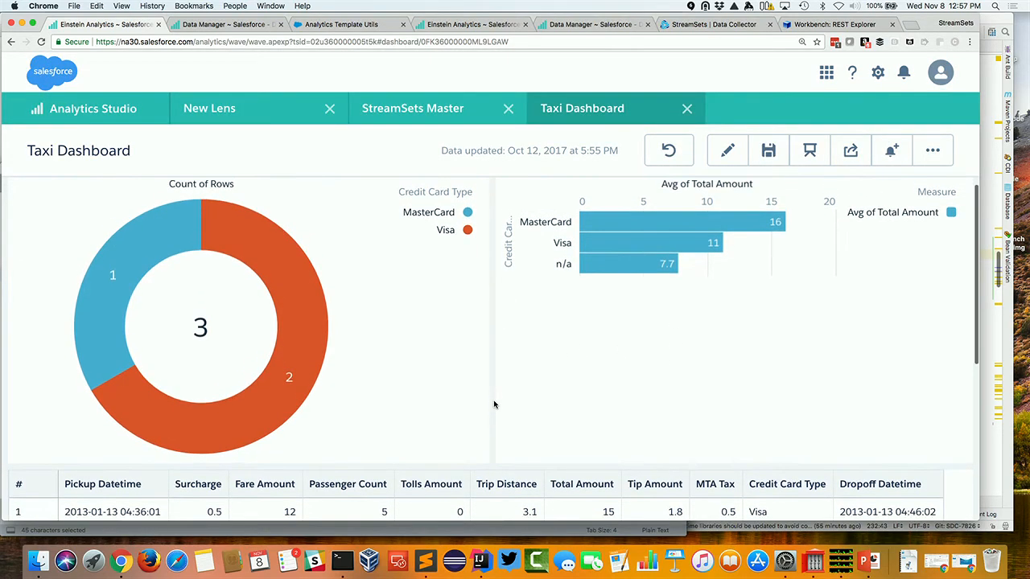
pyautogui.scroll(-3)
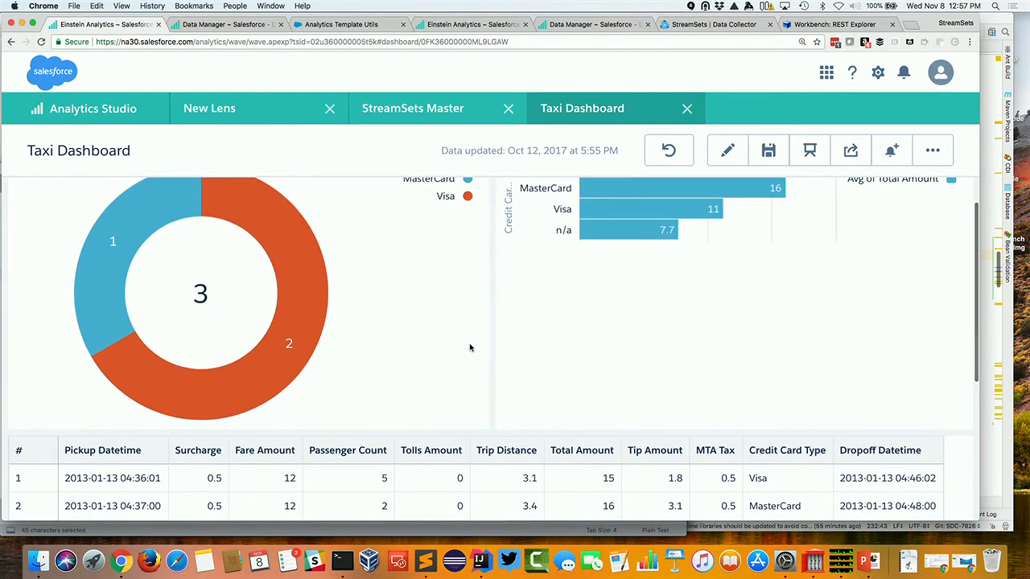
pyautogui.scroll(3)
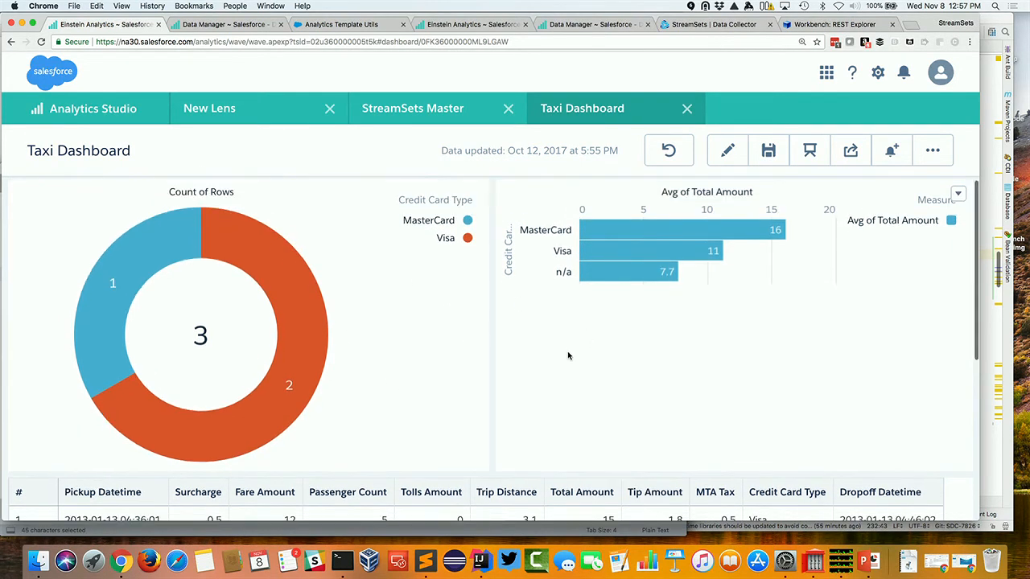
pyautogui.scroll(-3)
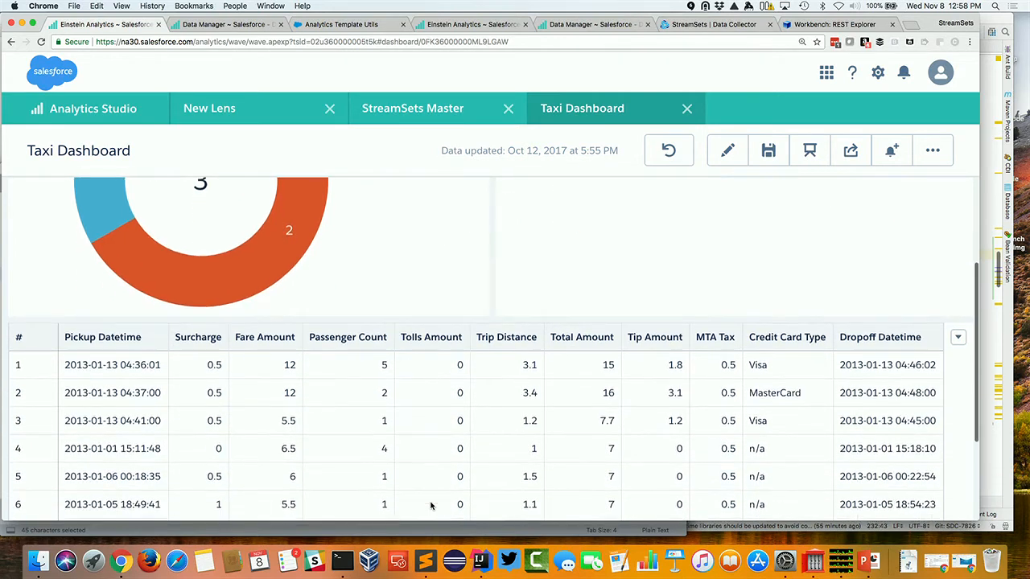
pyautogui.scroll(3)
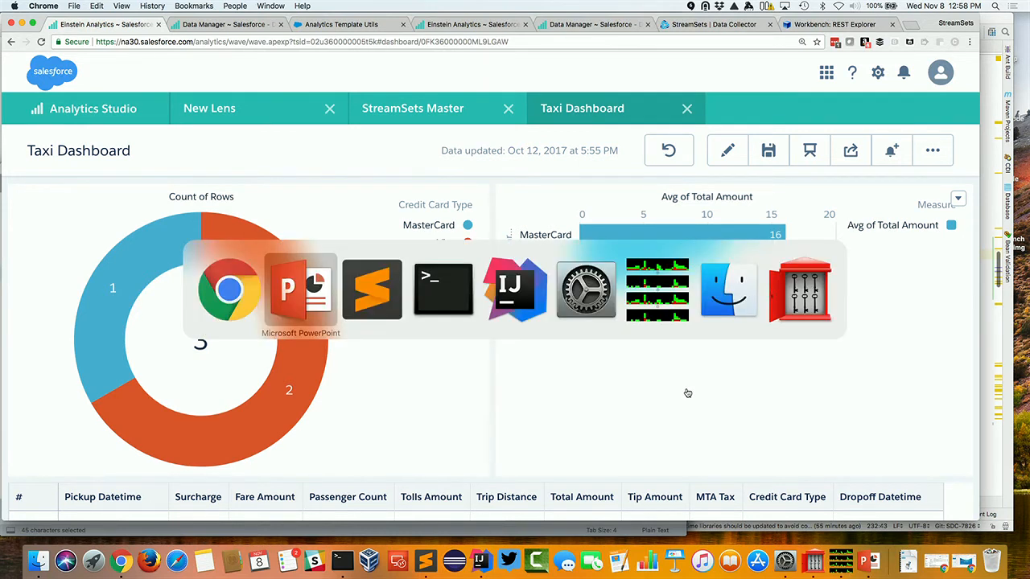
# - Present the remaining slides, then return to the StreamSets Master template page
pyautogui.click(300, 290)
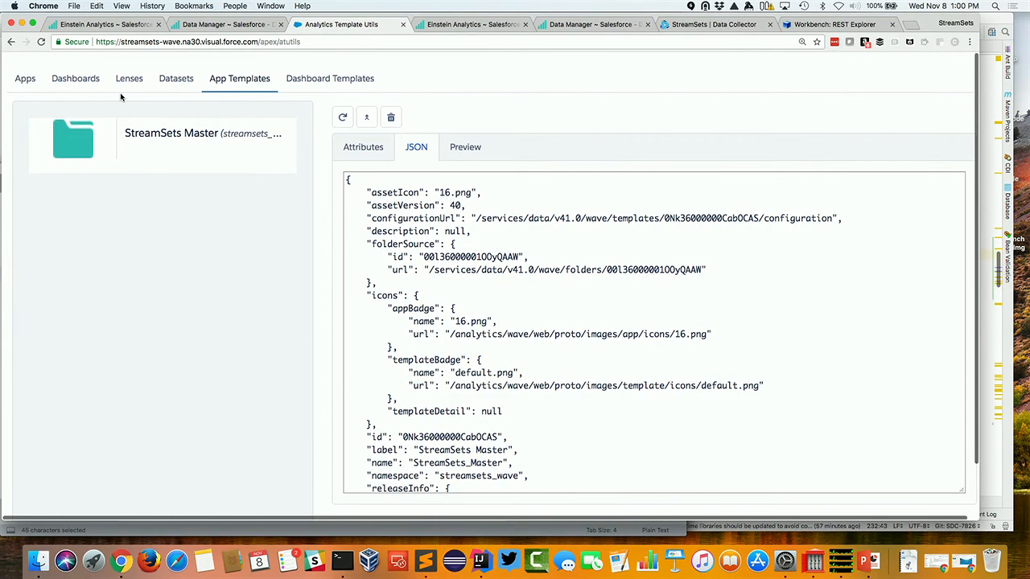
pyautogui.click(25, 78)
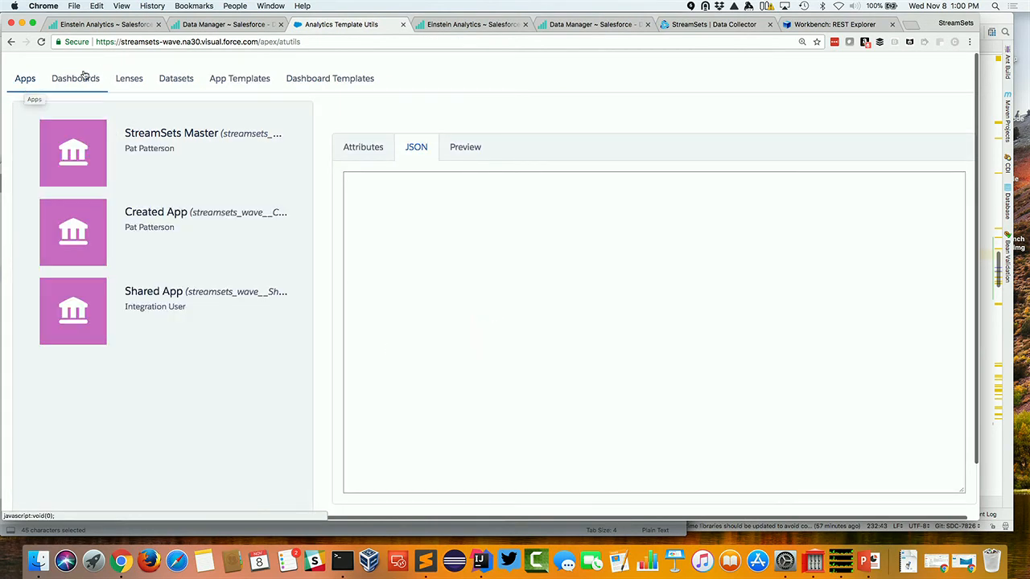
pyautogui.moveTo(76, 78)
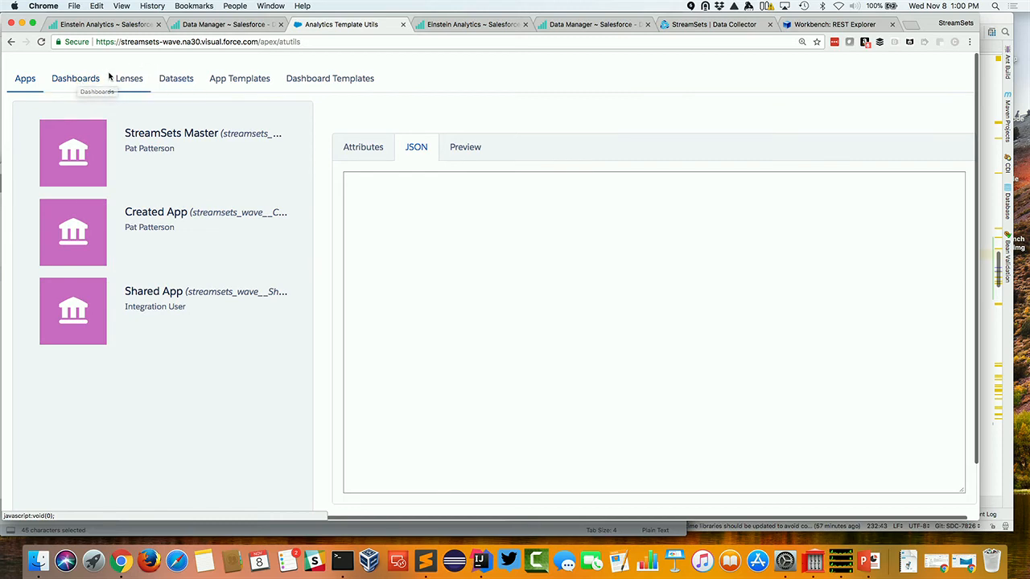
pyautogui.click(239, 78)
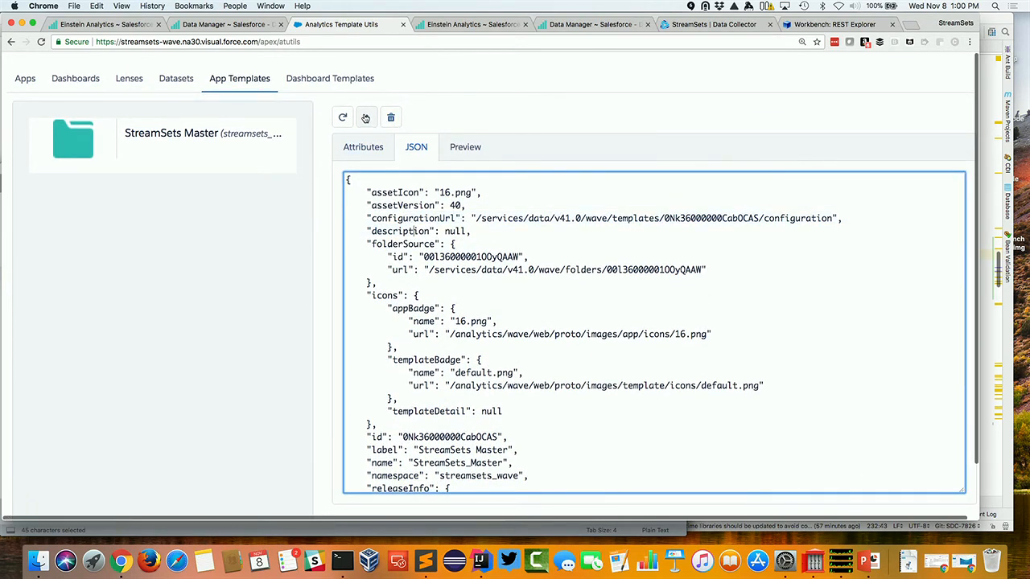
pyautogui.moveTo(366, 117)
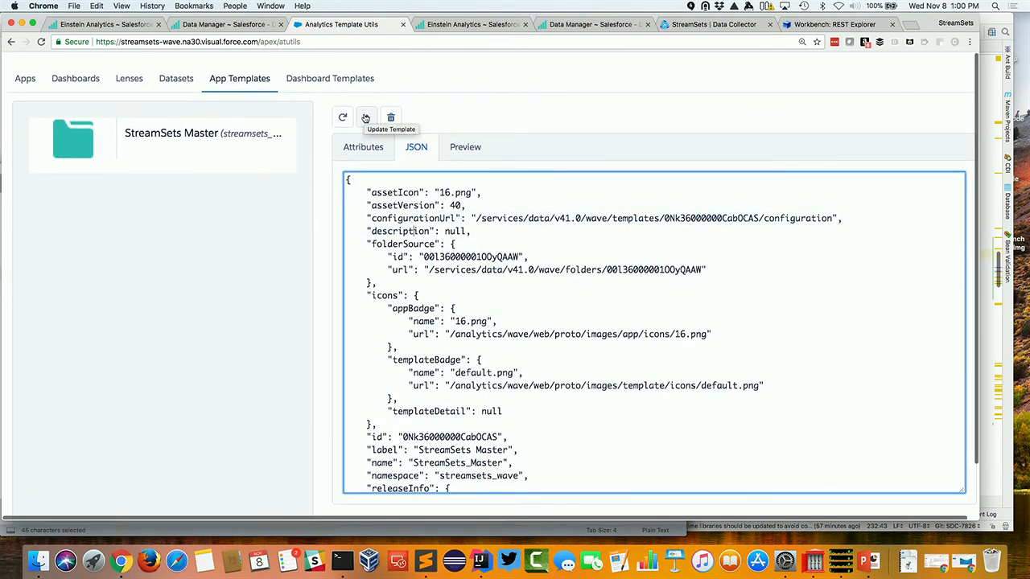
pyautogui.moveTo(532, 313)
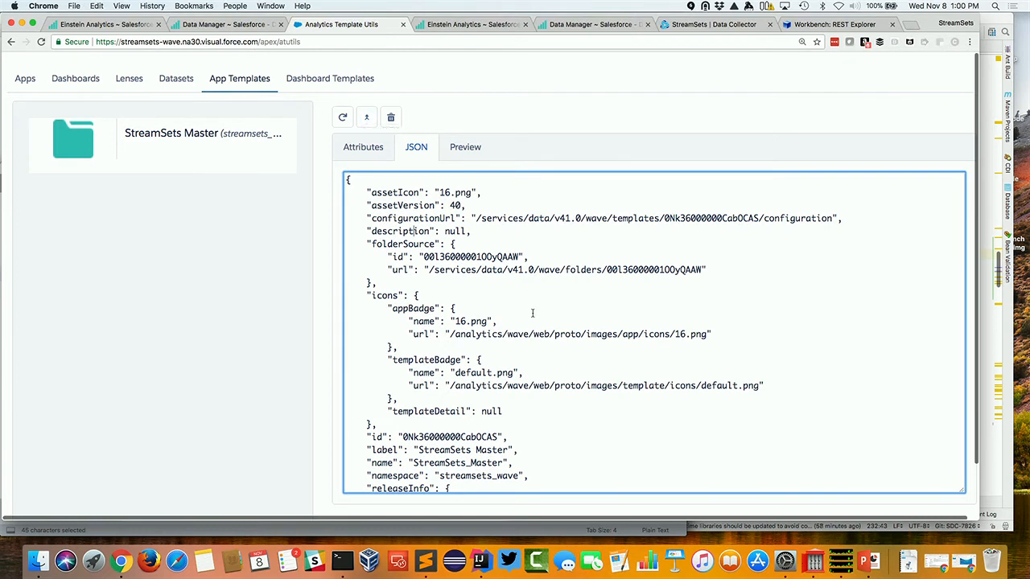
pyautogui.moveTo(553, 313)
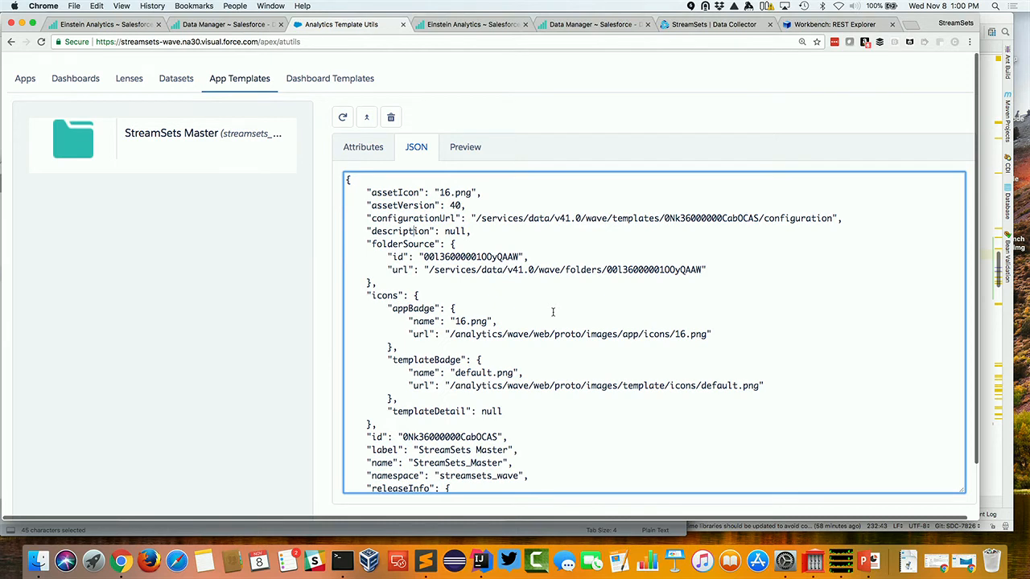
pyautogui.moveTo(591, 319)
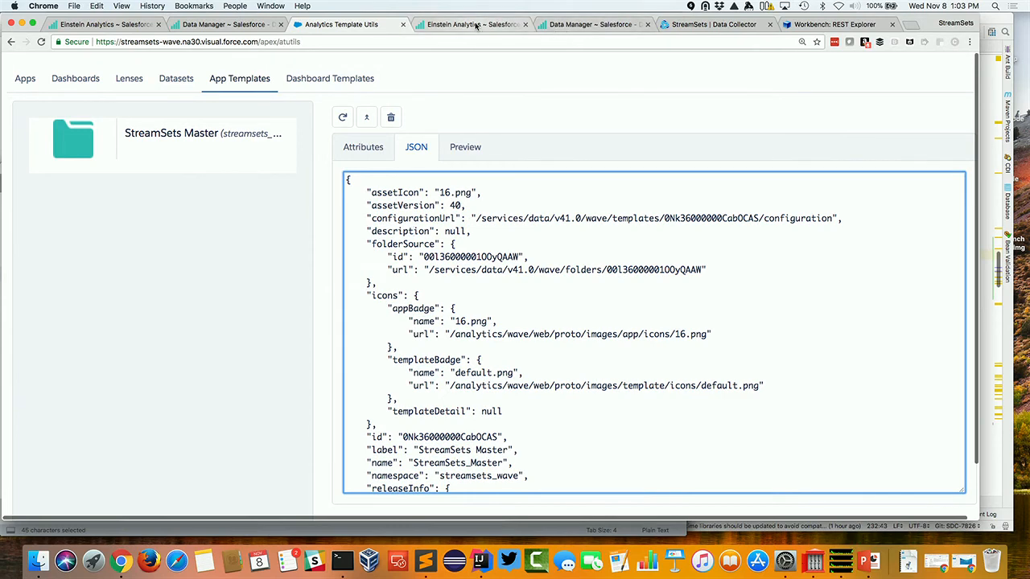
pyautogui.click(471, 24)
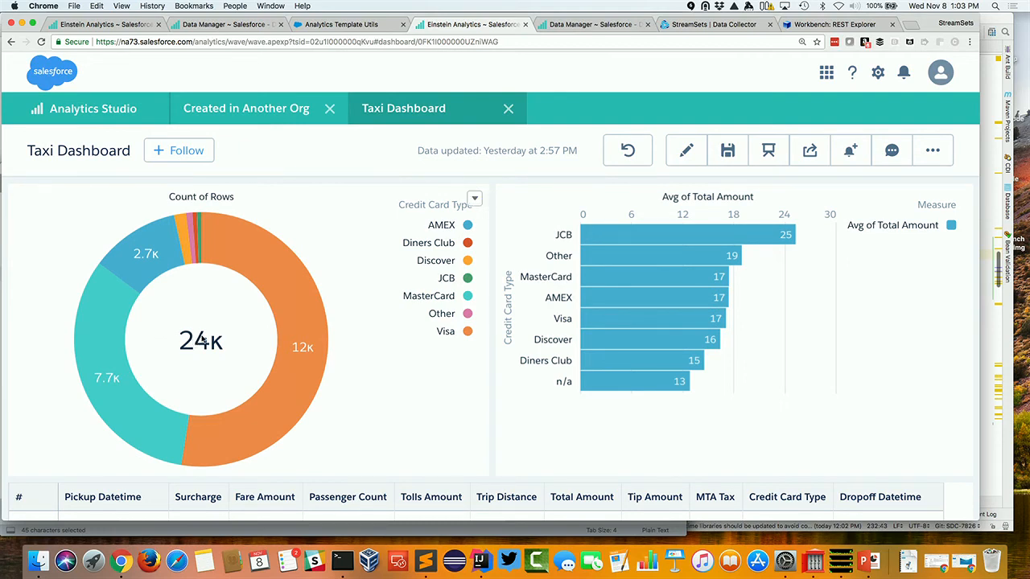
# - Open the Analytics App Demo pipeline from the StreamSets pipeline list
pyautogui.click(714, 24)
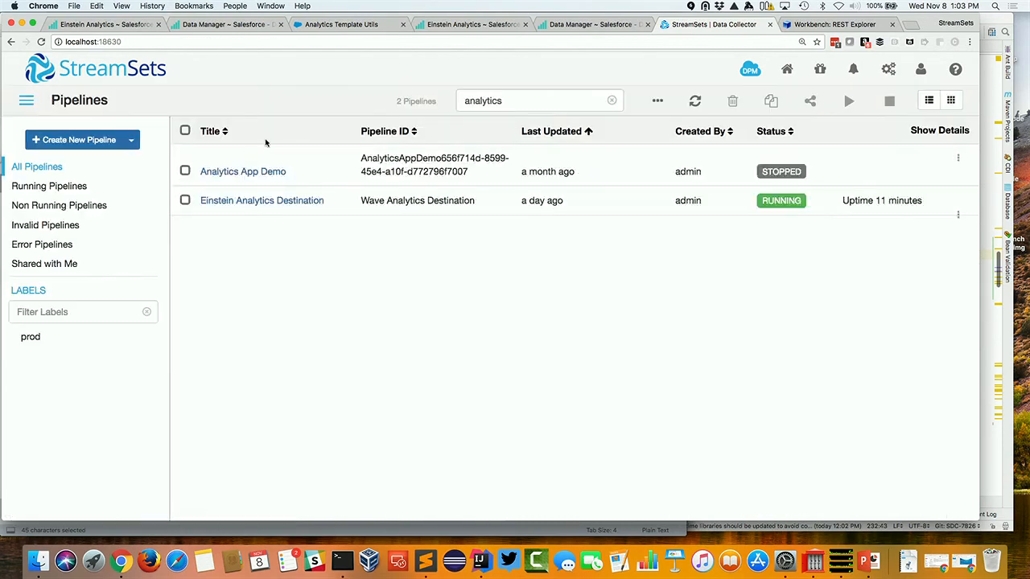
pyautogui.click(243, 171)
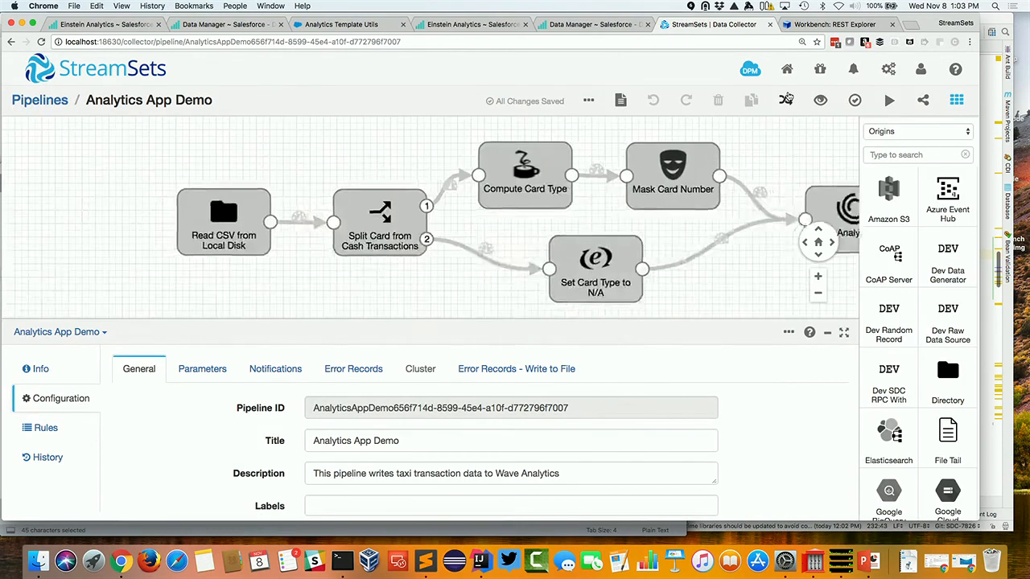
# - Reset the Analytics App Demo pipeline's origin so all taxi records are reprocessed
pyautogui.click(588, 100)
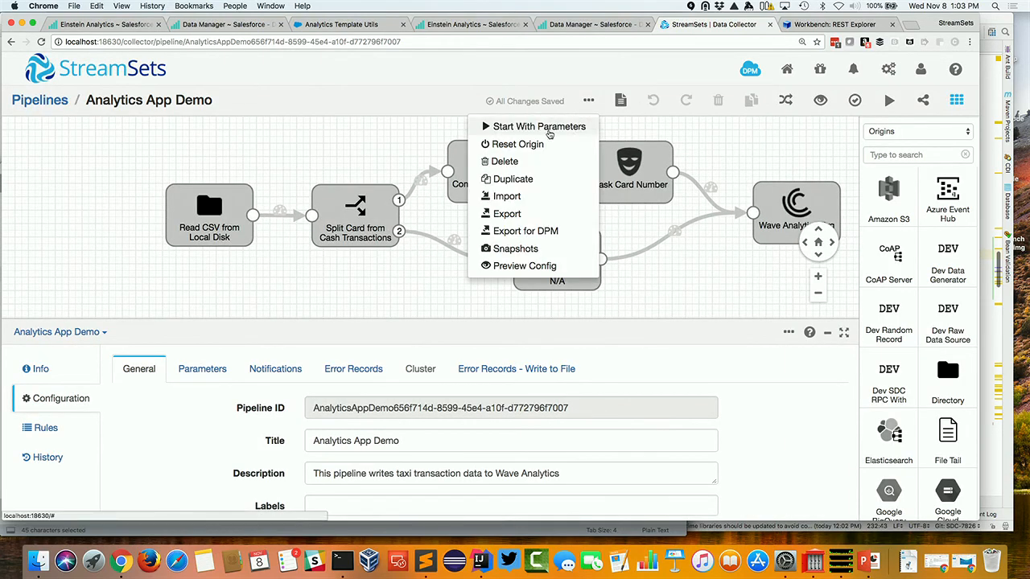
pyautogui.click(517, 144)
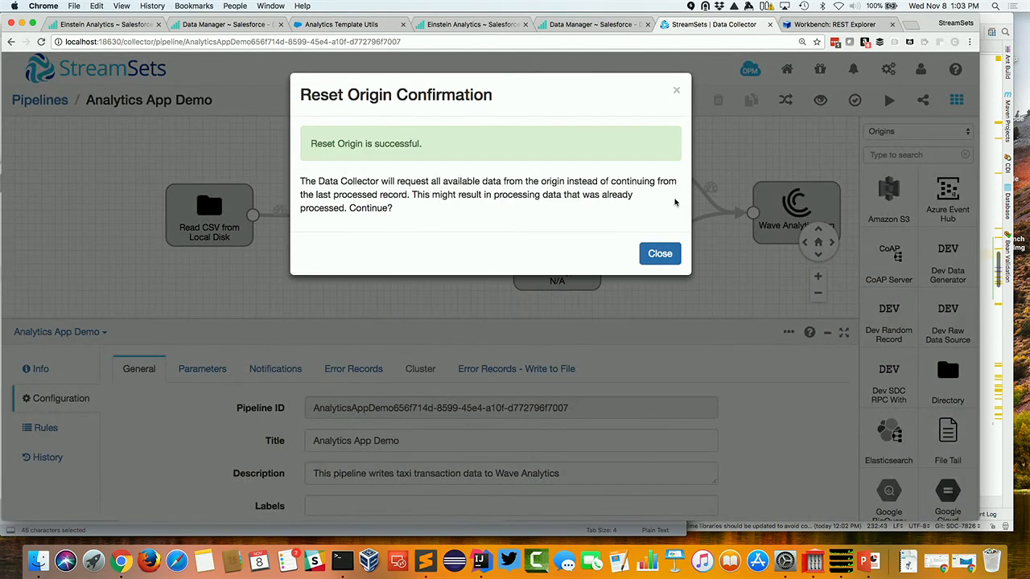
pyautogui.click(660, 253)
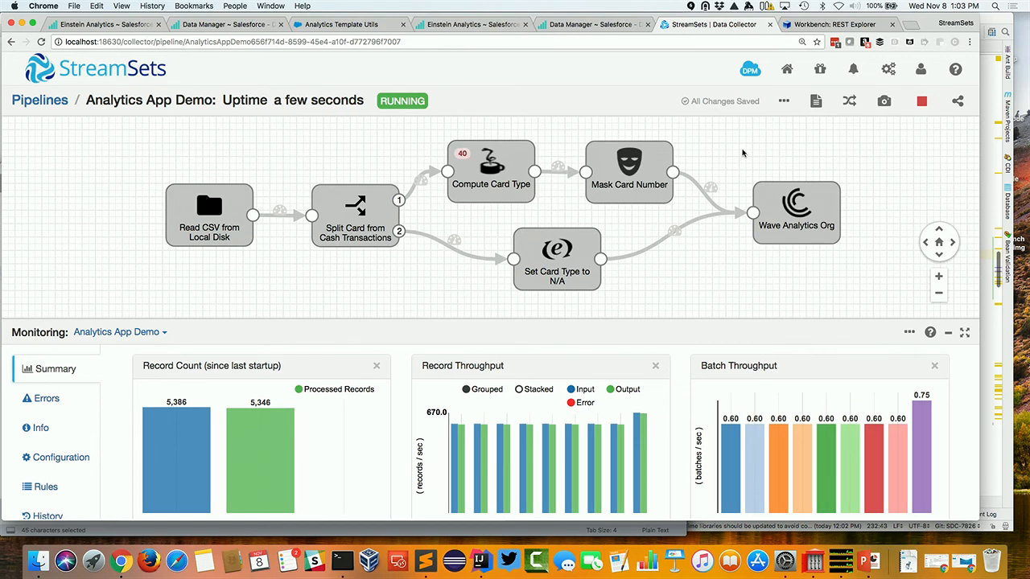
pyautogui.moveTo(300, 561)
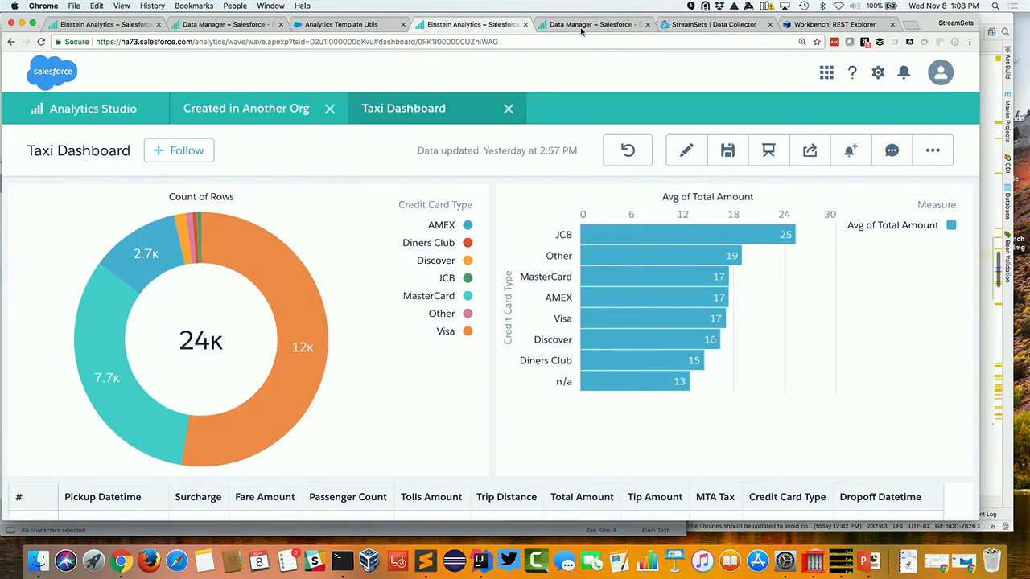
pyautogui.click(591, 24)
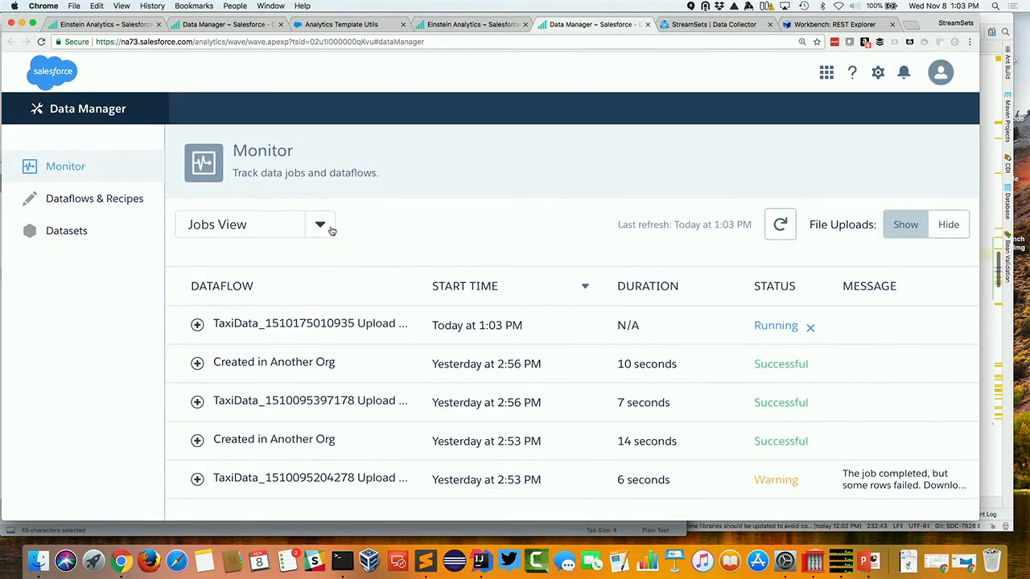
pyautogui.moveTo(449, 339)
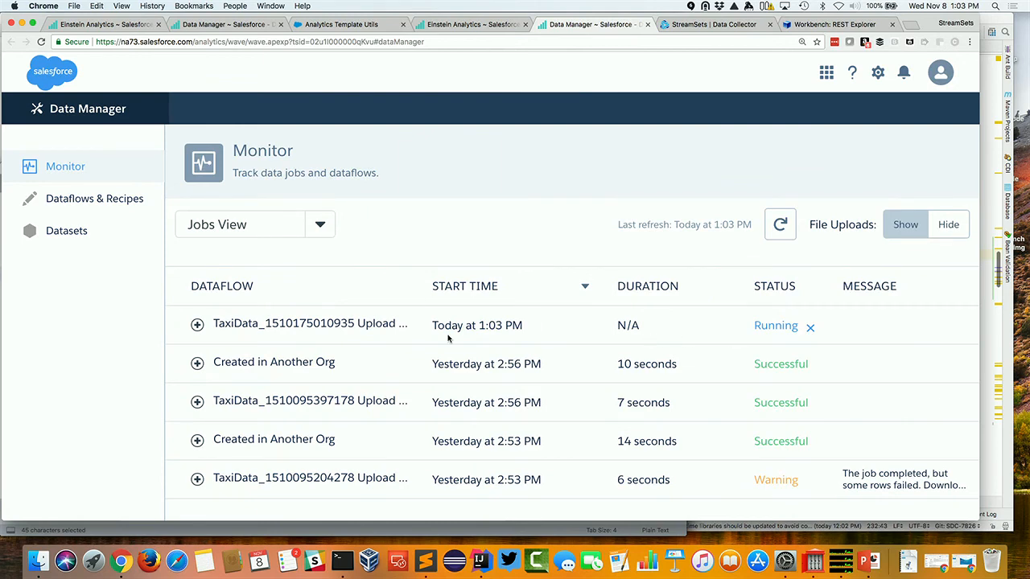
# - Refresh the job Monitor until the Created in Another Org dataflow shows Successful
pyautogui.click(779, 224)
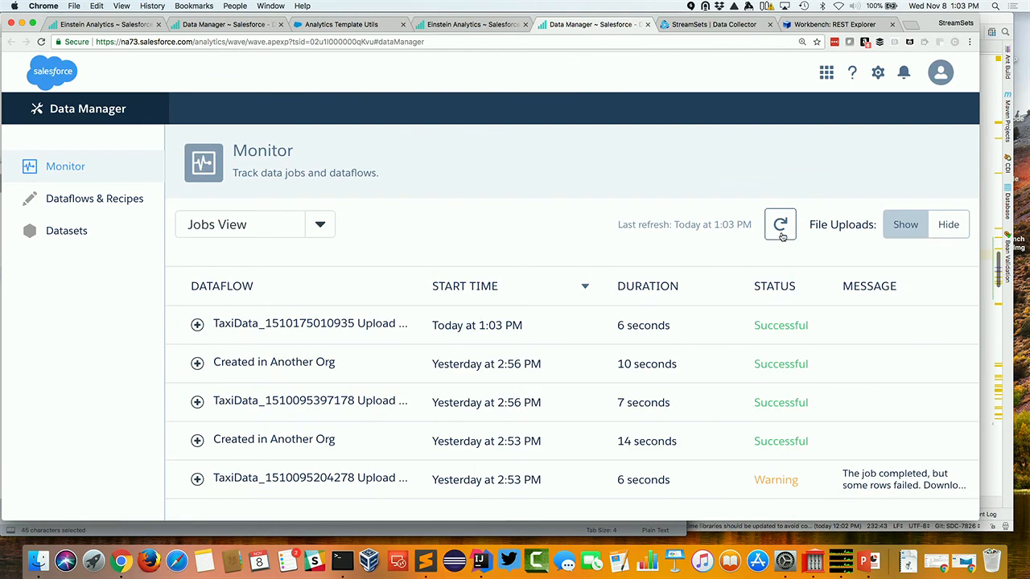
pyautogui.moveTo(780, 224)
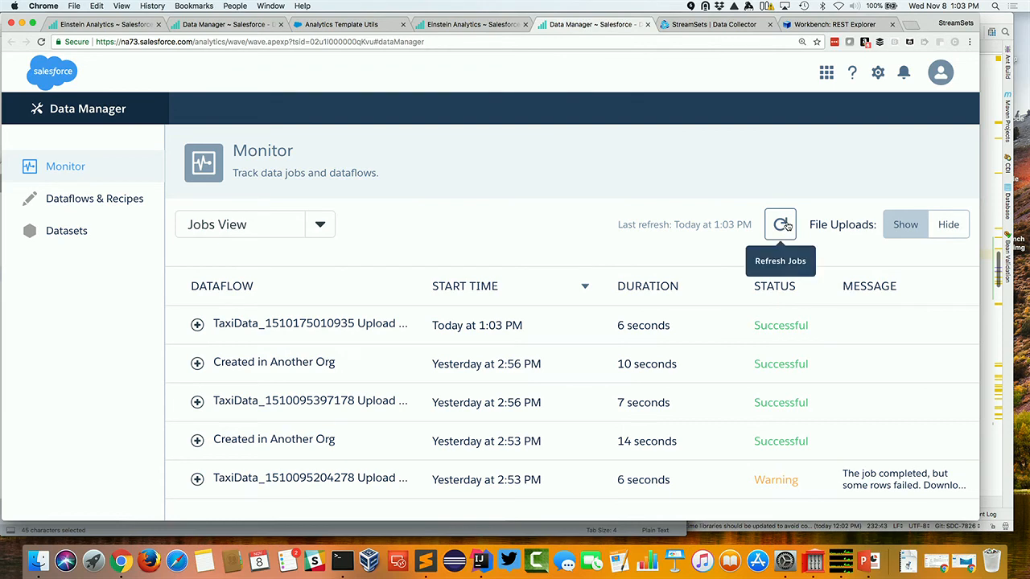
pyautogui.click(780, 224)
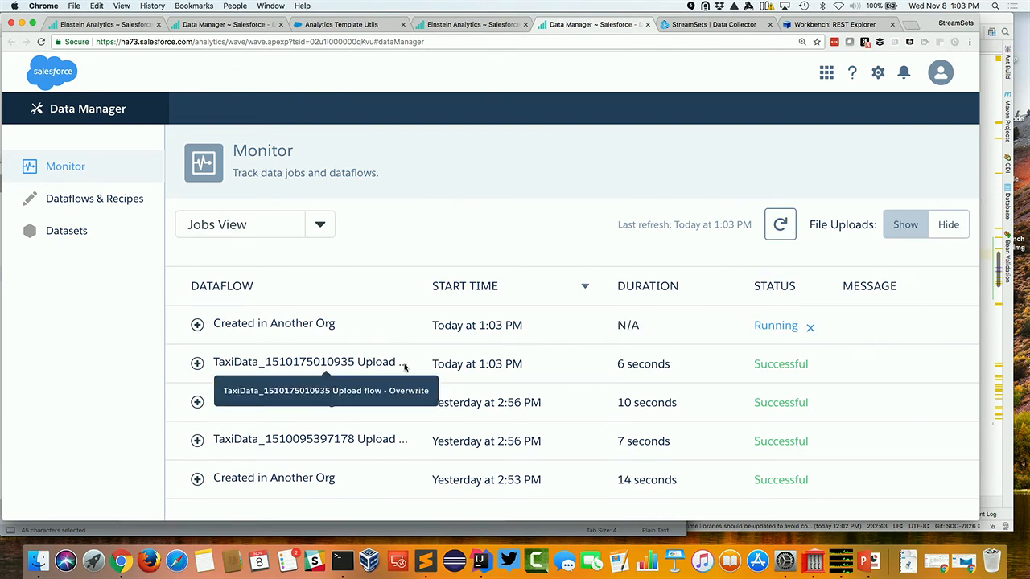
pyautogui.moveTo(363, 333)
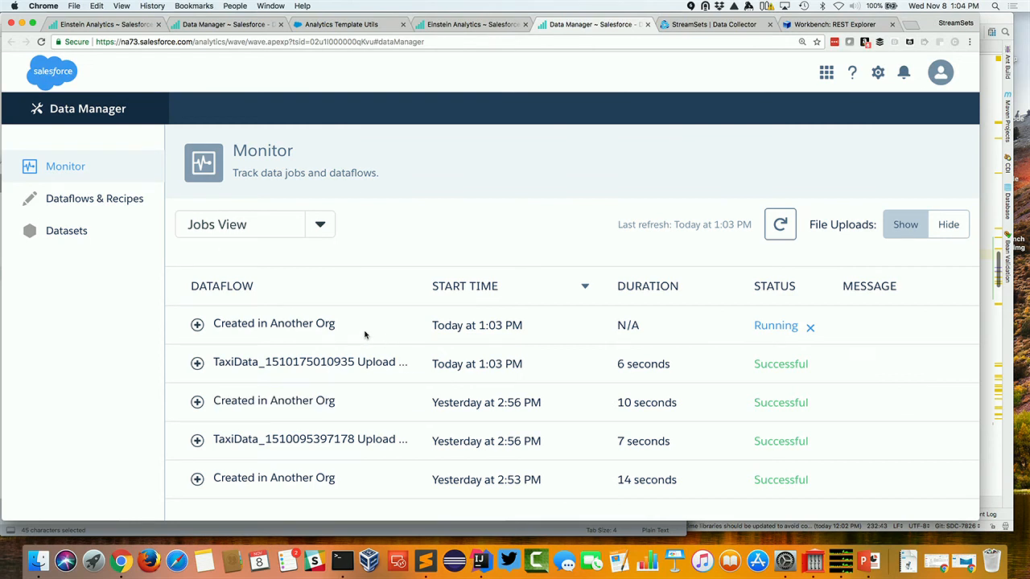
pyautogui.click(779, 225)
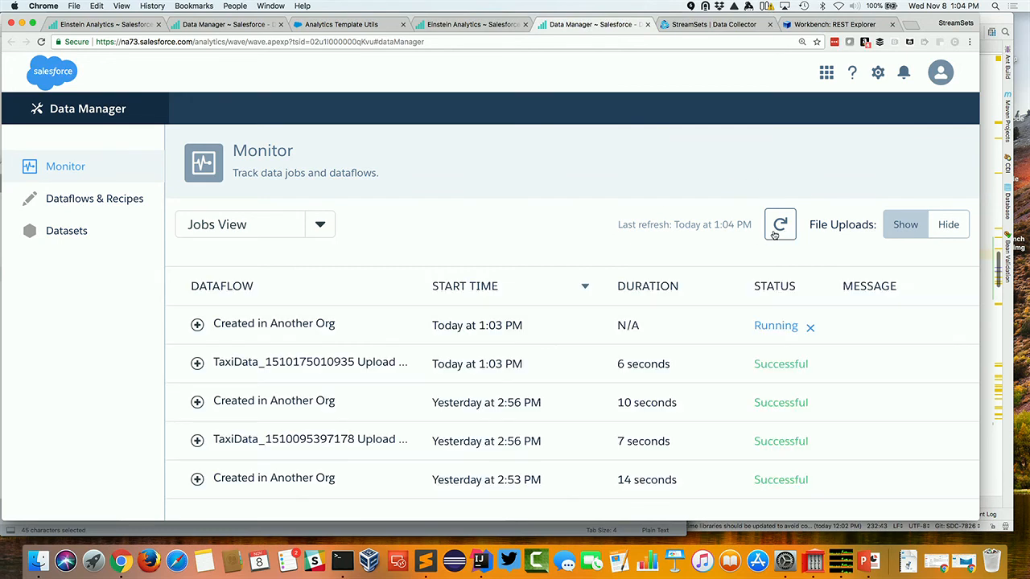
pyautogui.click(779, 224)
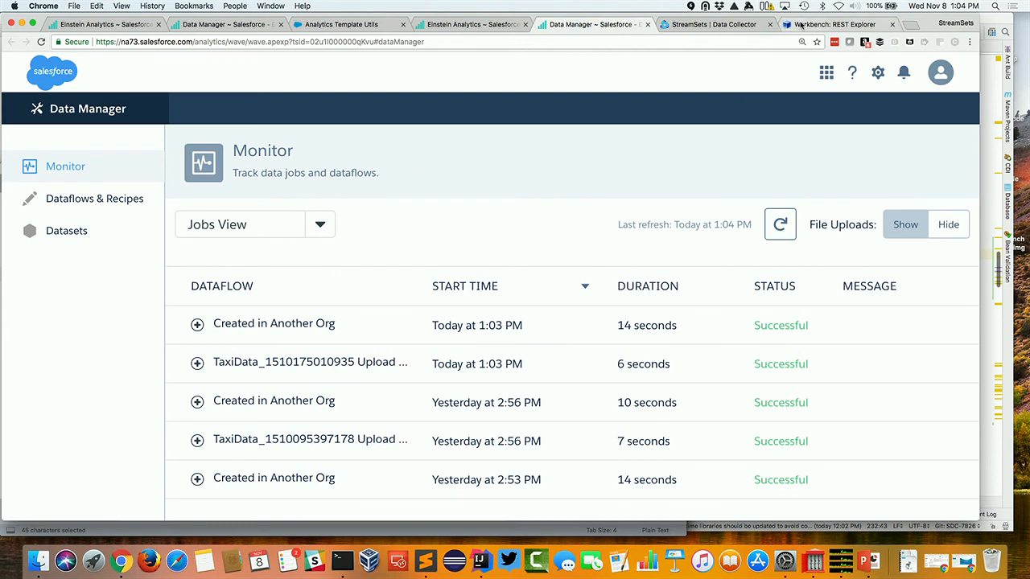
pyautogui.click(470, 24)
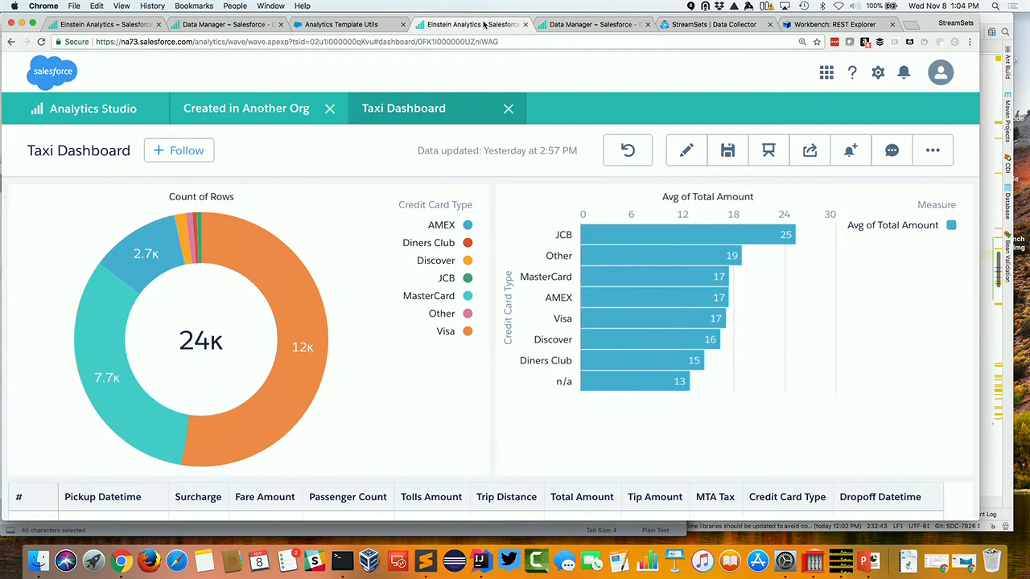